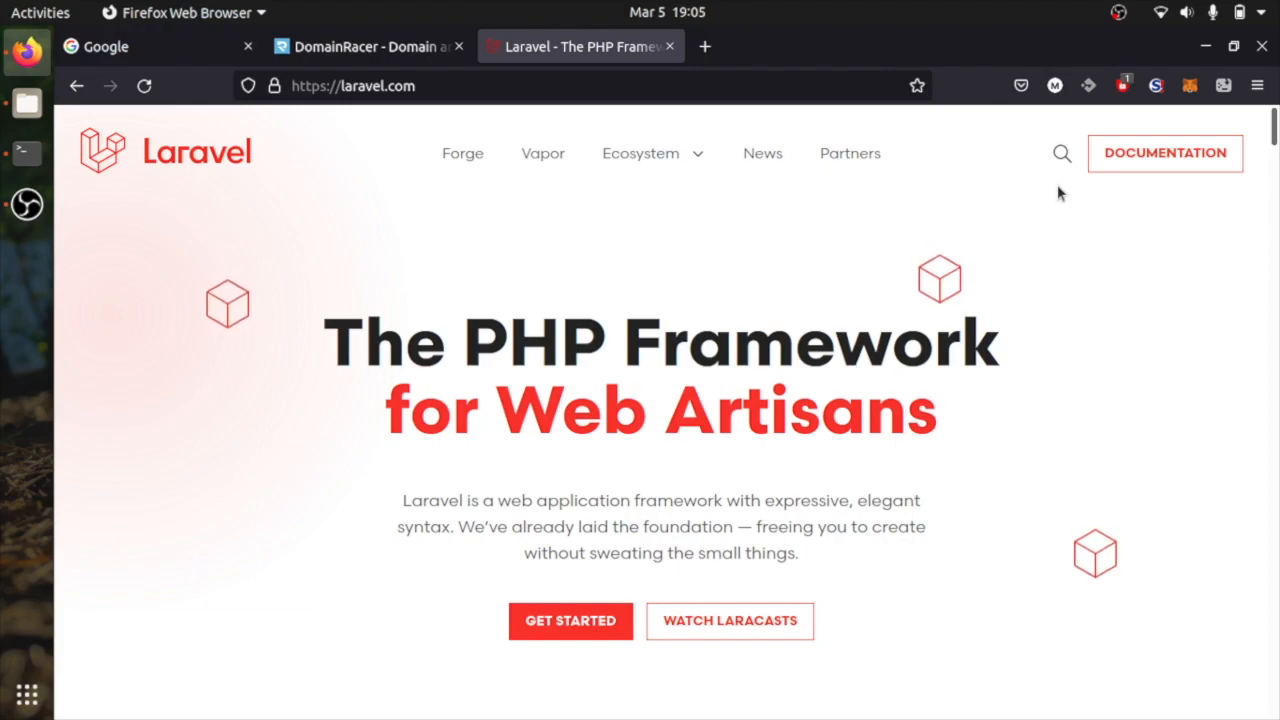
mouse_move(856, 308)
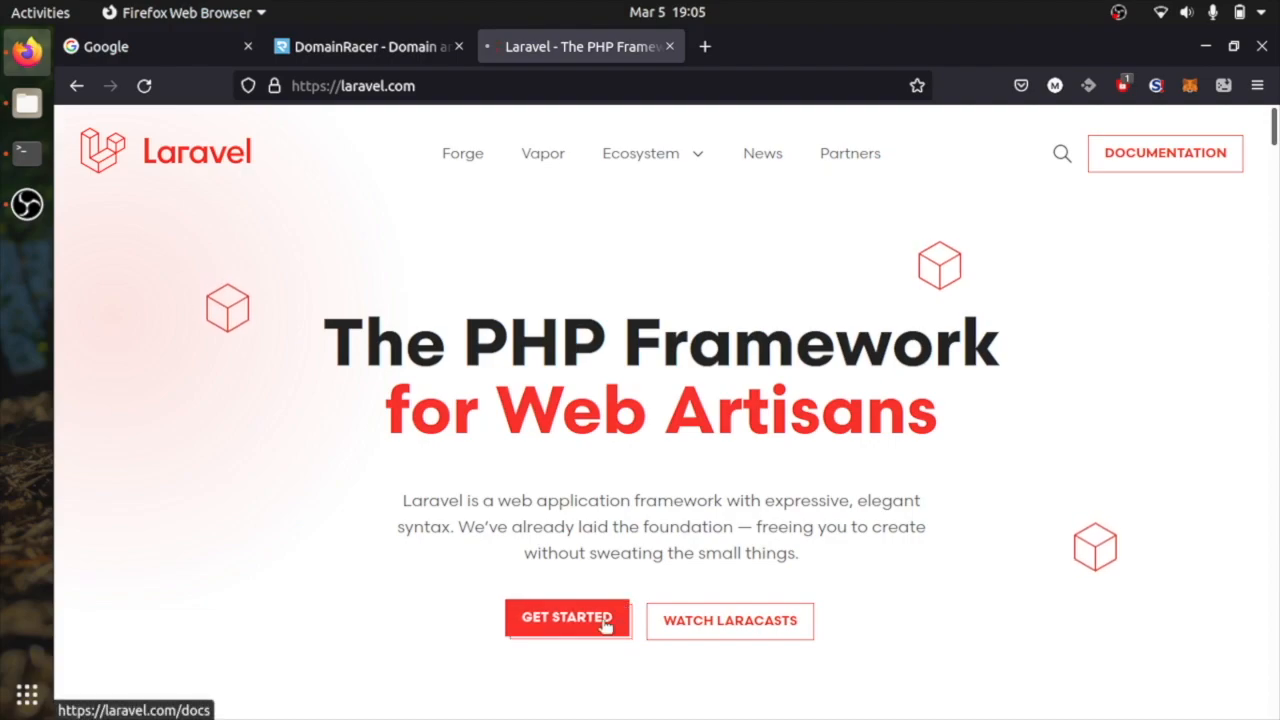
Reach the Laravel docs' Installation Via Composer section from the Get Started page.
left_click(566, 618)
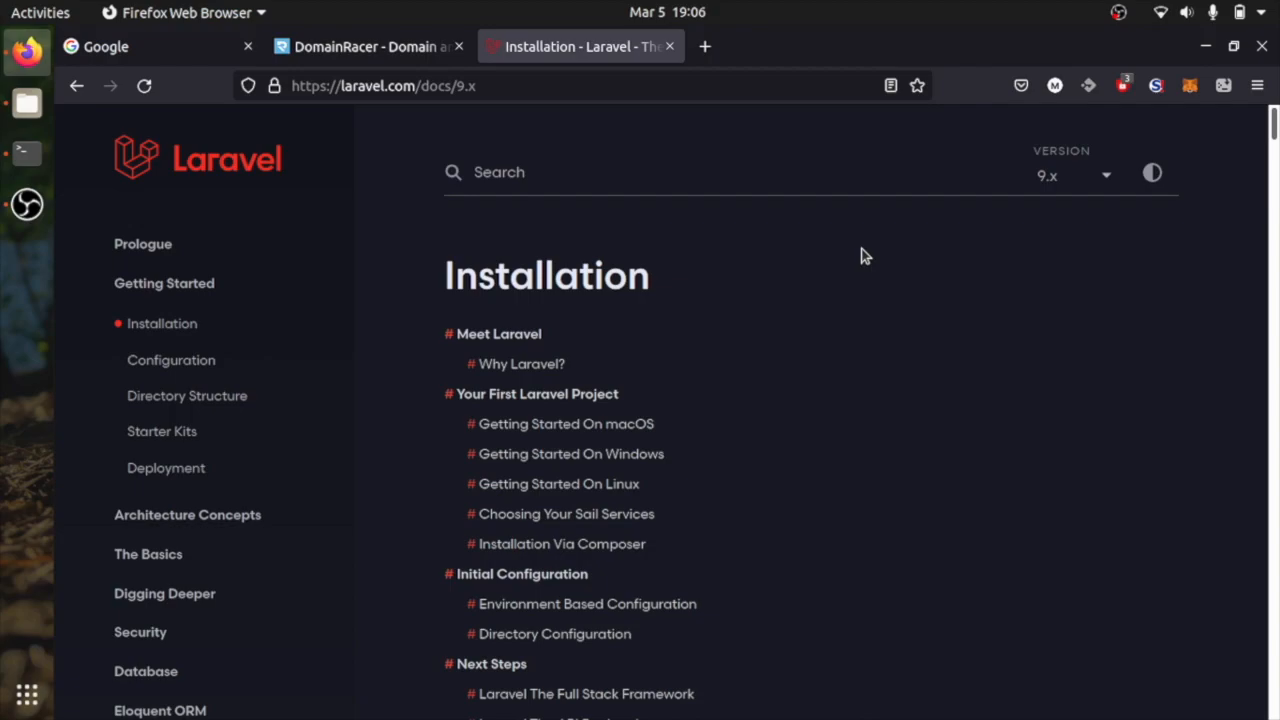
mouse_move(562, 544)
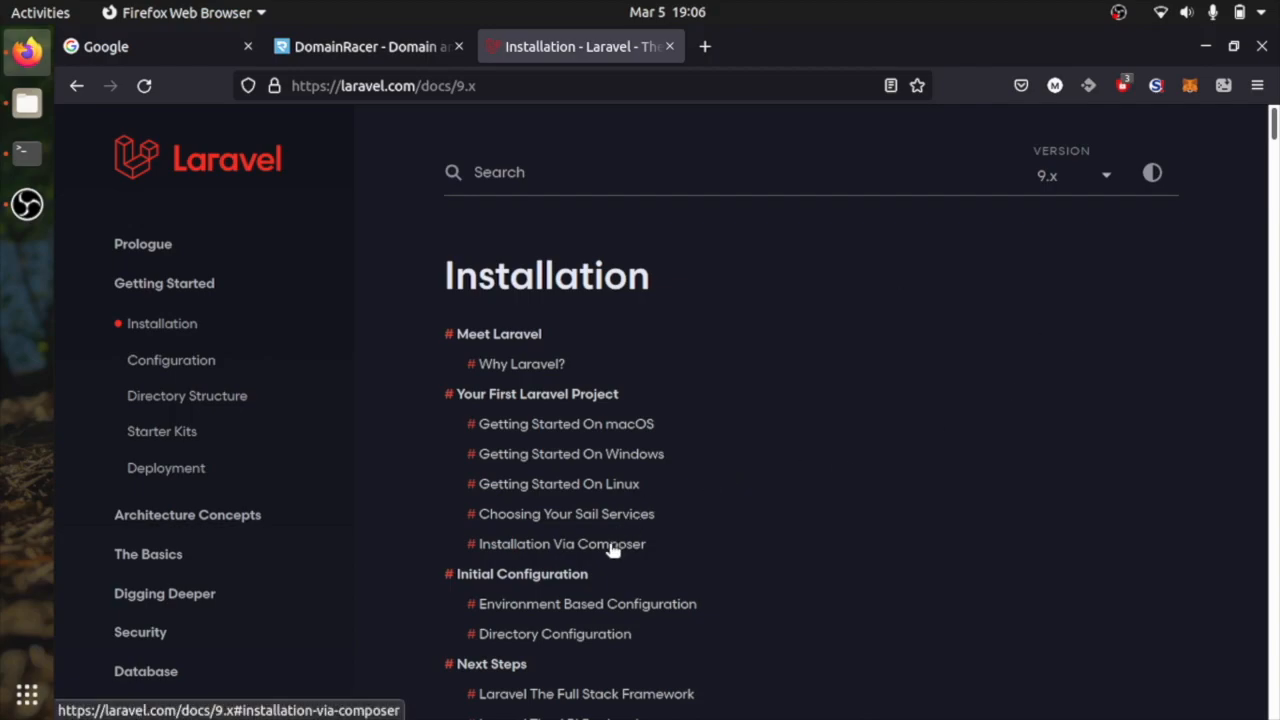
left_click(562, 544)
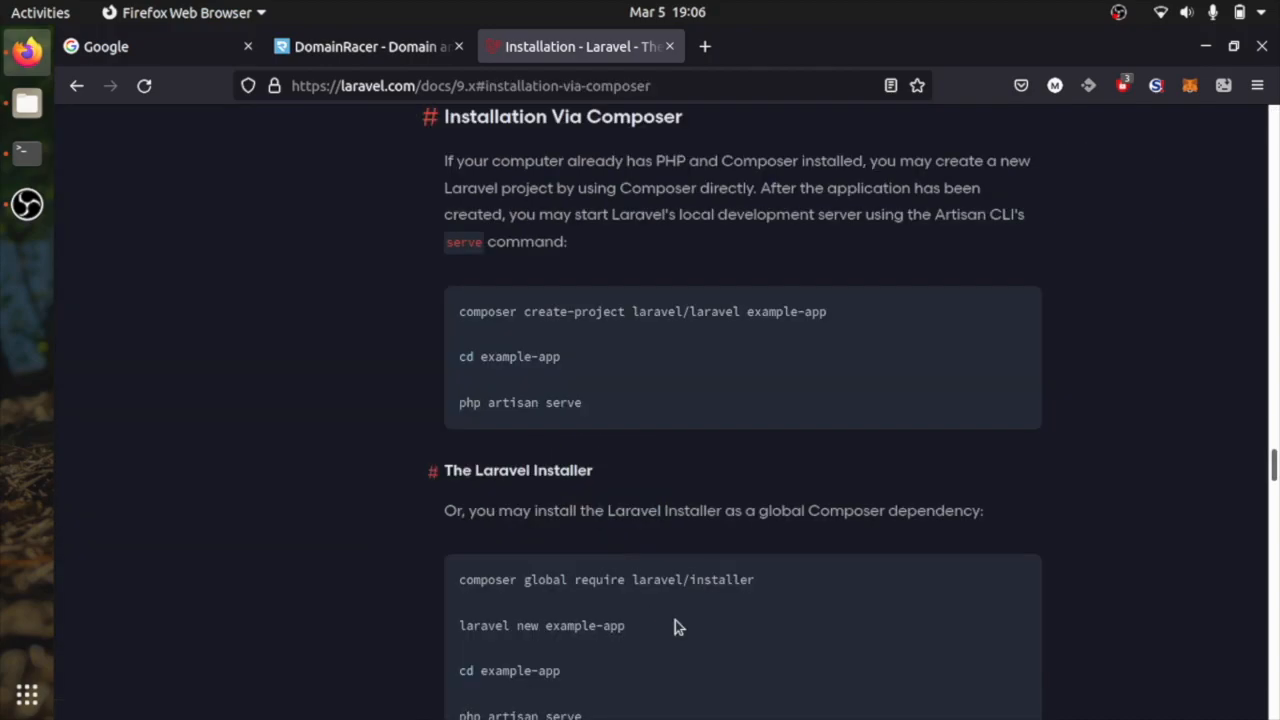
Create the example-app project with composer create-project laravel/laravel and enter its folder.
triple_click(642, 312)
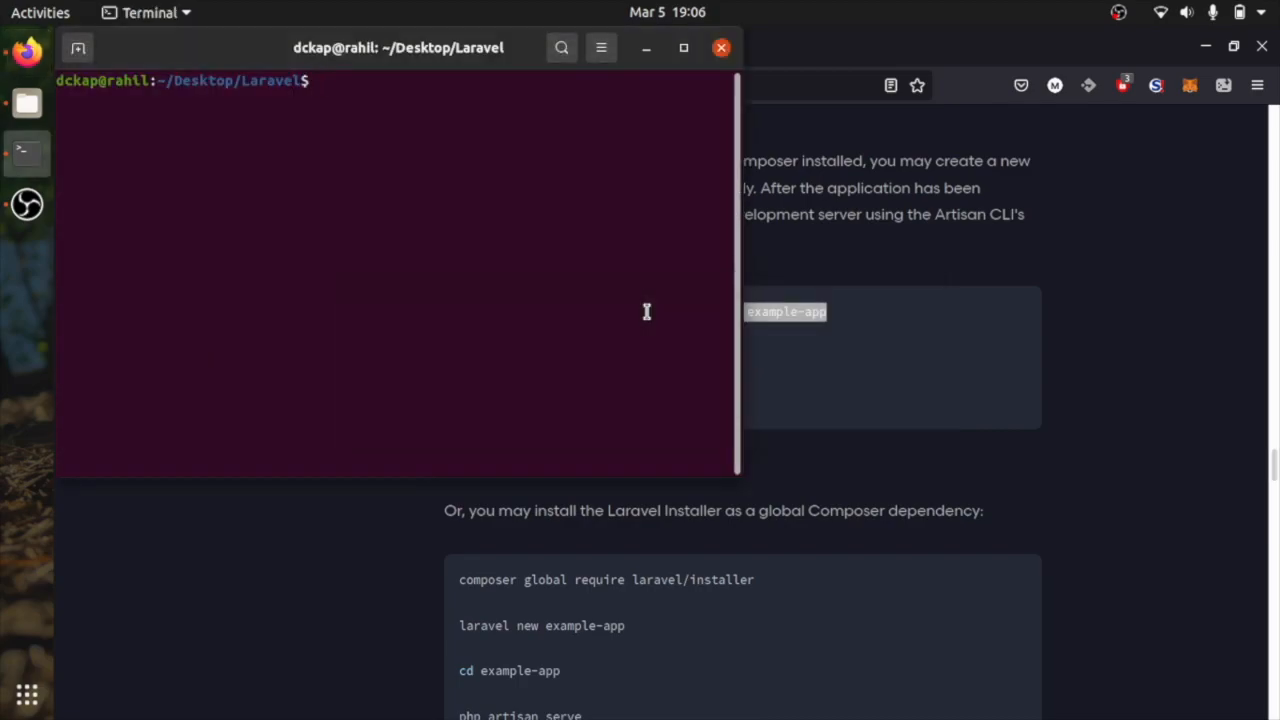
type("composer create-project laravel/laravel example-app")
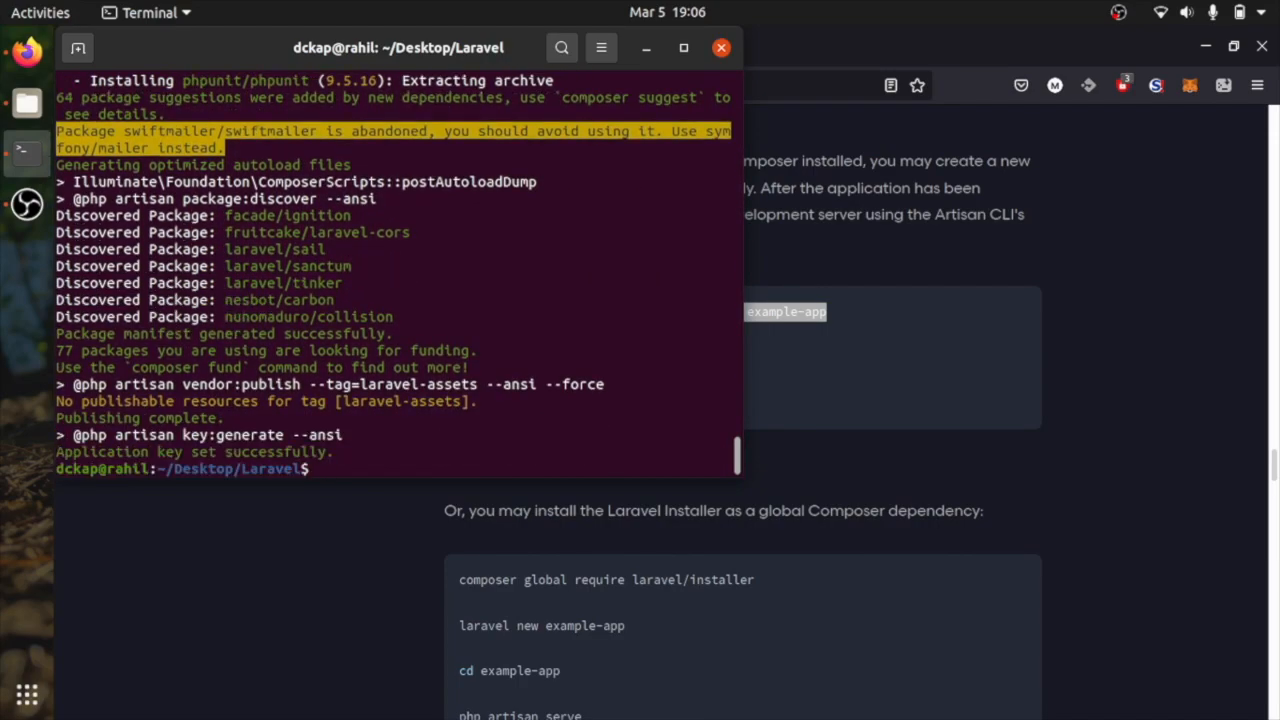
type("cd example-app/")
type("php art")
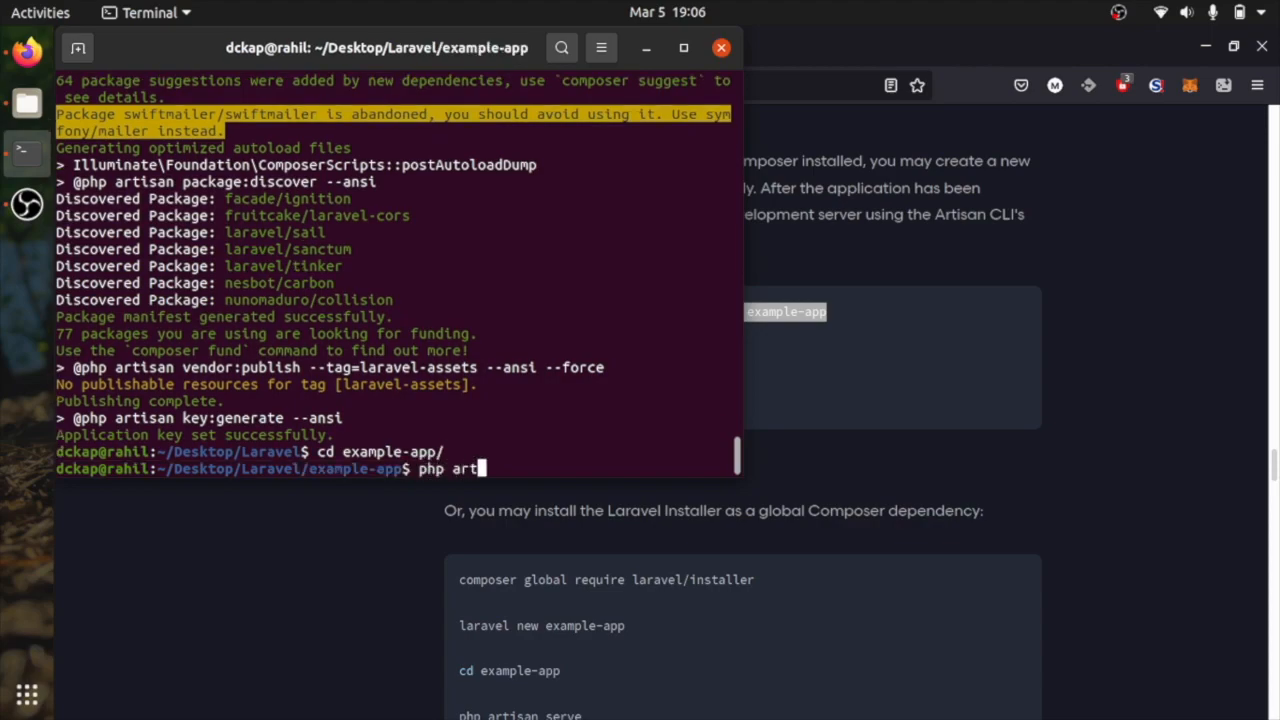
Check versions with php artisan --version and php -v (Laravel 8.83.3, PHP 7.4.3).
type("isan --")
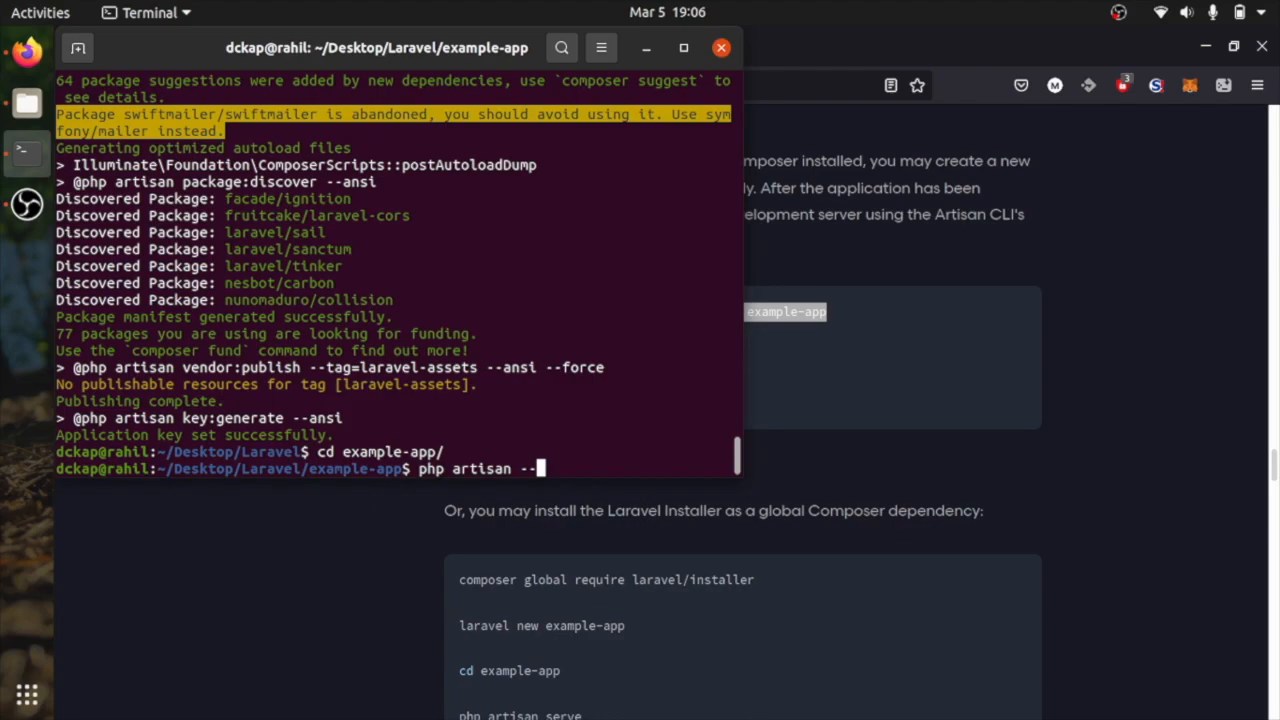
type("version")
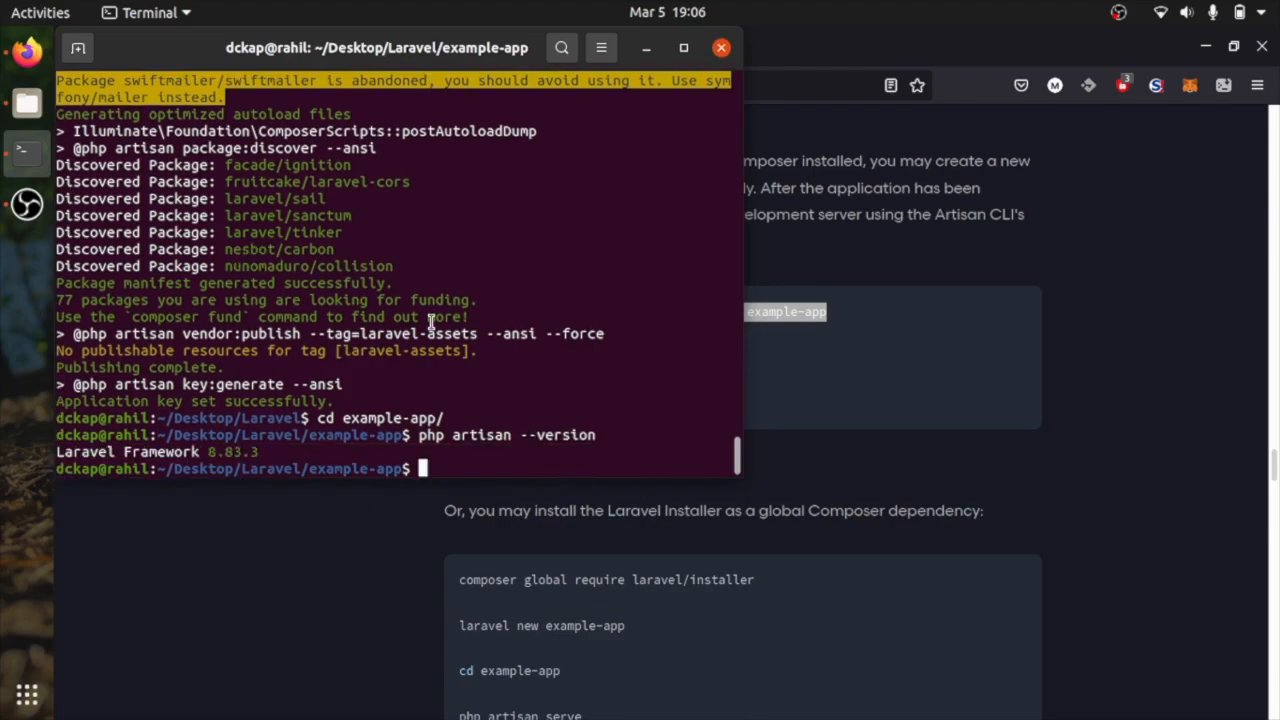
mouse_move(250, 436)
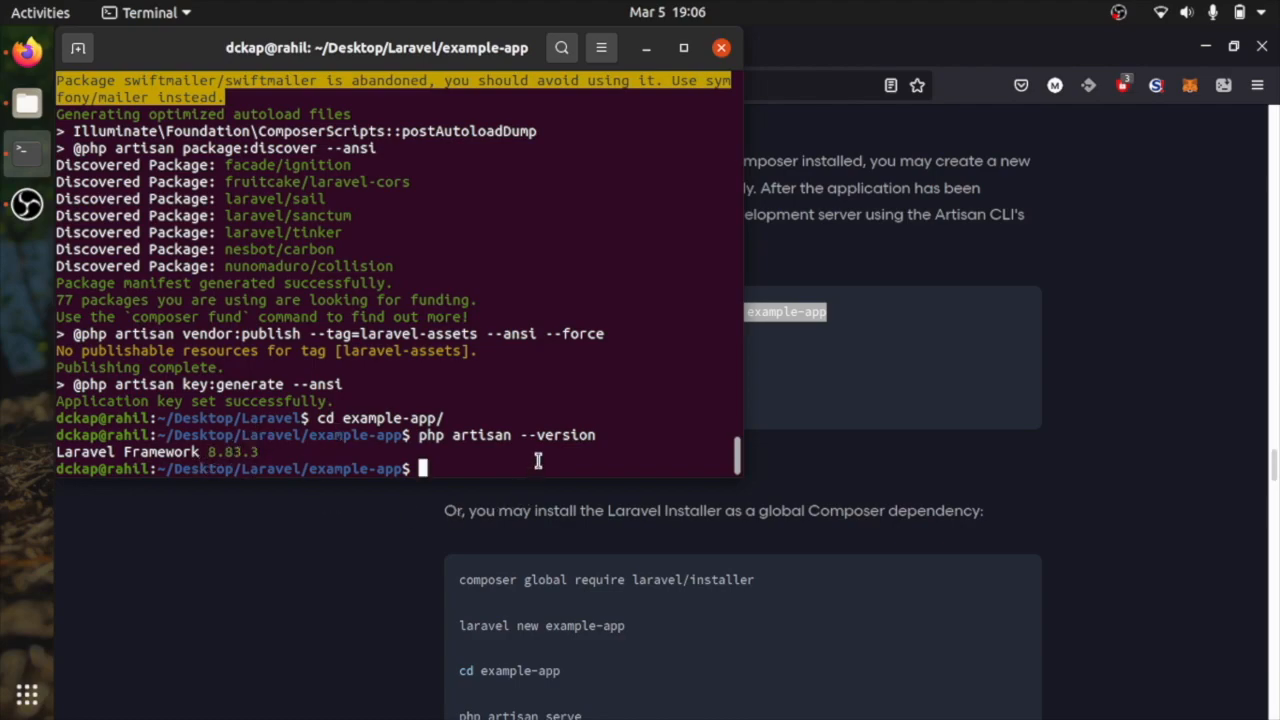
type("php -v")
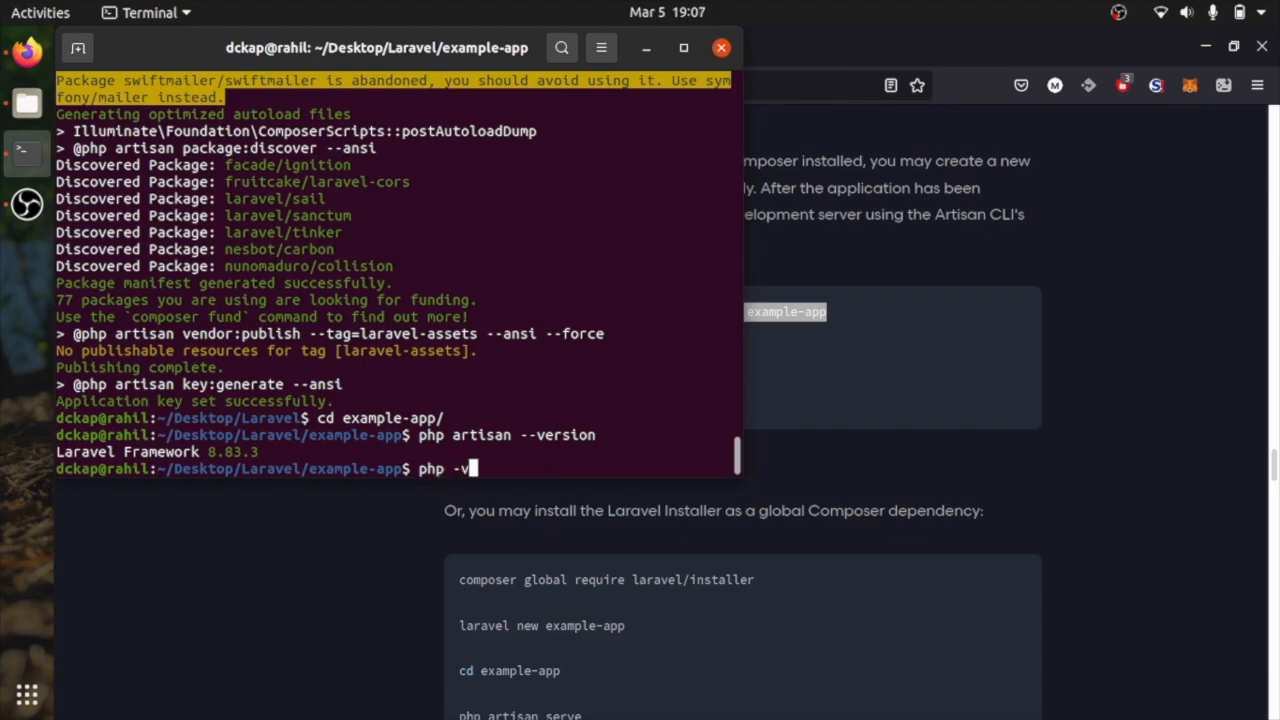
key("Return")
type("cd ..")
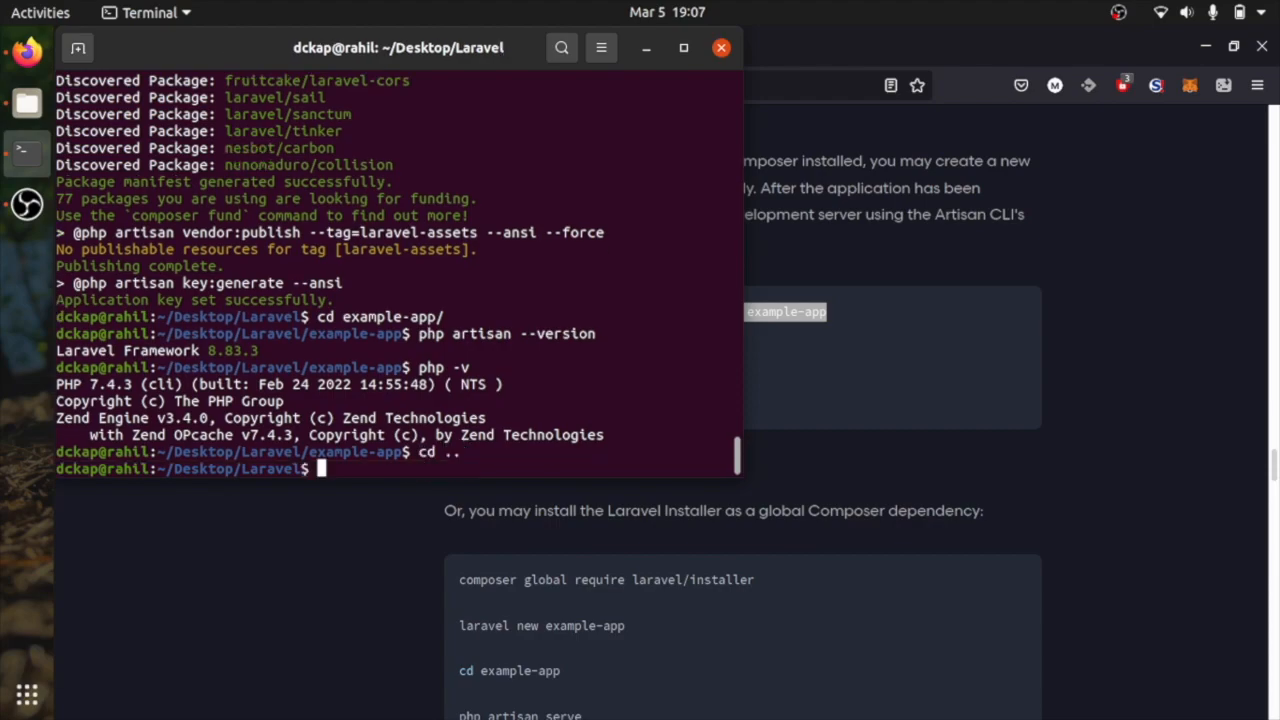
Attempt composer create-project laravel/laravel:^9.0 example and get the no-installable-version error.
type("php -v")
type("composer create-project laravel/laravel:^9.0 example")
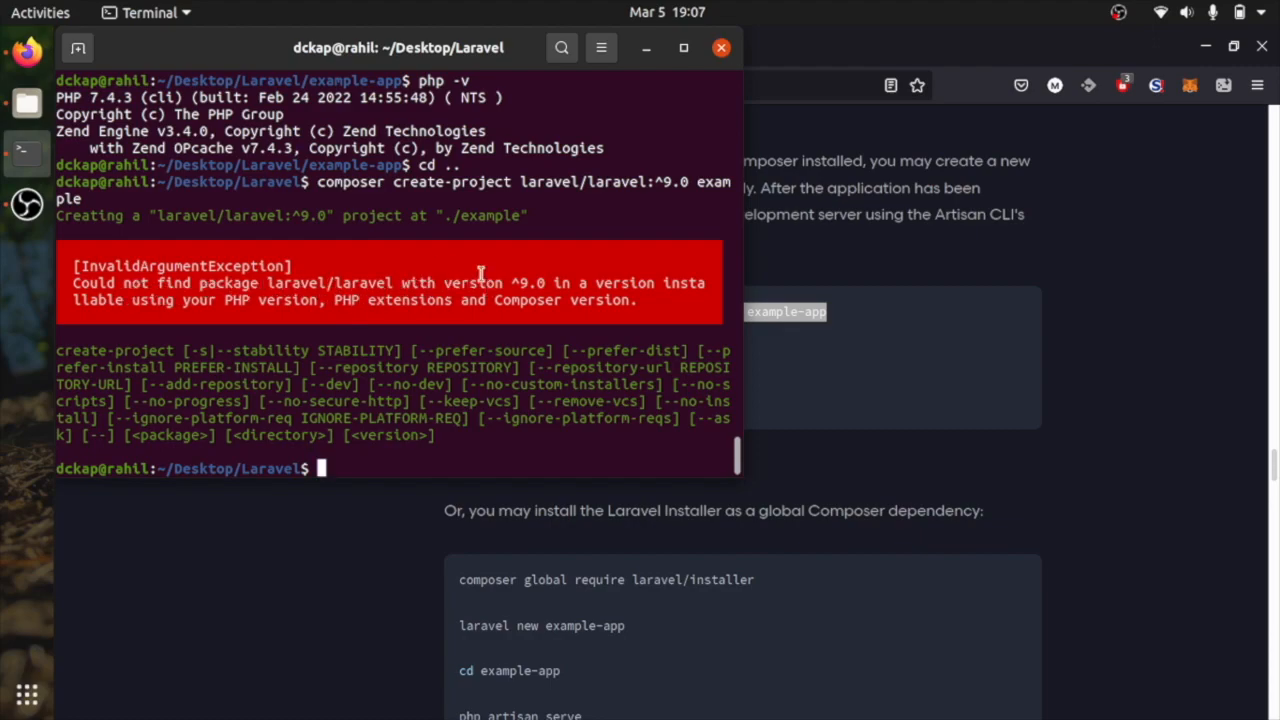
mouse_move(348, 324)
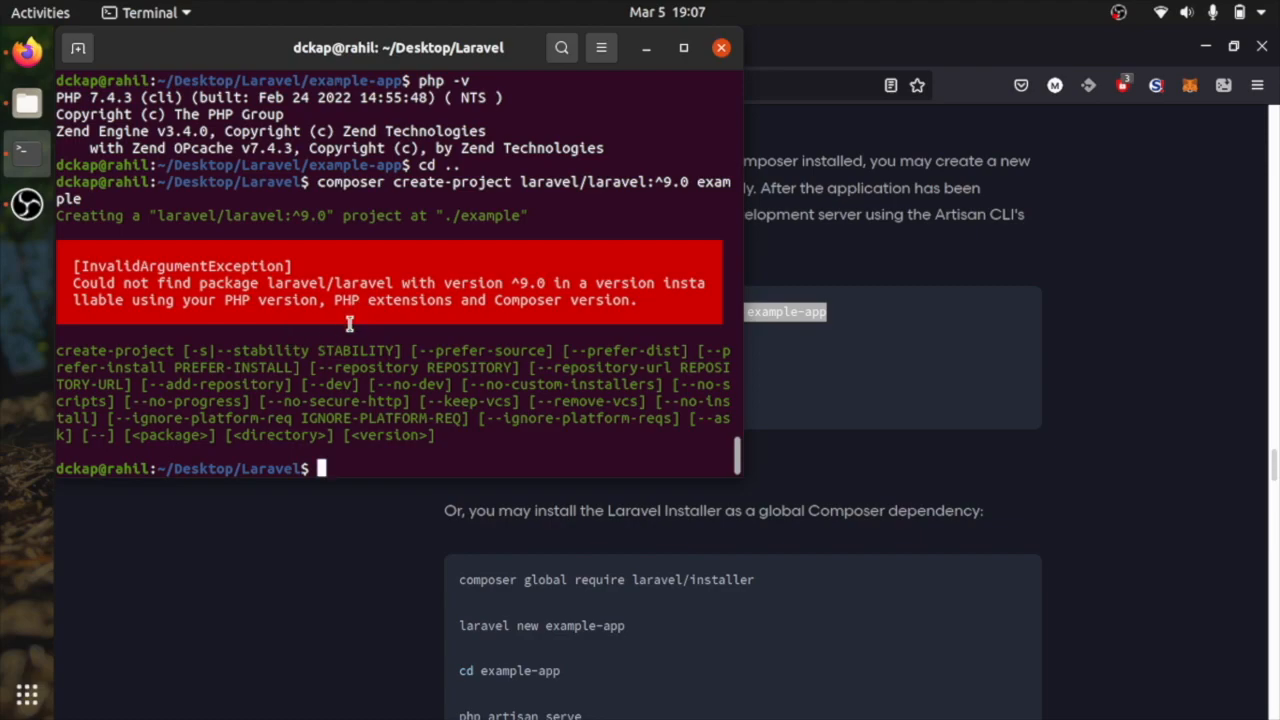
mouse_move(476, 268)
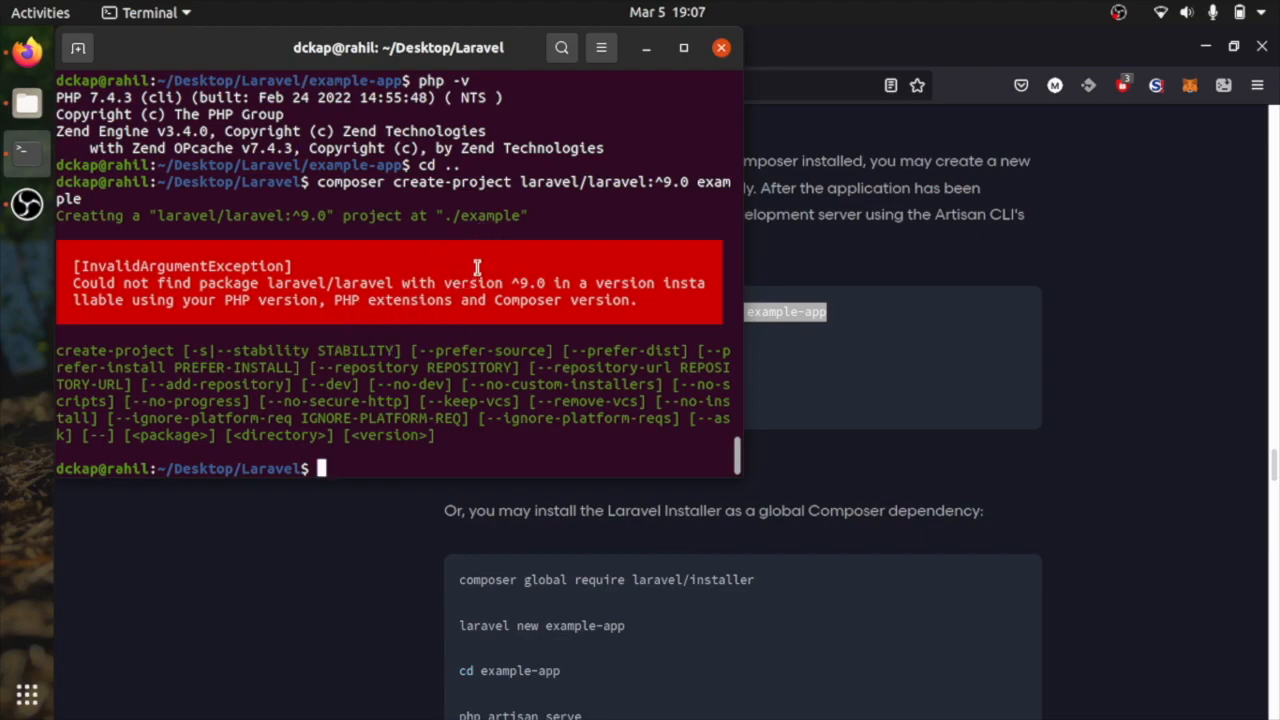
mouse_move(522, 320)
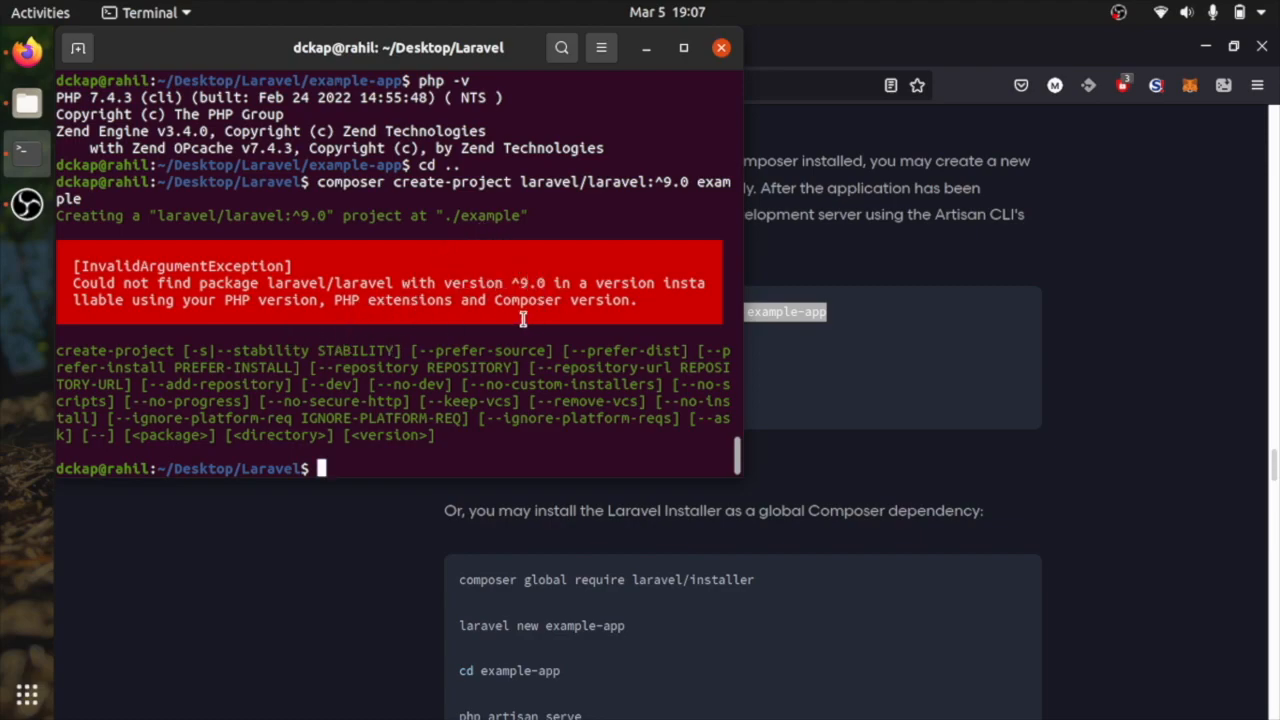
mouse_move(490, 350)
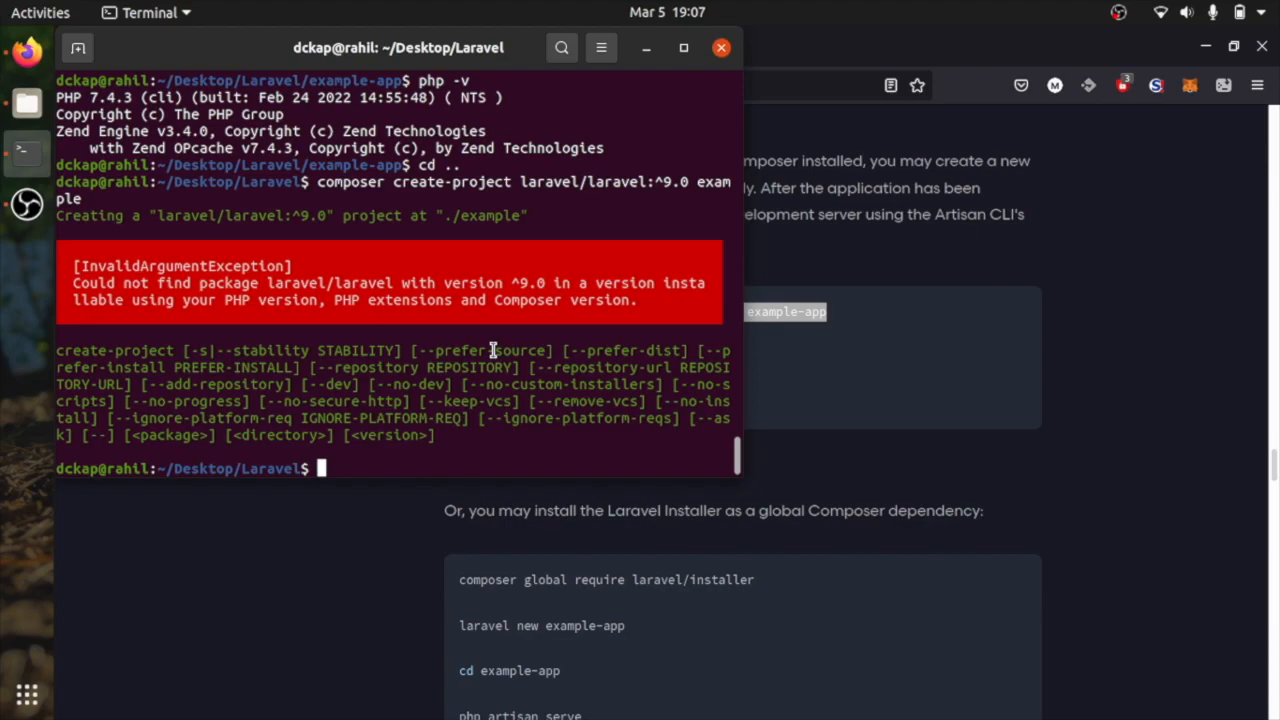
List installed PHP alternatives with update-alternatives --list php, showing php7.4 and php8.1.
type("upd")
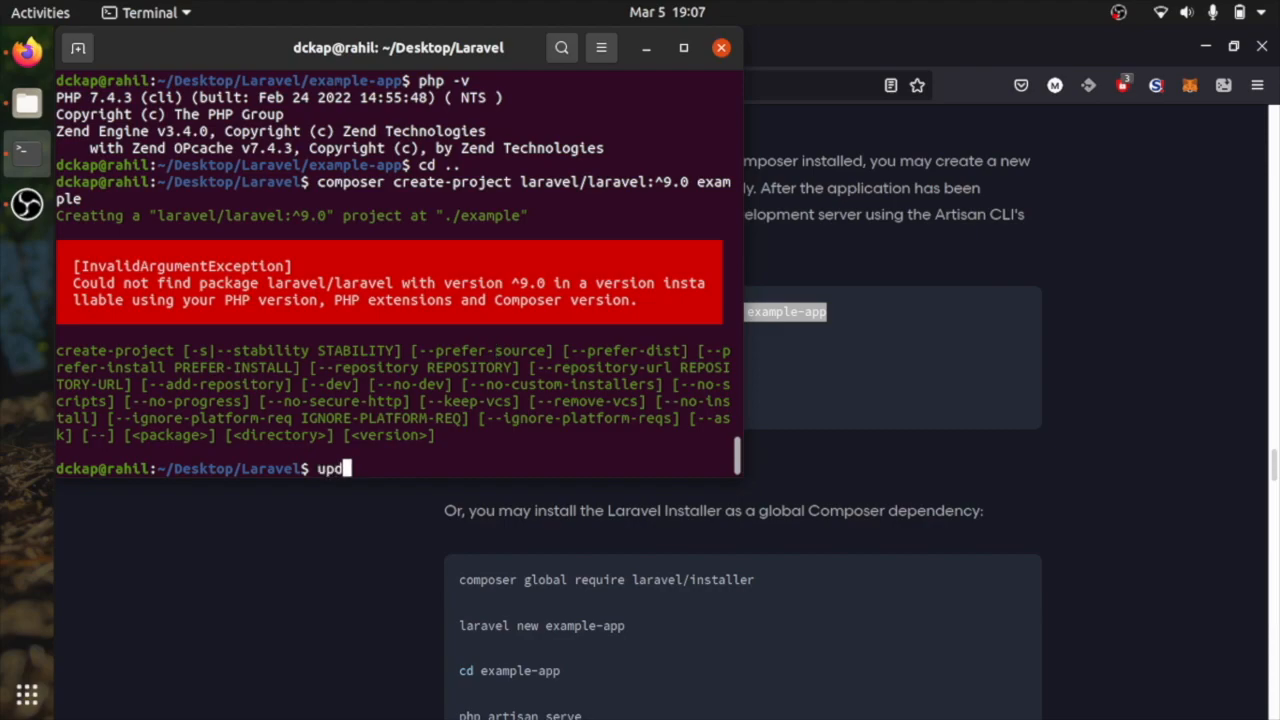
type("ate-alternatives")
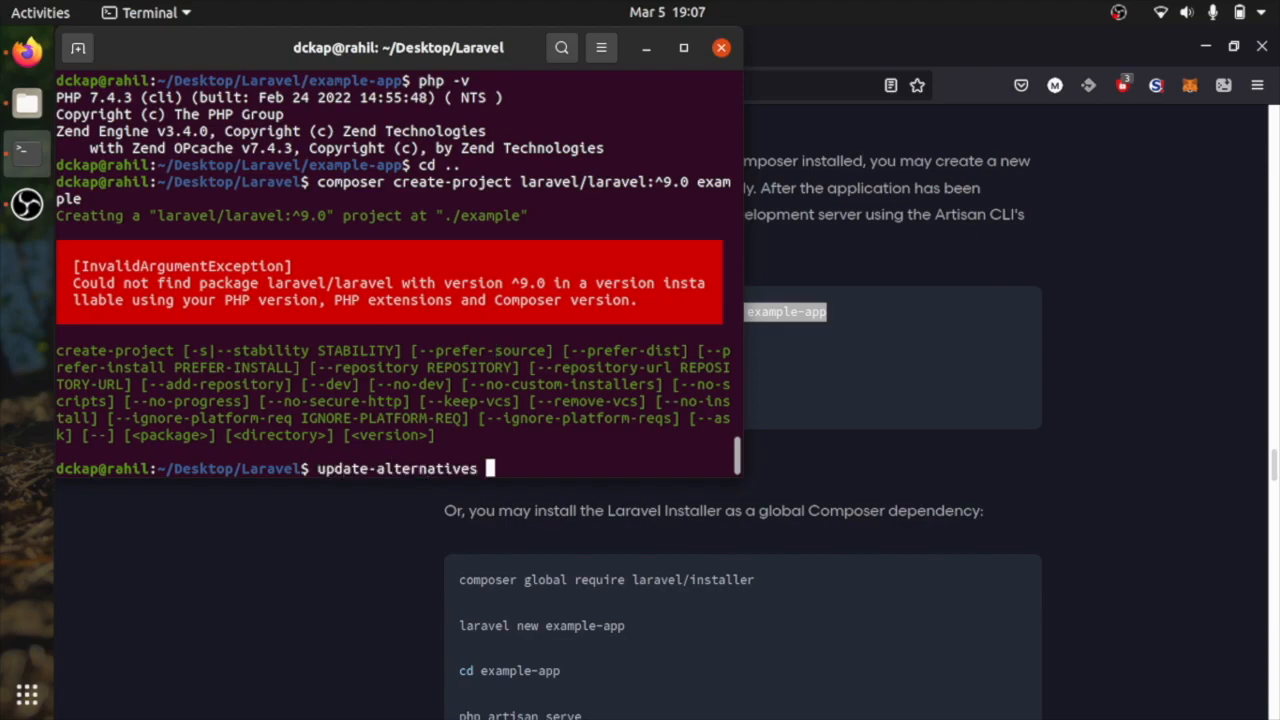
type("--list php")
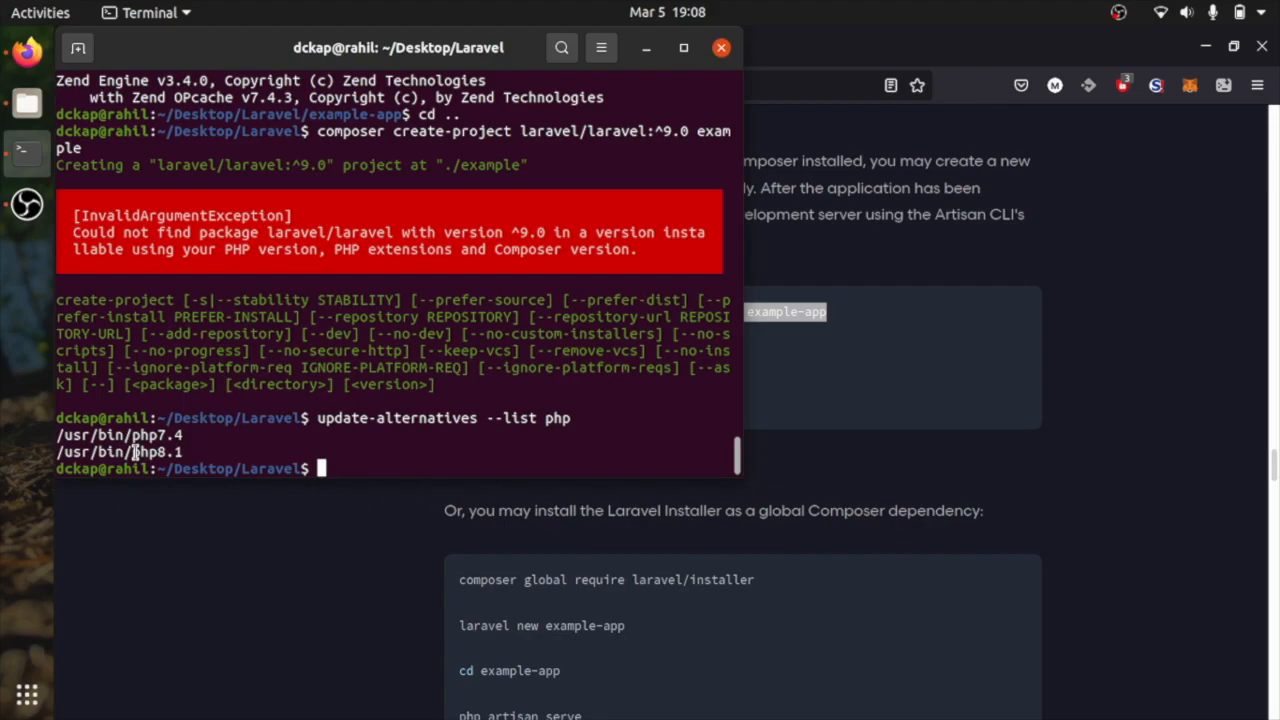
double_click(120, 452)
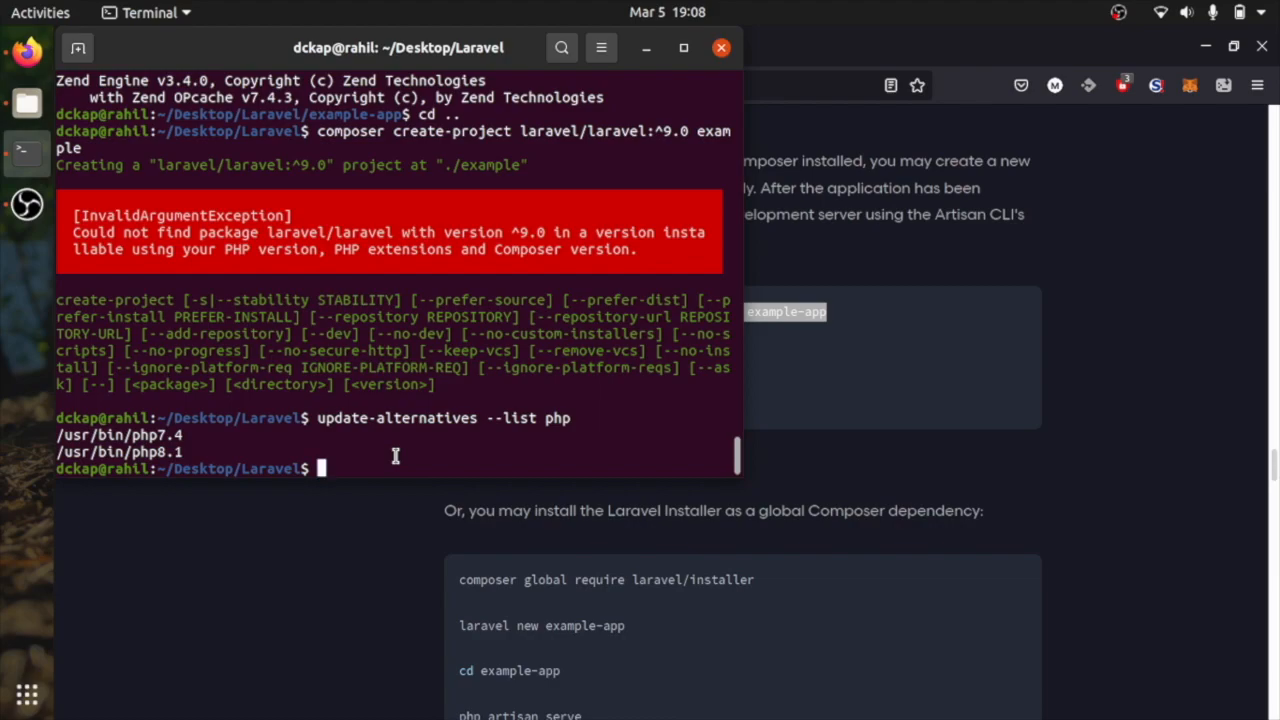
mouse_move(172, 448)
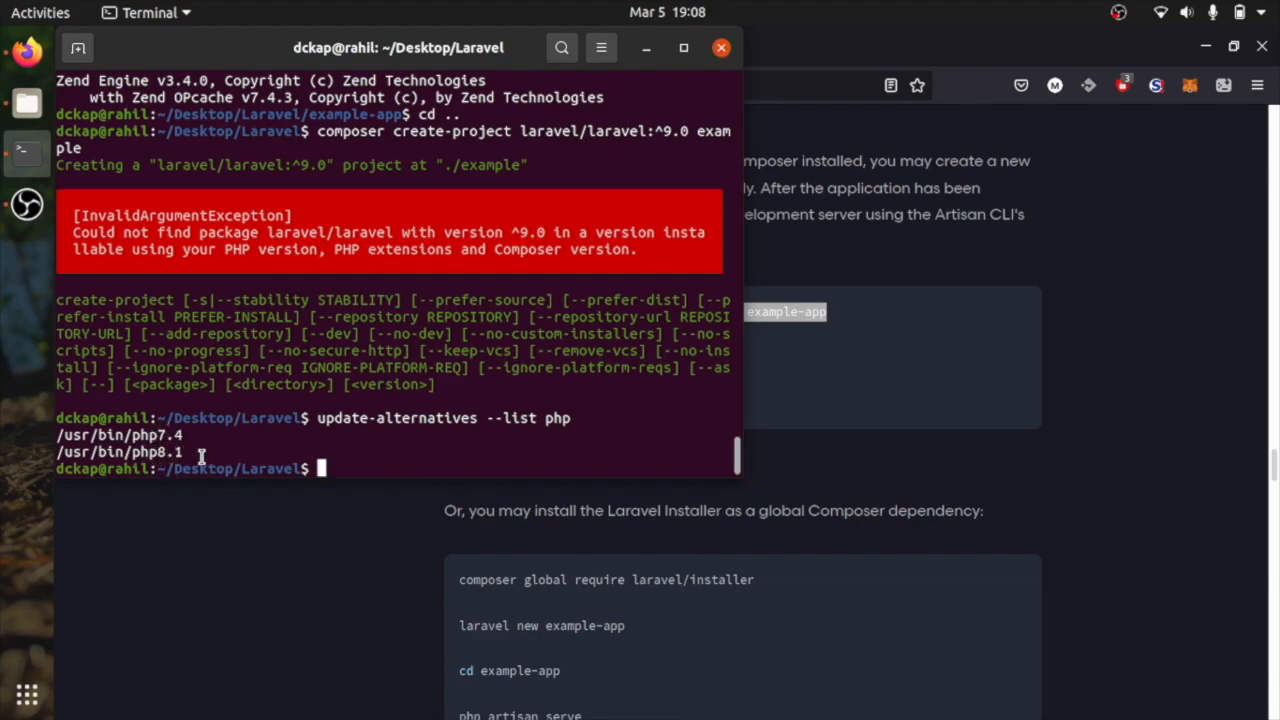
Run sudo a2dismod php7.4 to disable Apache's PHP 7.4 module, reaching the password prompt.
type("sudo")
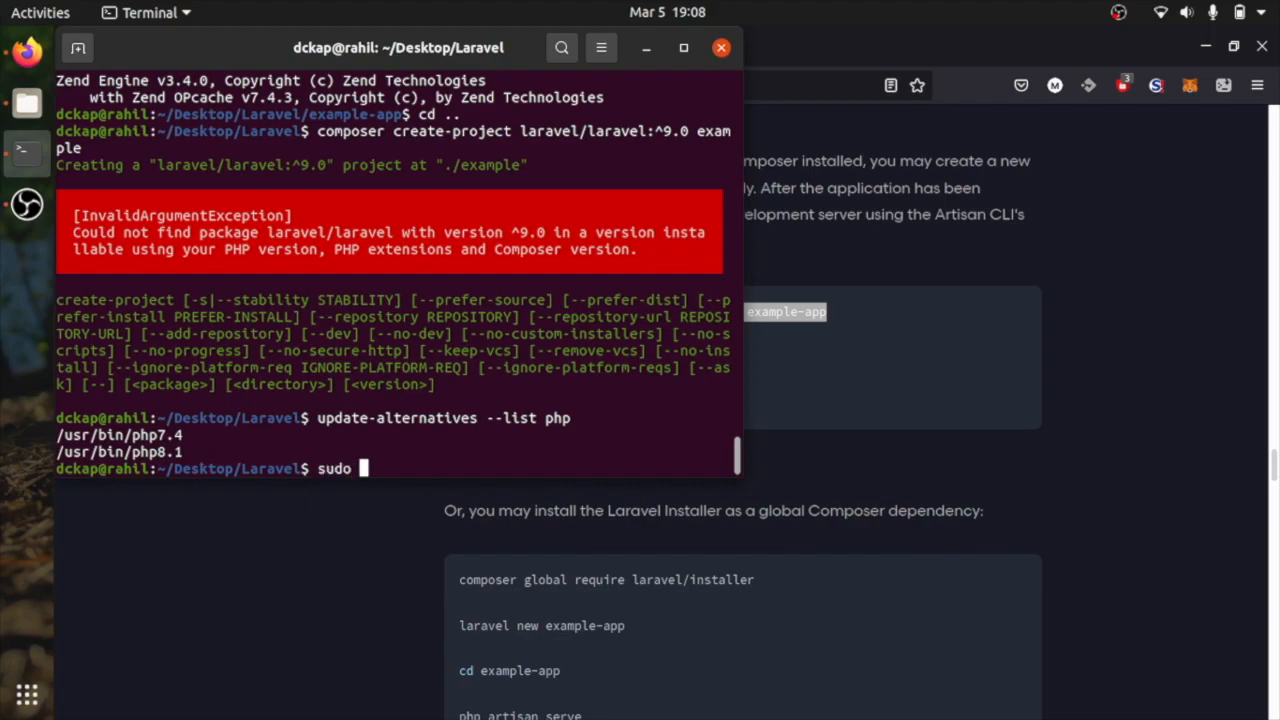
type("s")
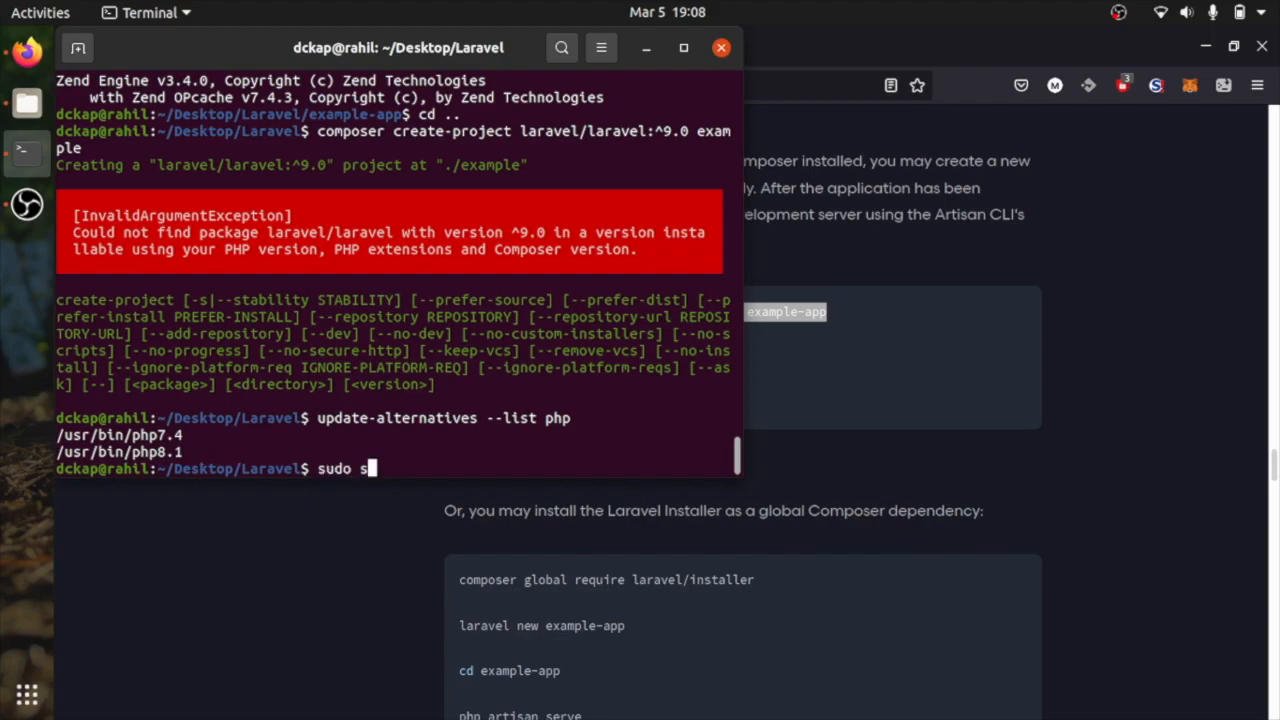
type("a2")
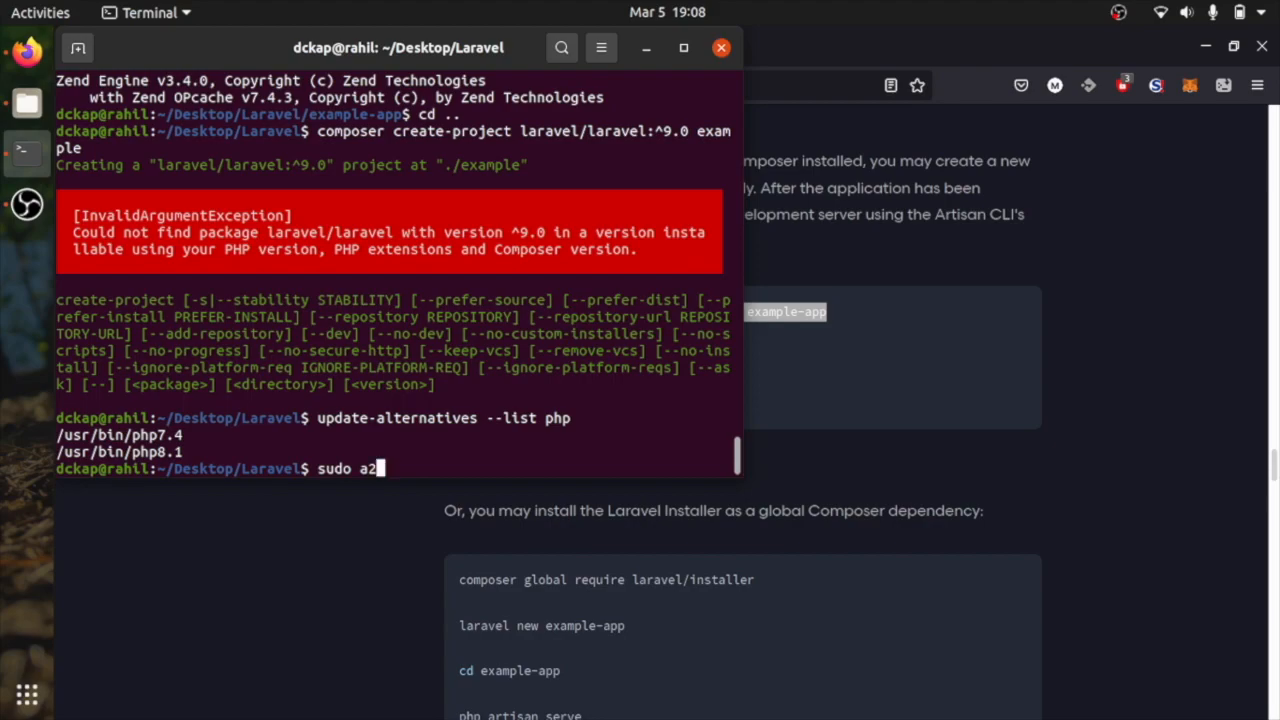
type("d")
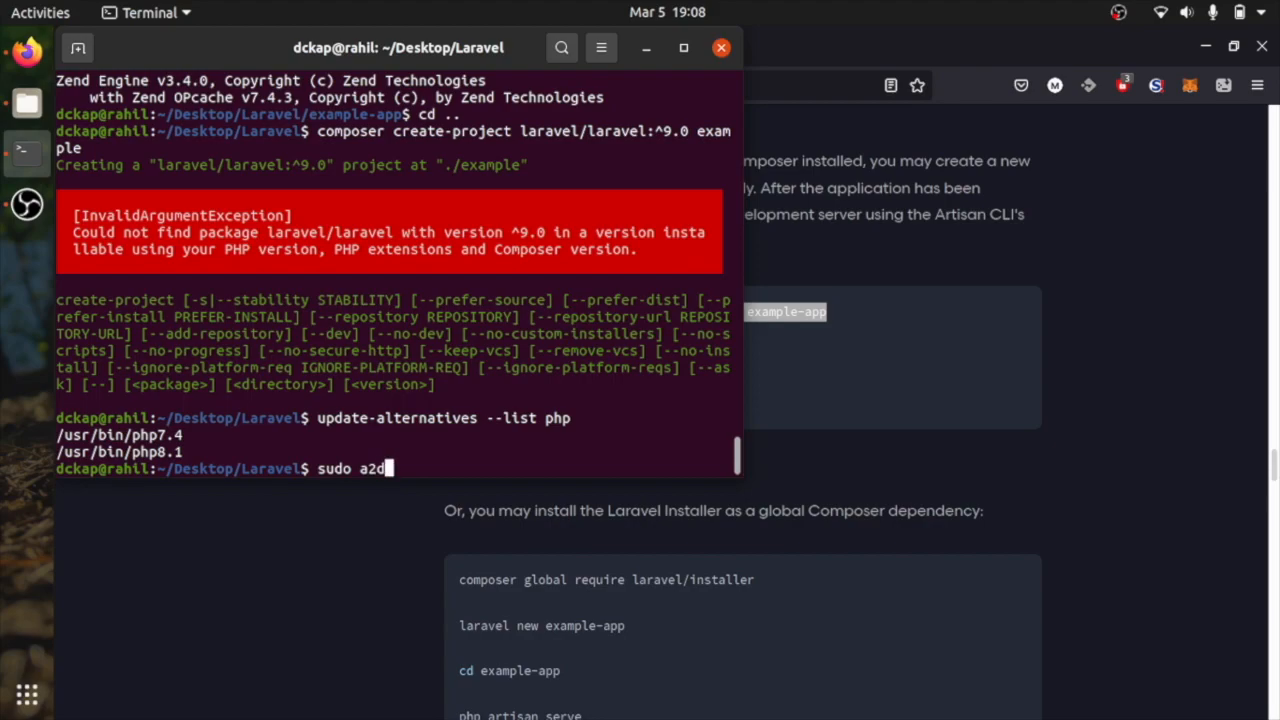
type("ismod")
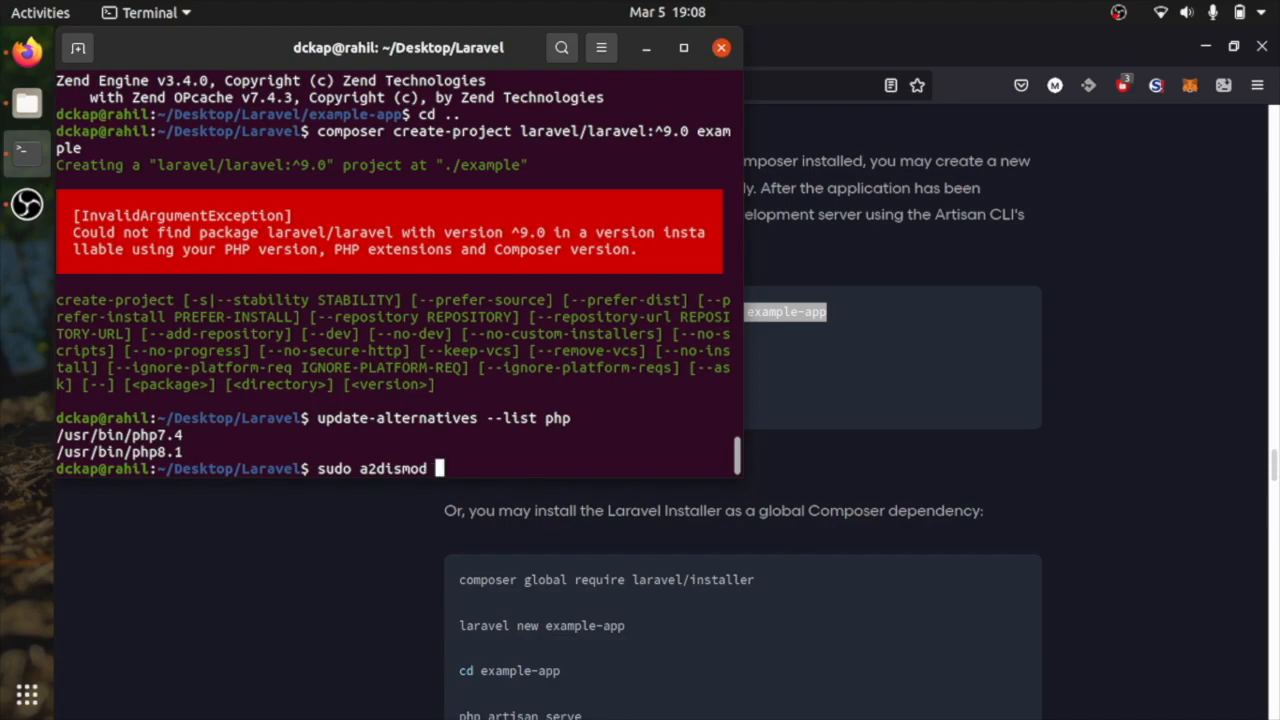
type("php")
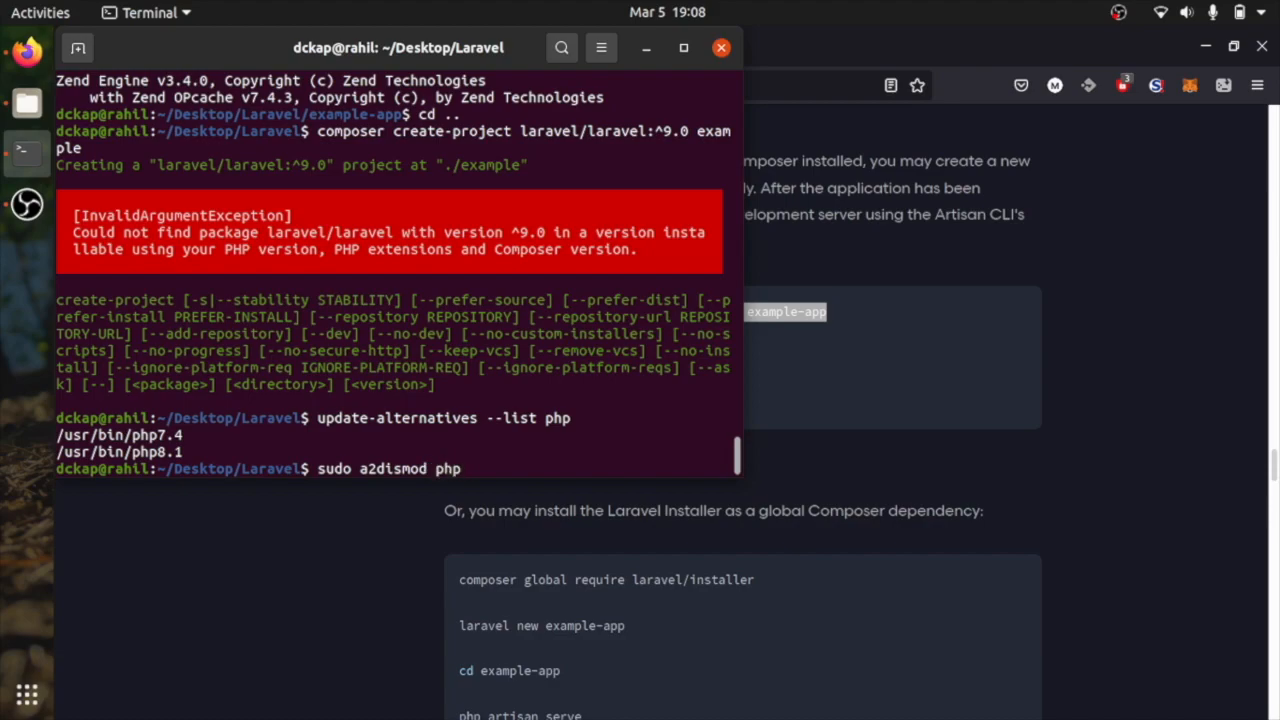
type("7.4")
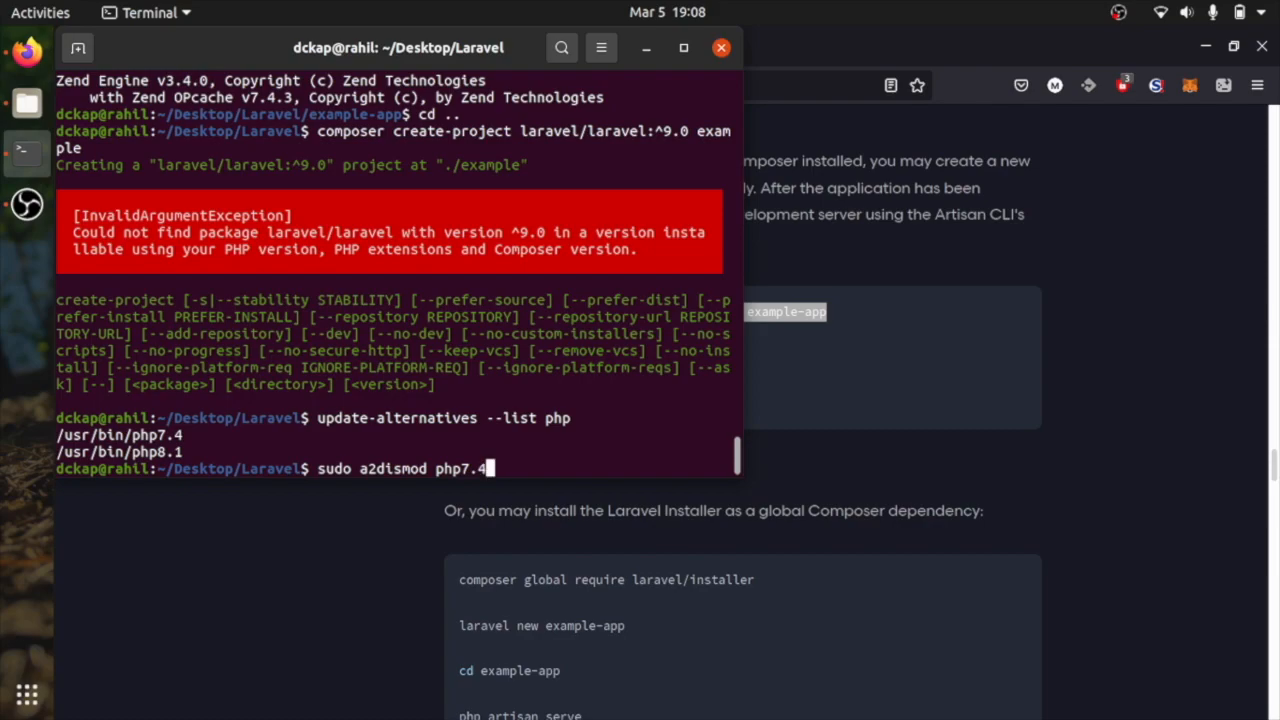
key("Return")
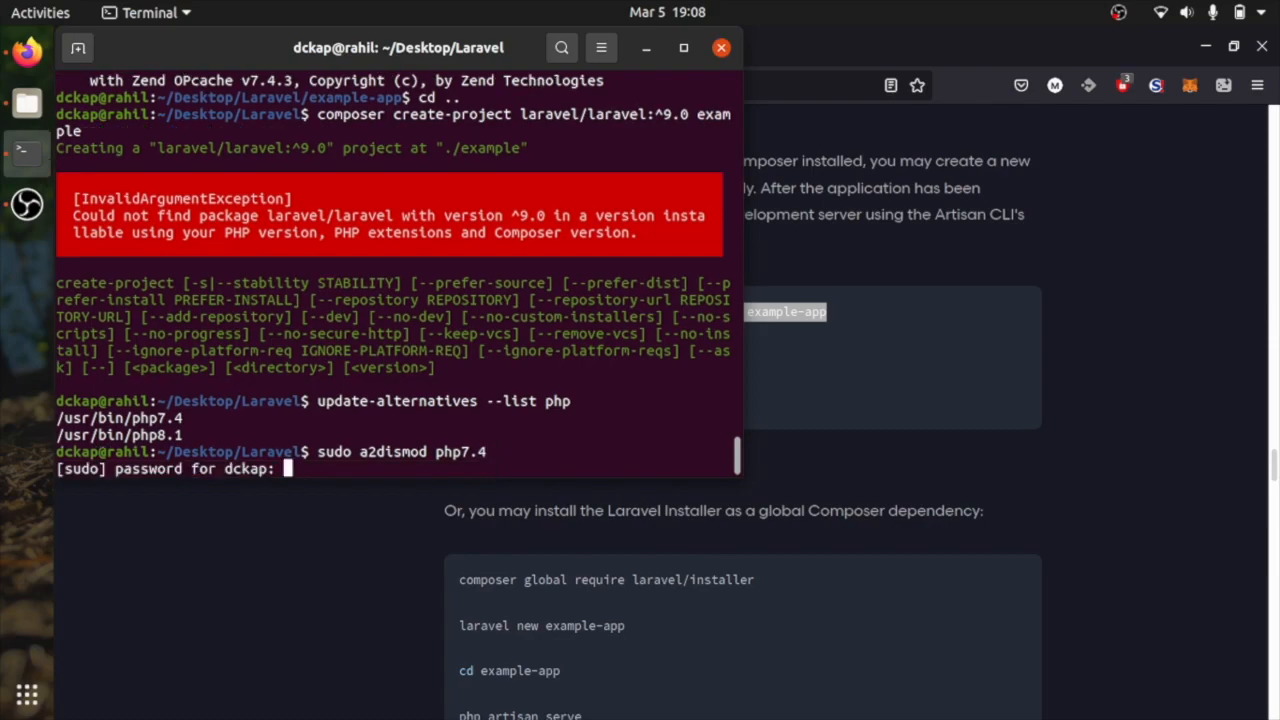
Finish disabling php7.4 and enable the php8.1 Apache module with sudo a2enmod php8.1.
key("Return")
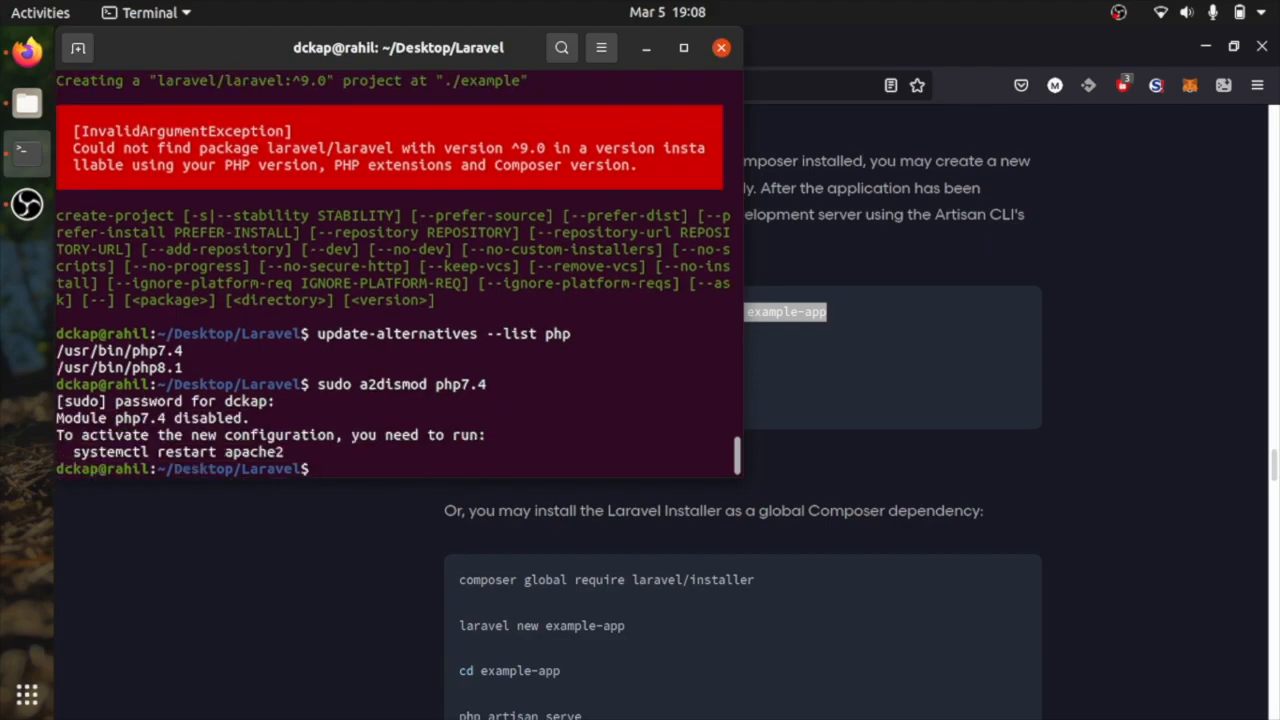
type("sudo a2dismod php7.4")
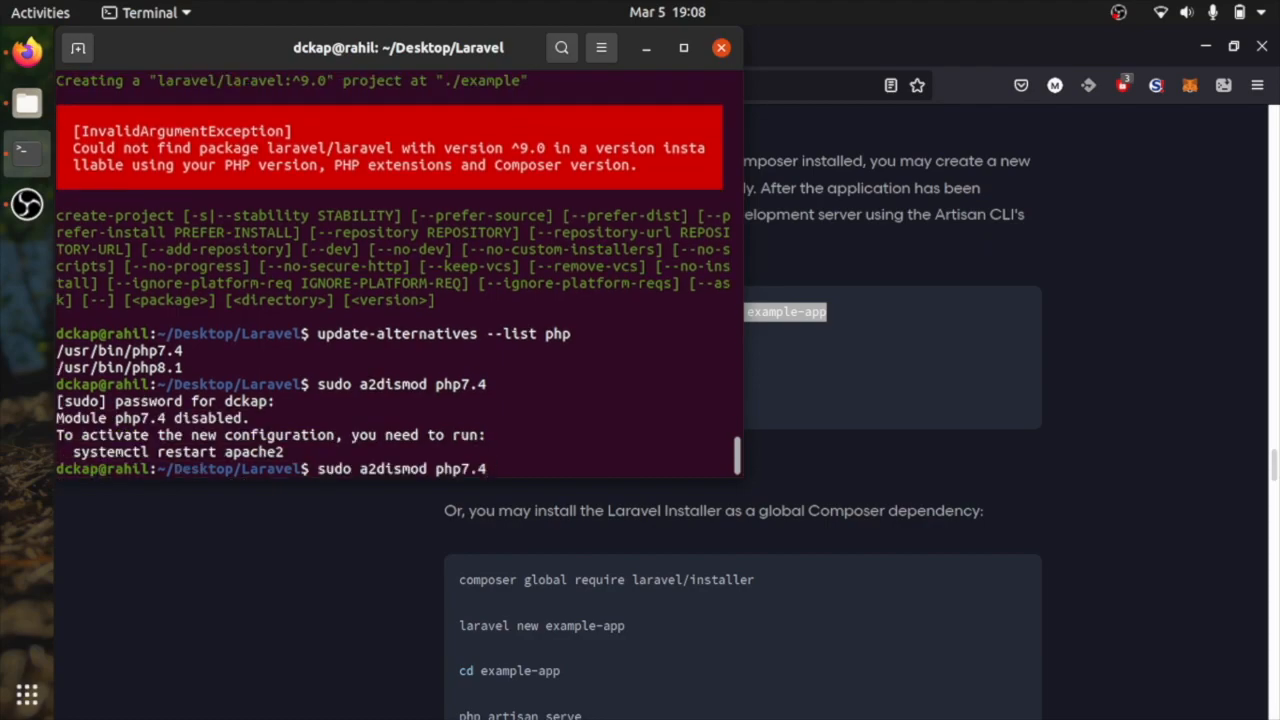
type("8.1")
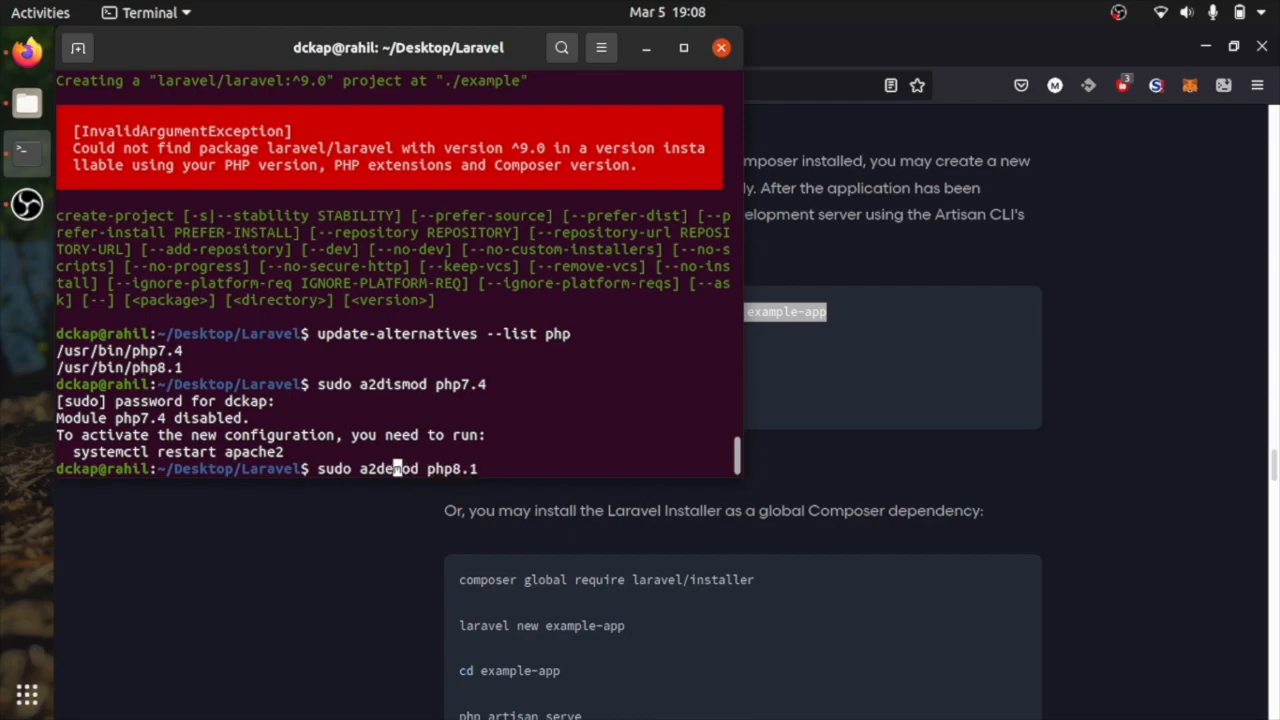
type("a2enmod")
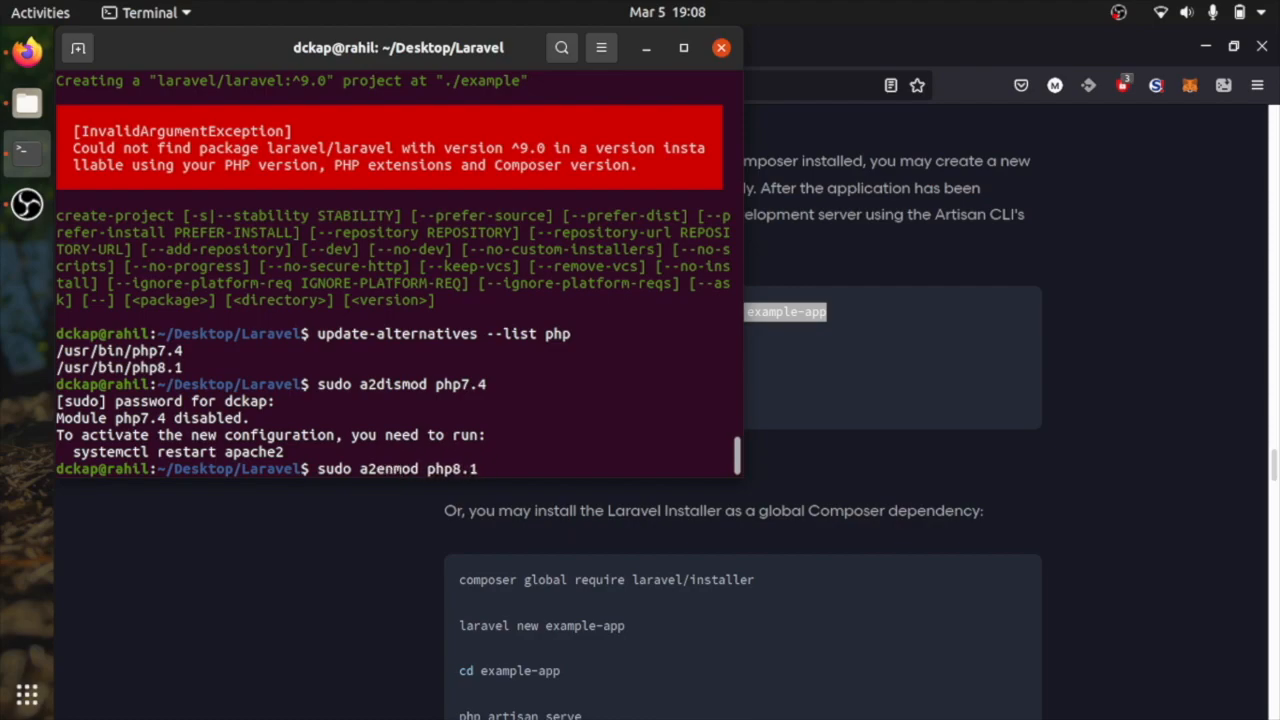
key("Return")
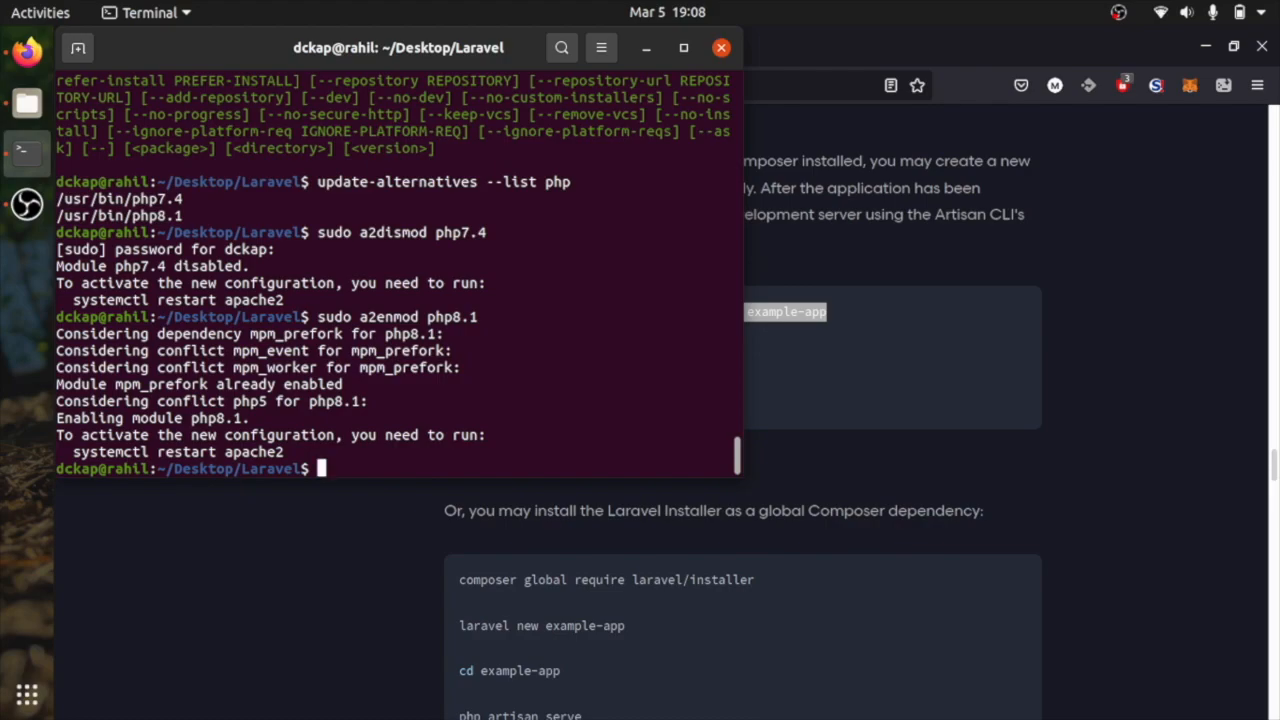
Set the default php to /usr/bin/php8.1 with sudo update-alternatives --set.
type("sudo")
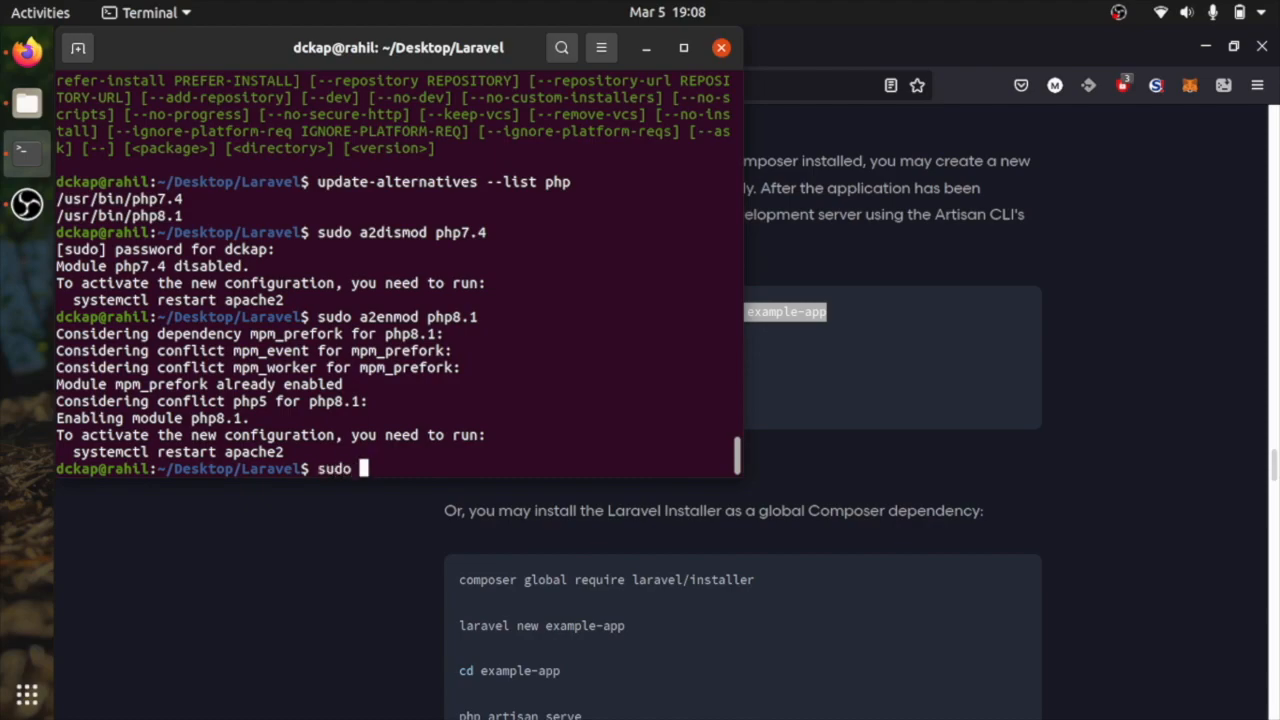
type("update-")
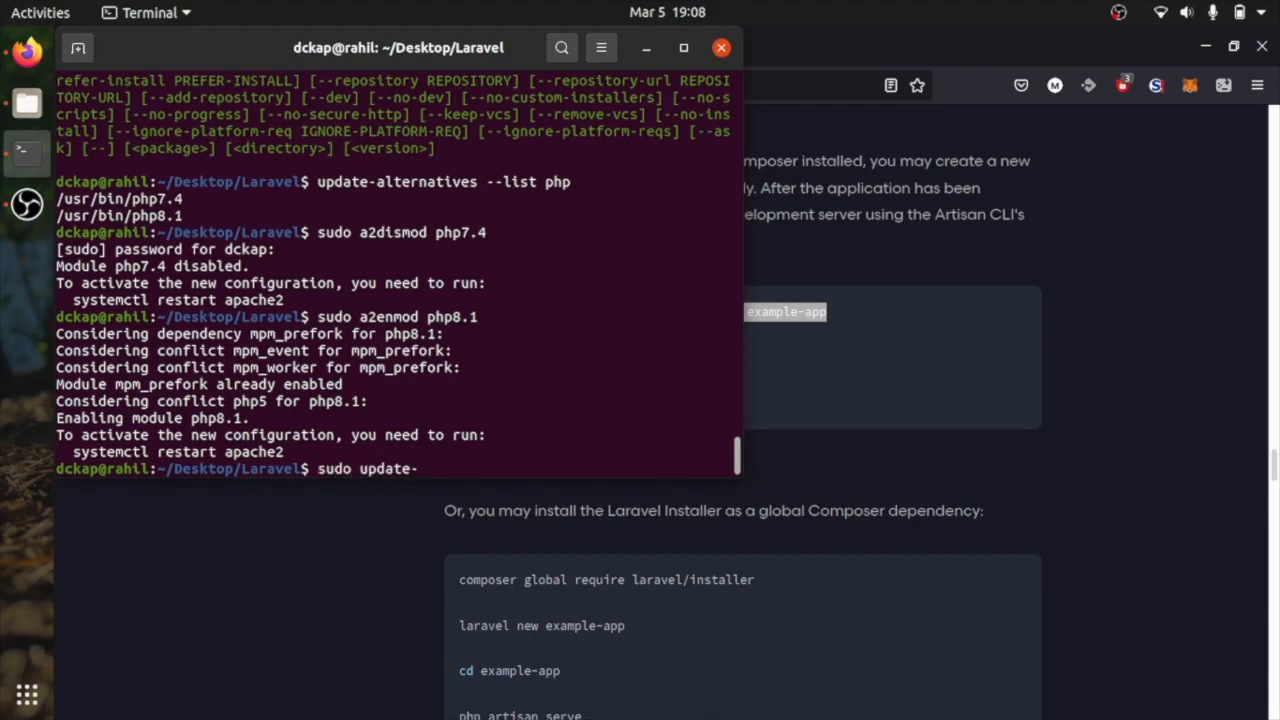
type("alternatives --set php")
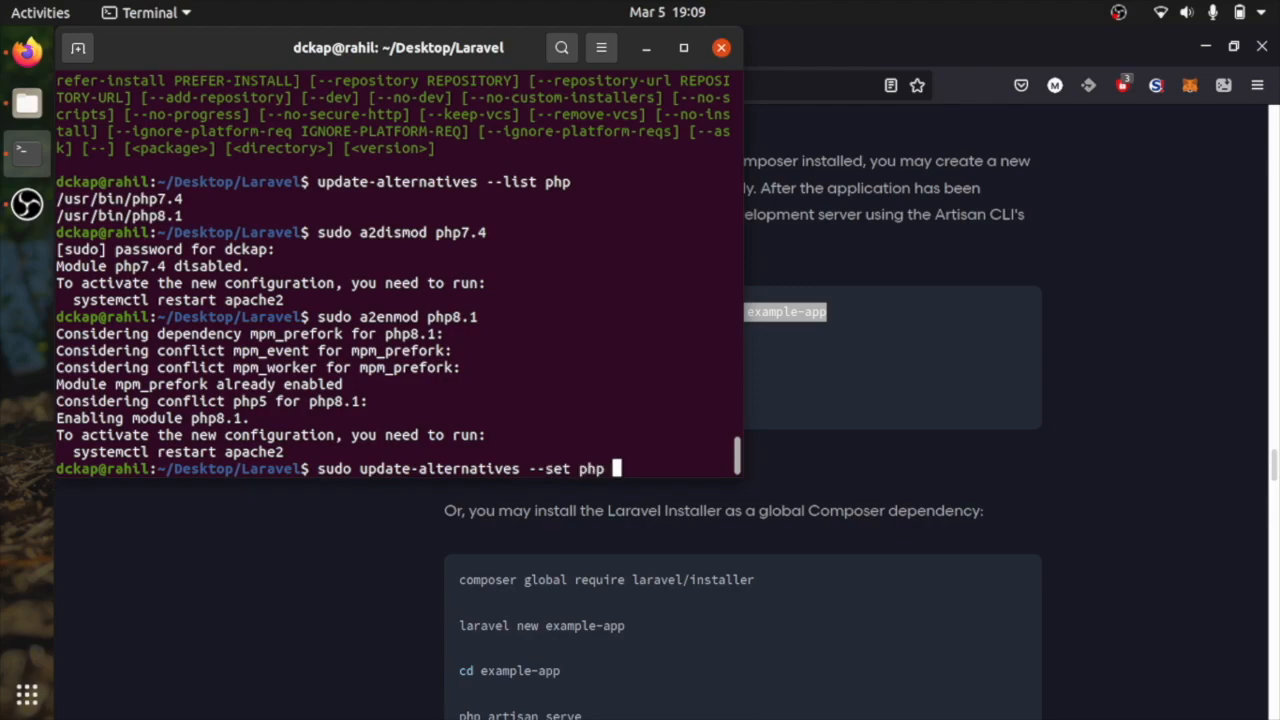
type("/usr/bin/php8.1")
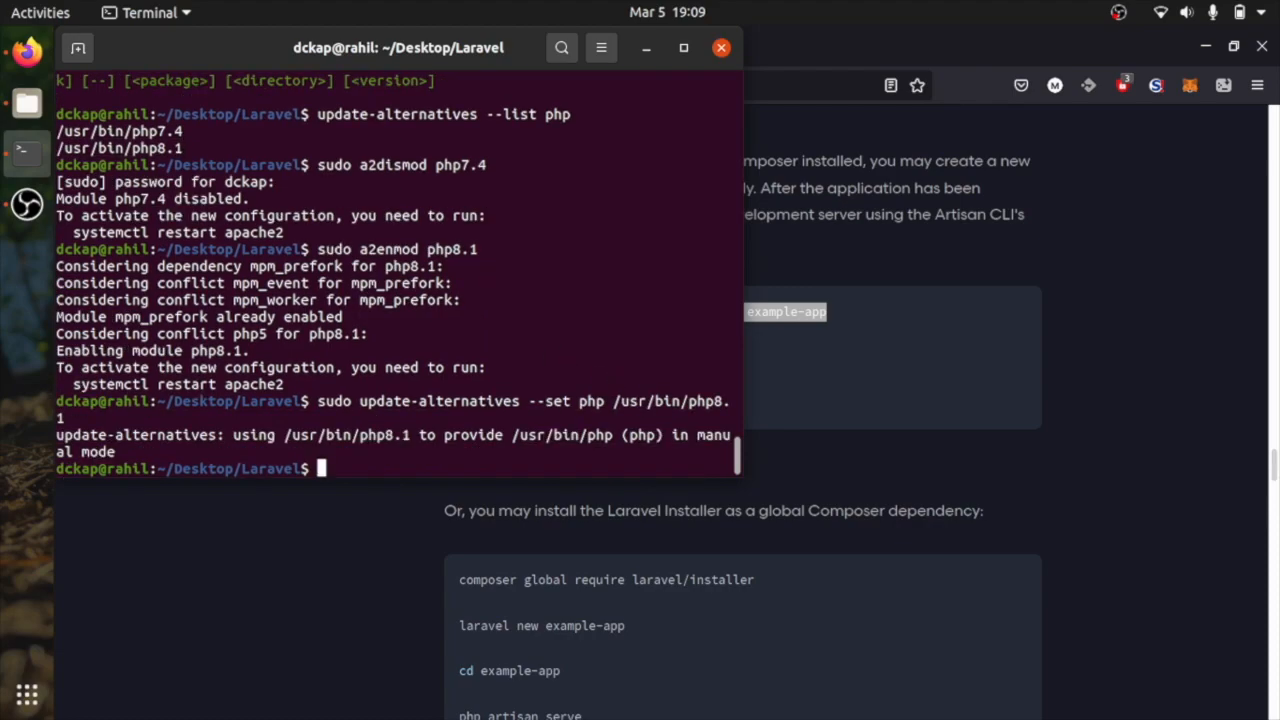
Restart apache2 with sudo service, list the folder showing example-app, and begin removing it.
type("sudo")
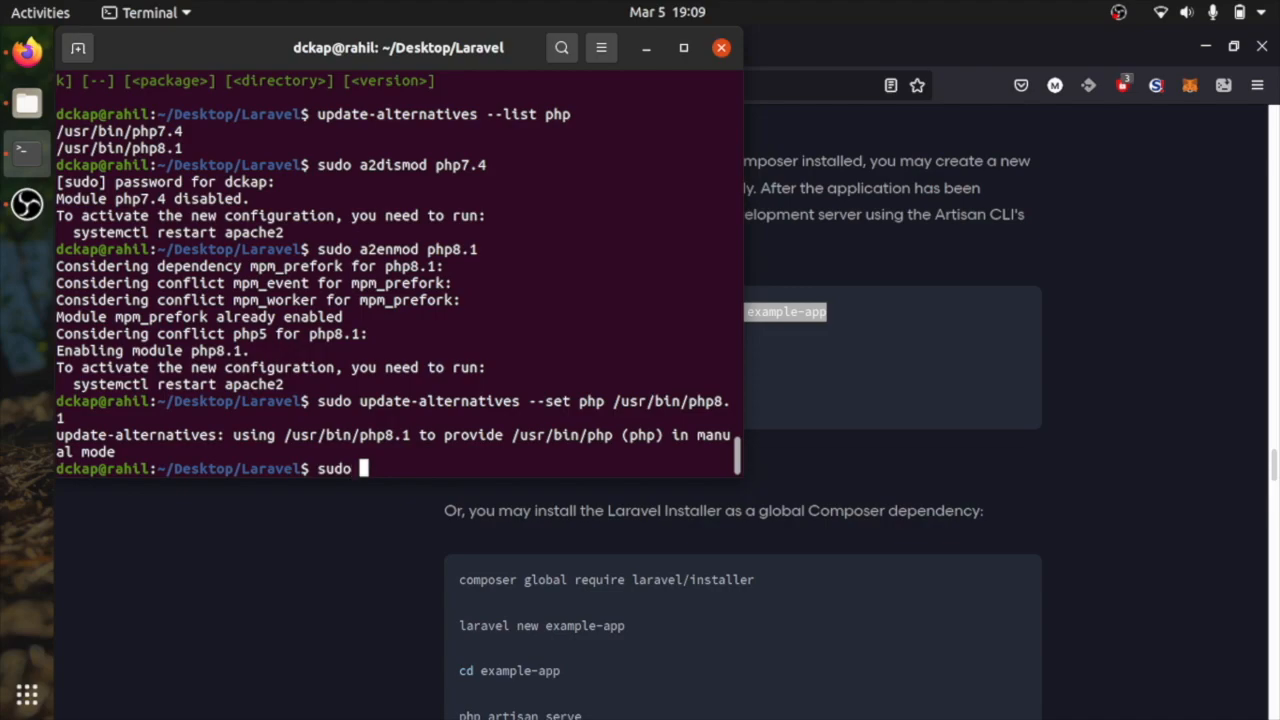
type("service apache2 restart")
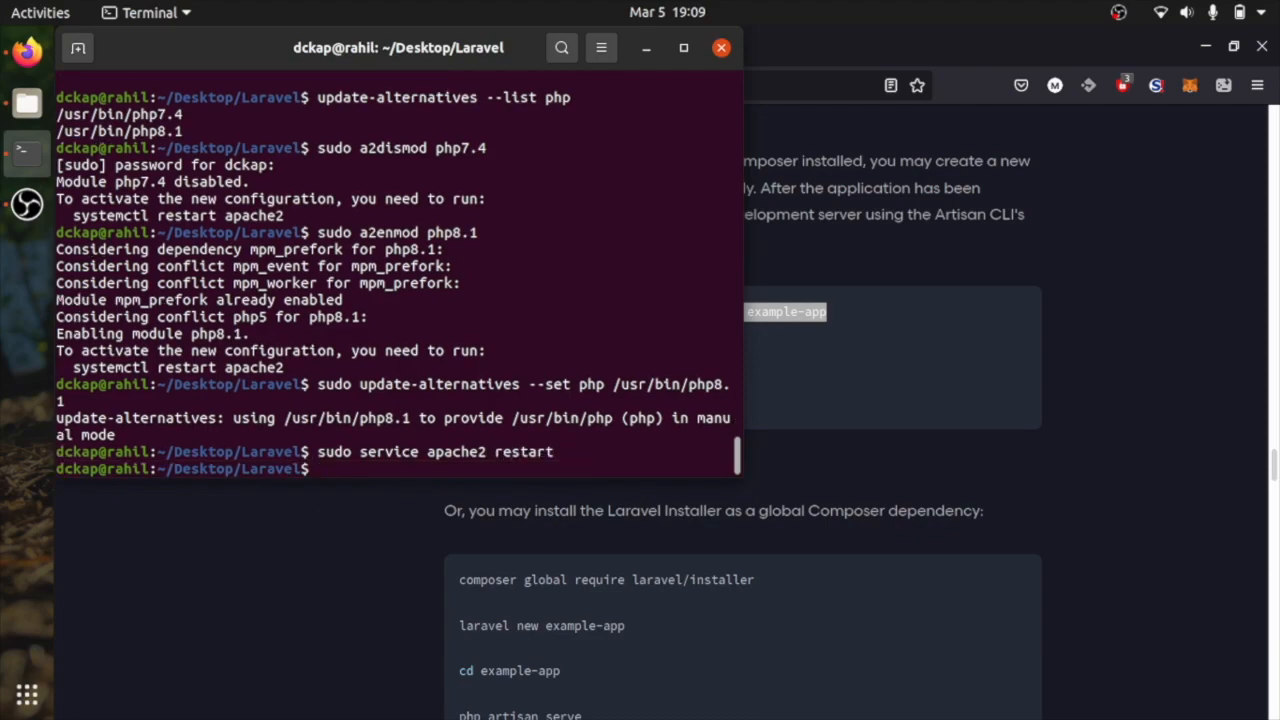
type("ls")
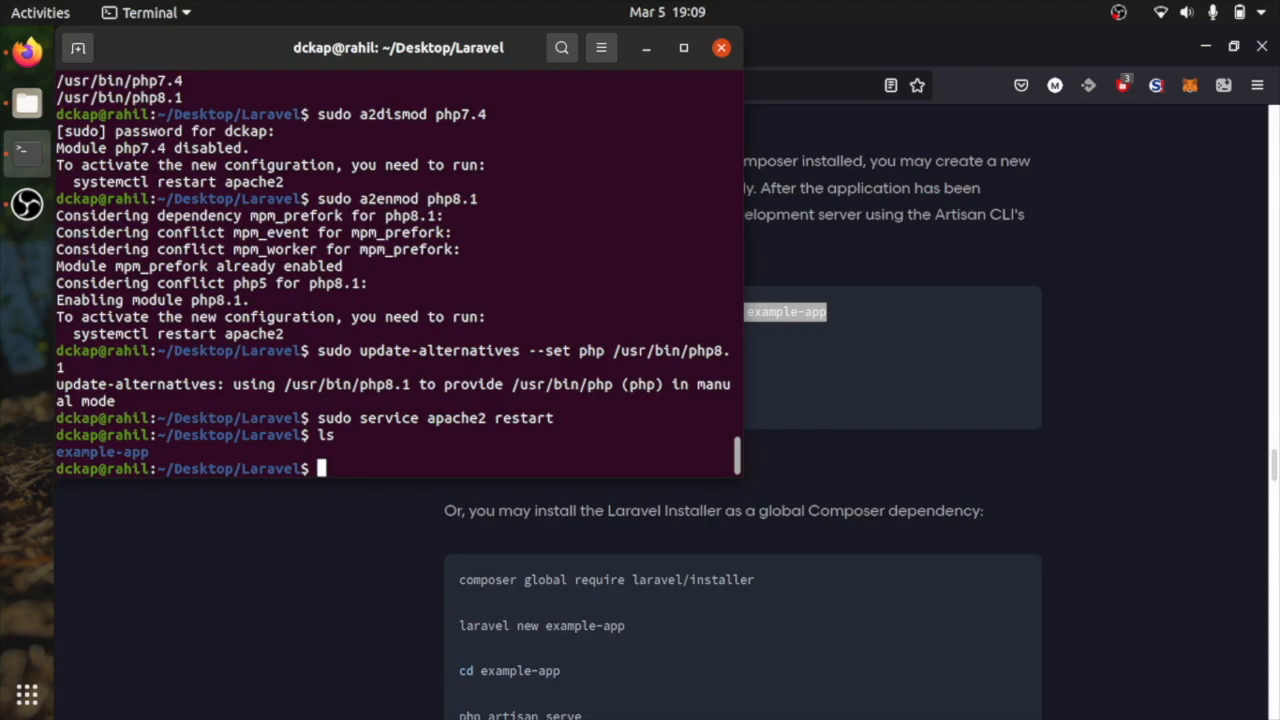
type("rm")
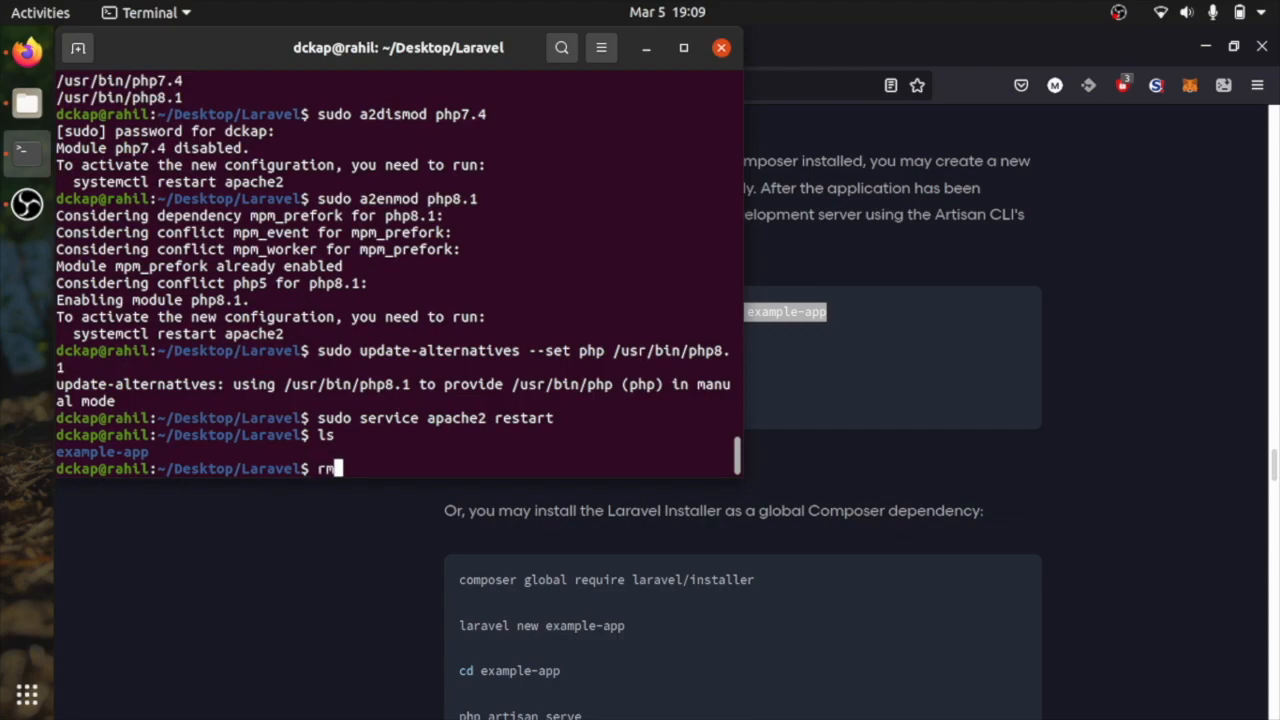
Remove the old folder with rm -r, recreate example-app, confirm Laravel 9.3.1 and try php artisan serve.
type("-r")
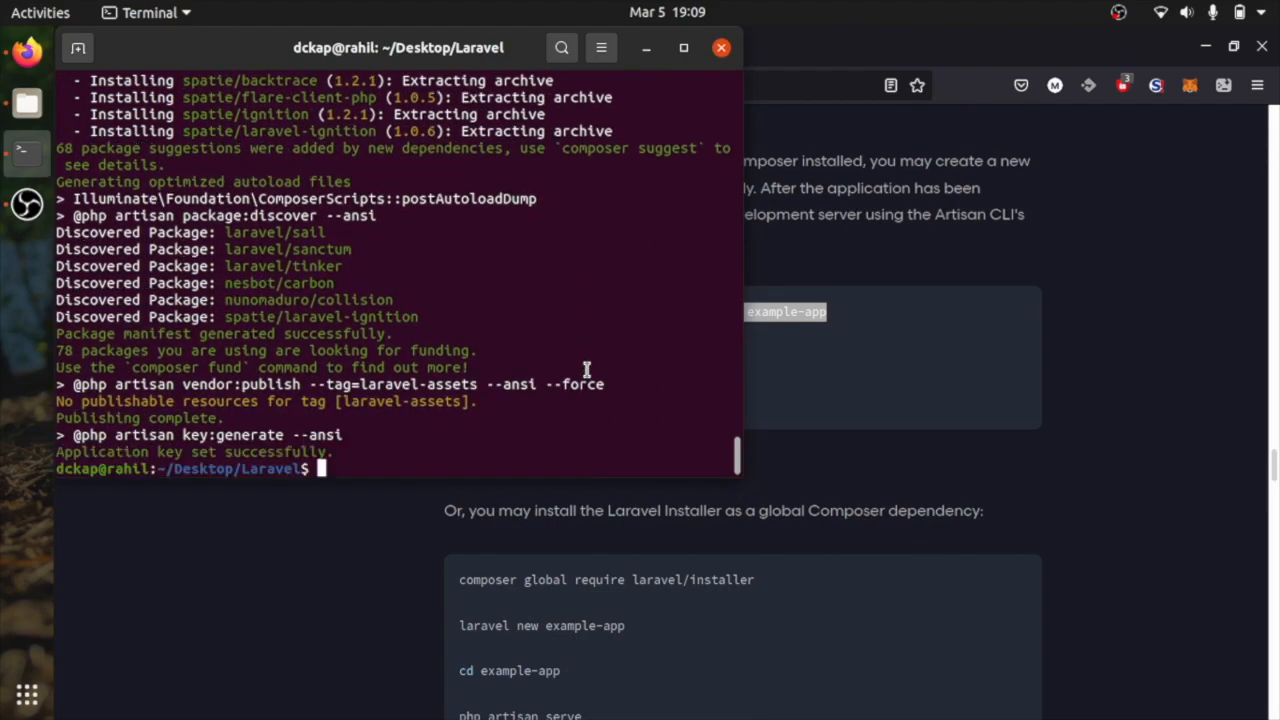
type("cd example-app/")
type("php a")
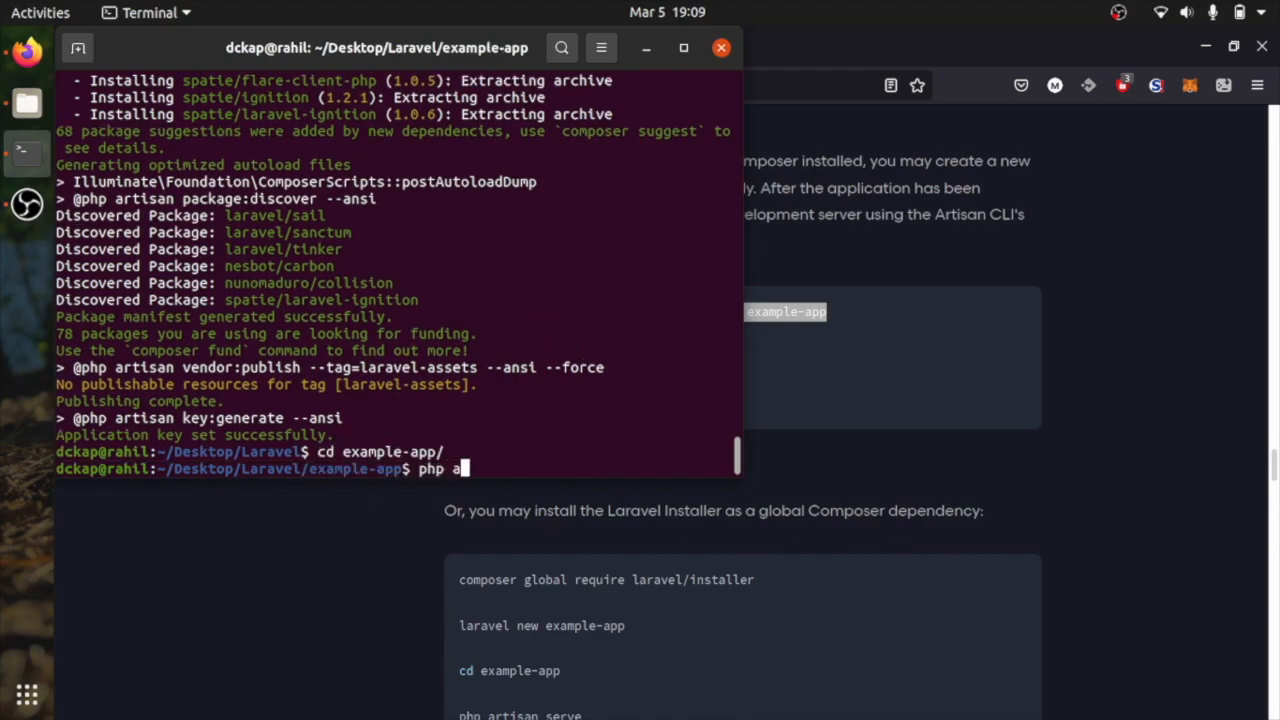
type("rtisan --version")
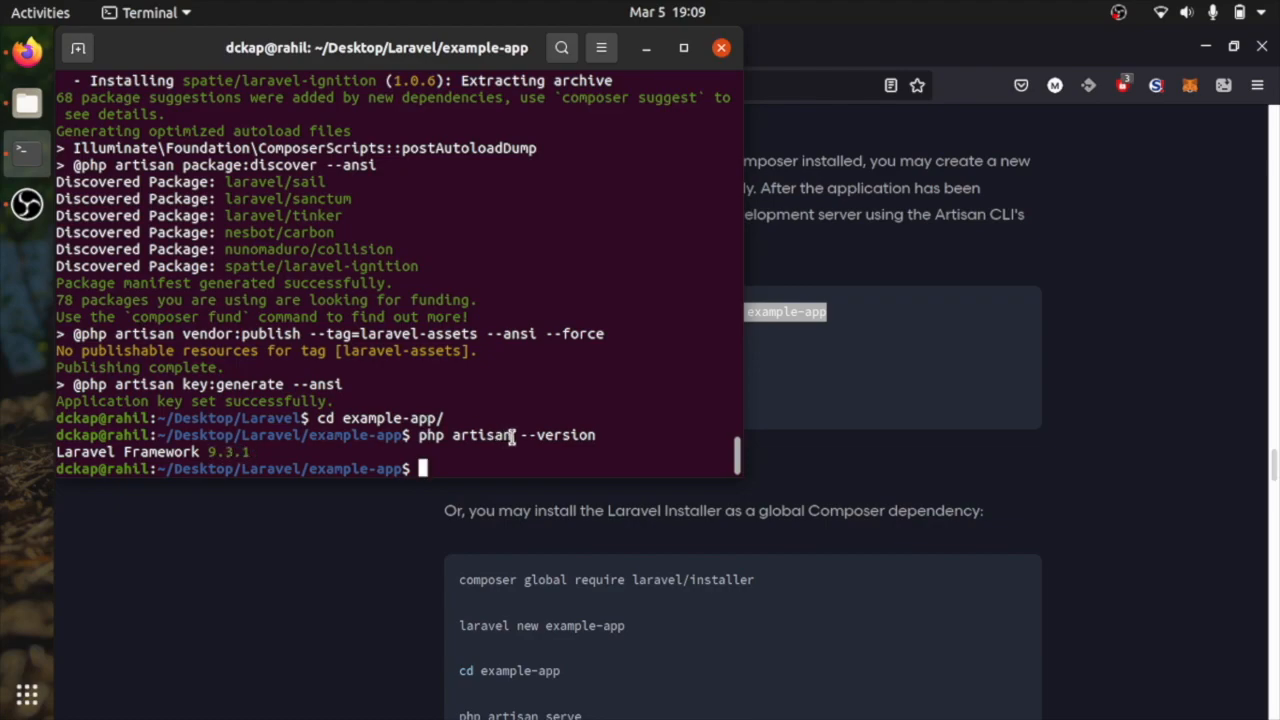
type("php")
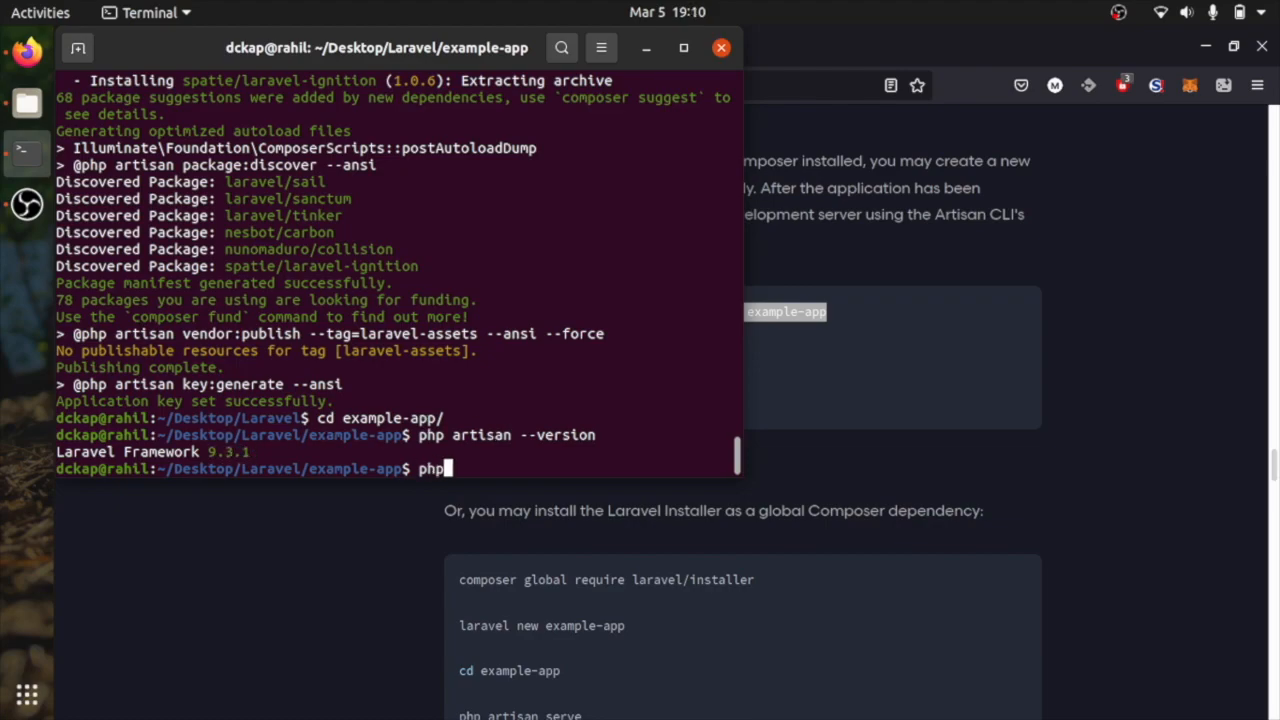
type("artisan server")
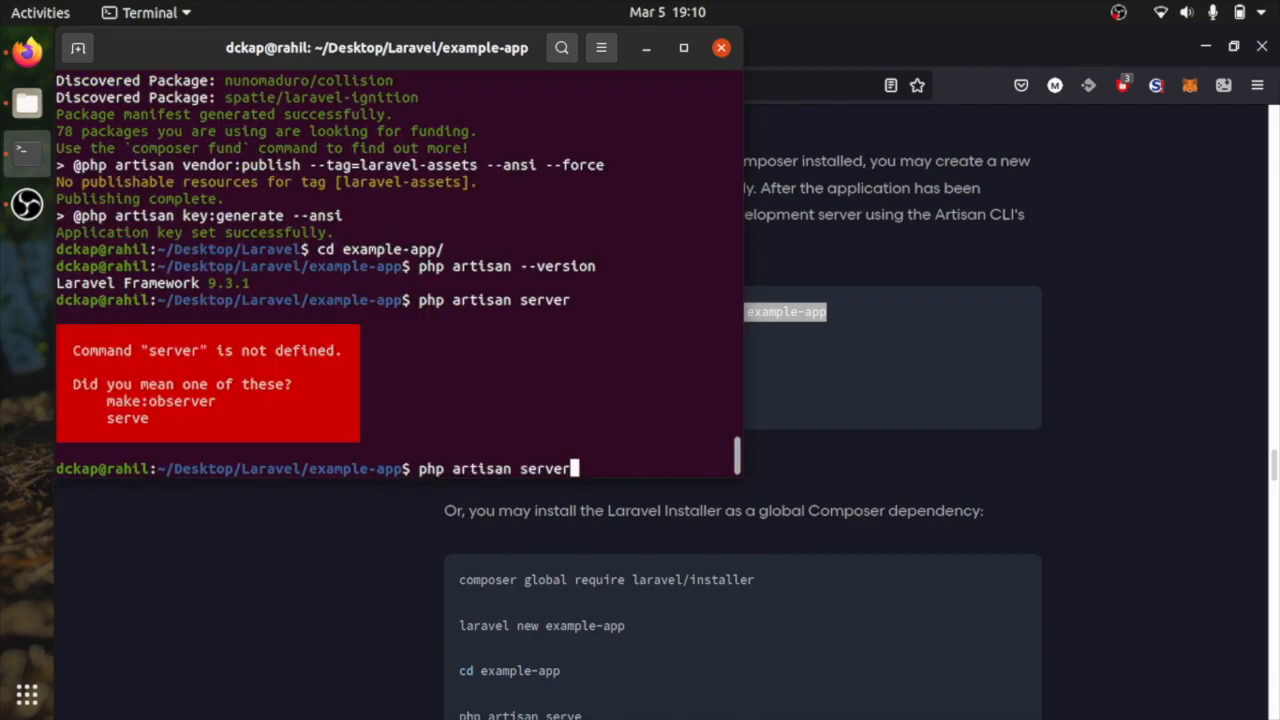
Start the dev server on 127.0.0.1:8001, view the Laravel v9.3.1 welcome page, then stop it with Ctrl+C.
key("Return")
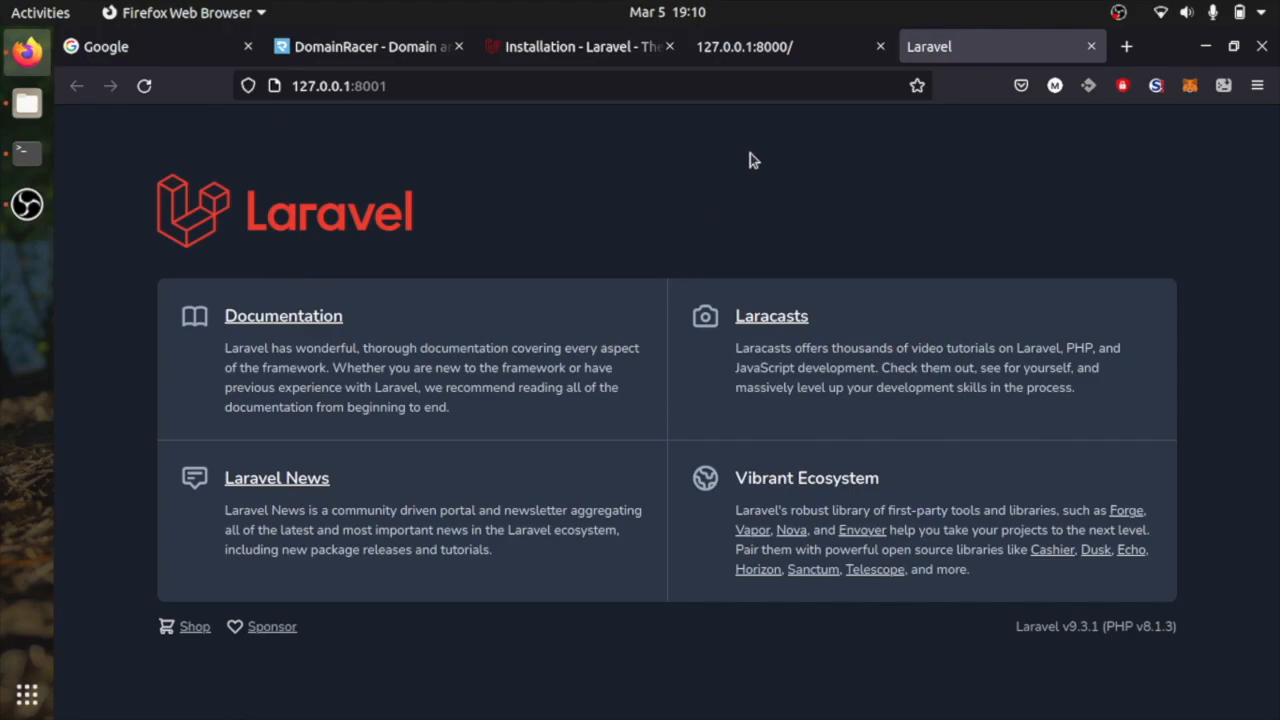
mouse_move(784, 136)
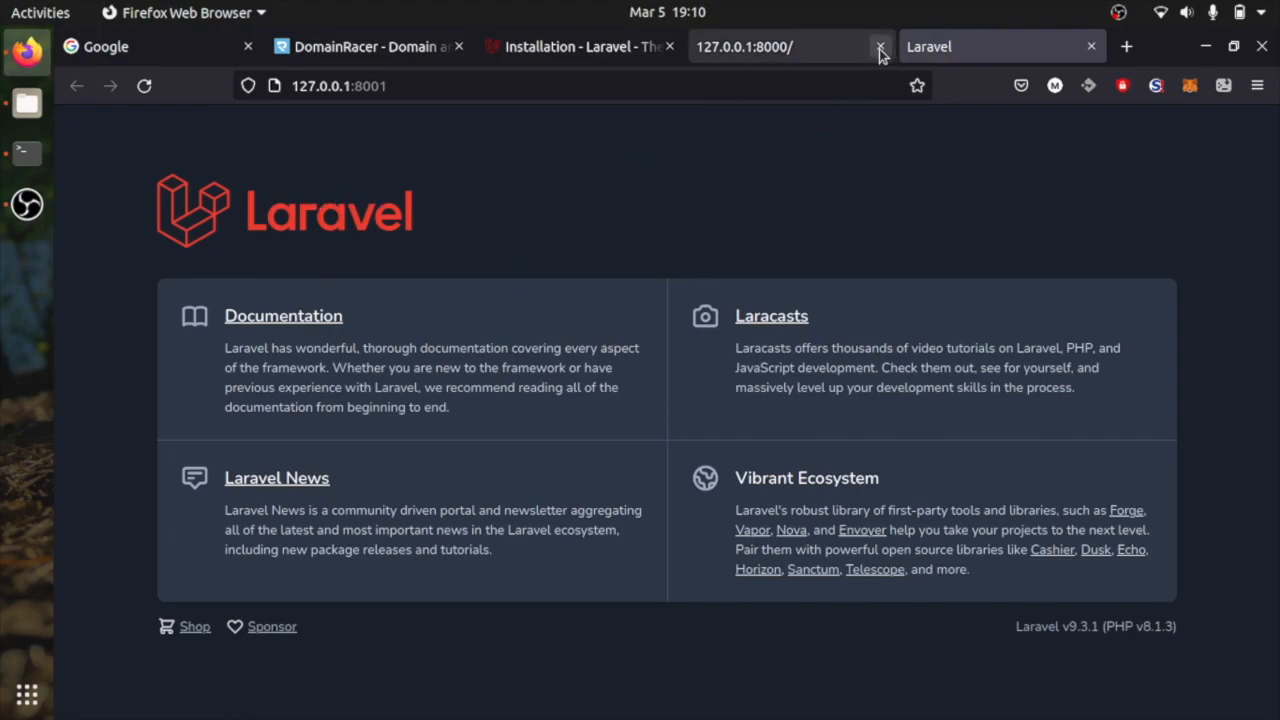
left_click(880, 46)
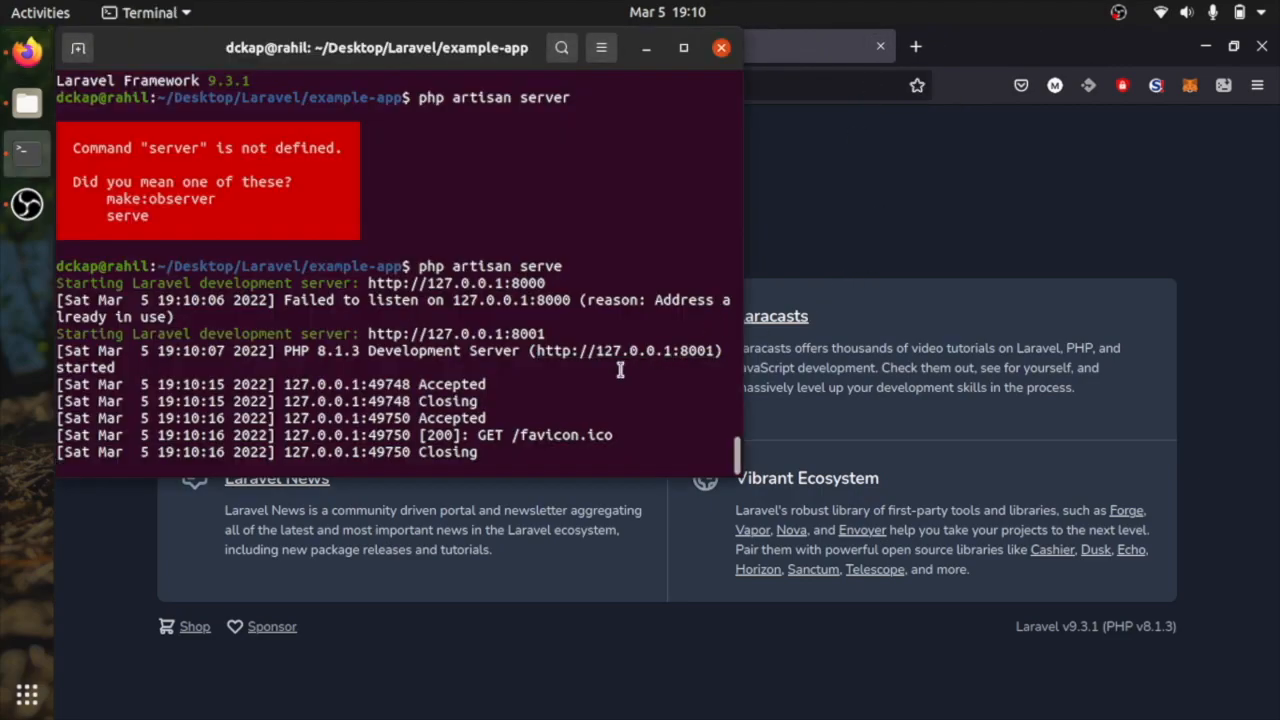
key("ctrl+c")
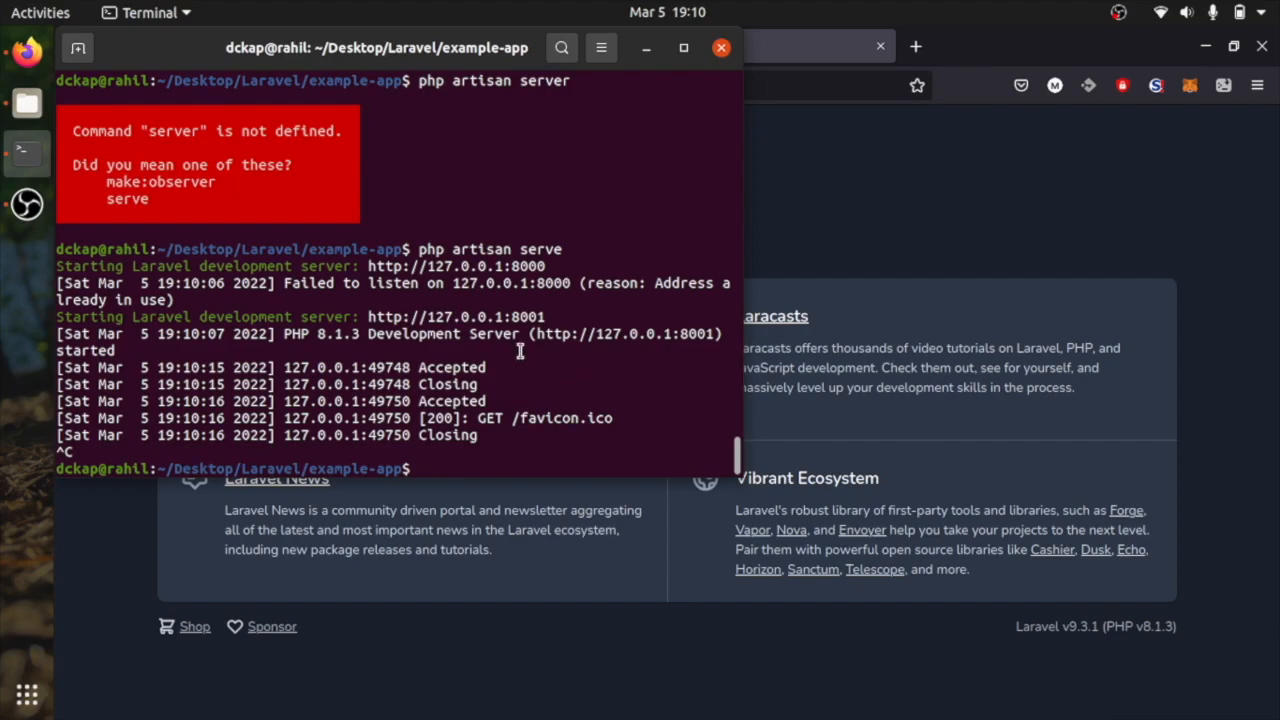
mouse_move(536, 210)
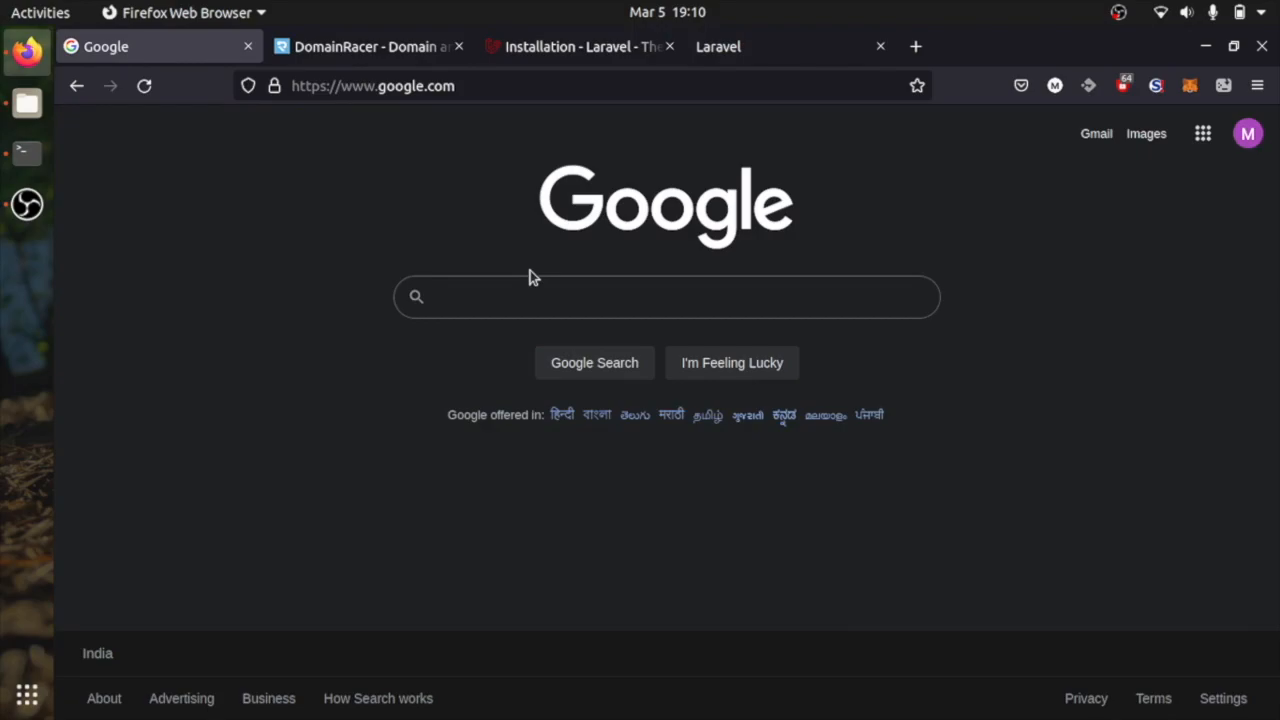
type("php")
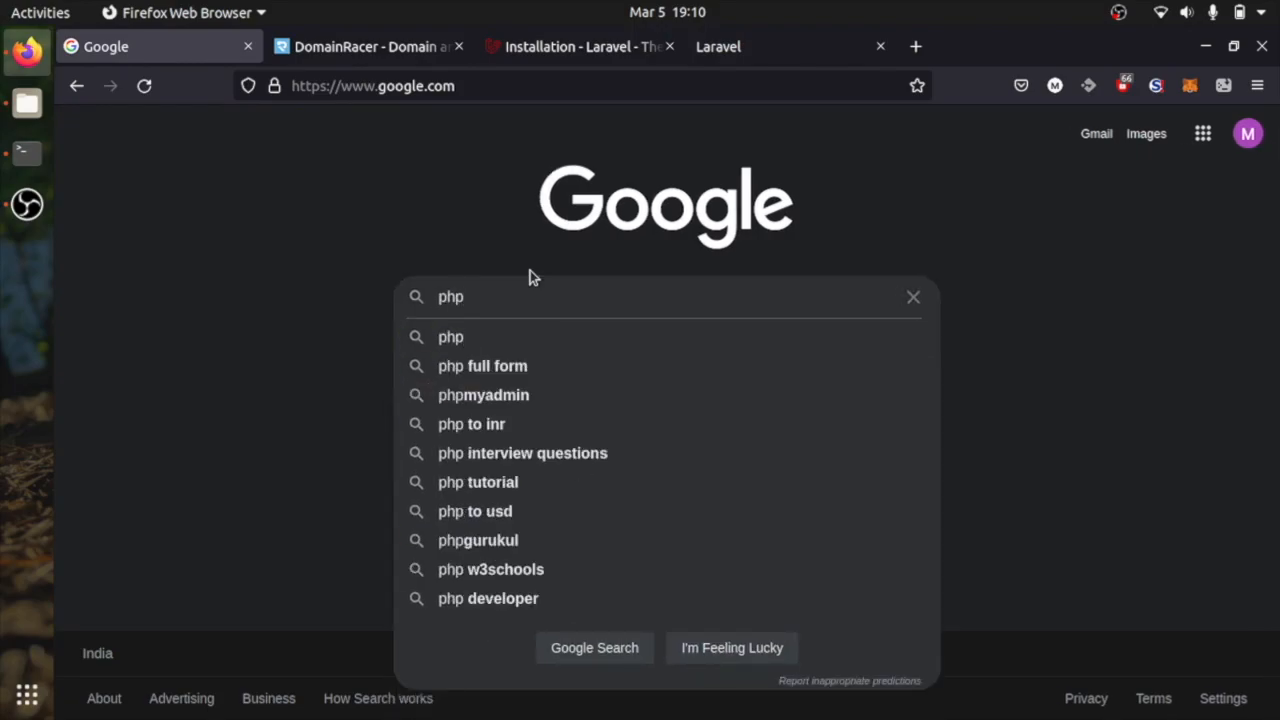
left_click(912, 296)
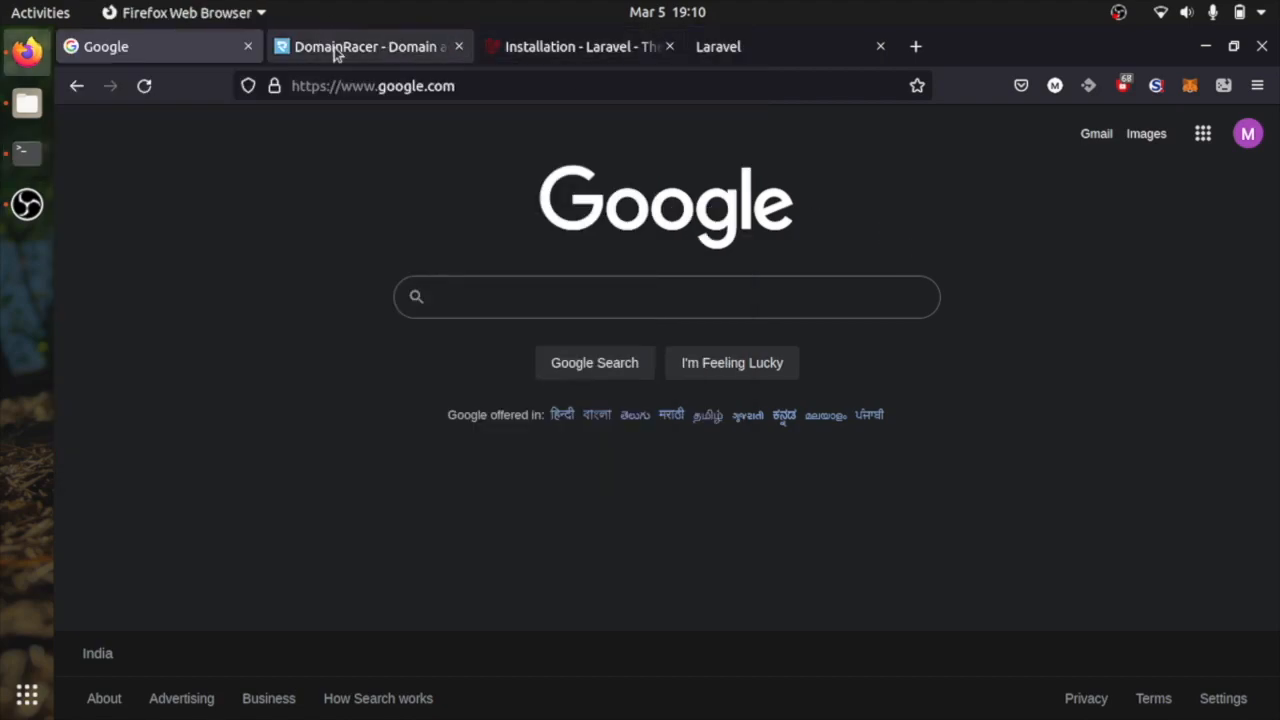
mouse_move(368, 46)
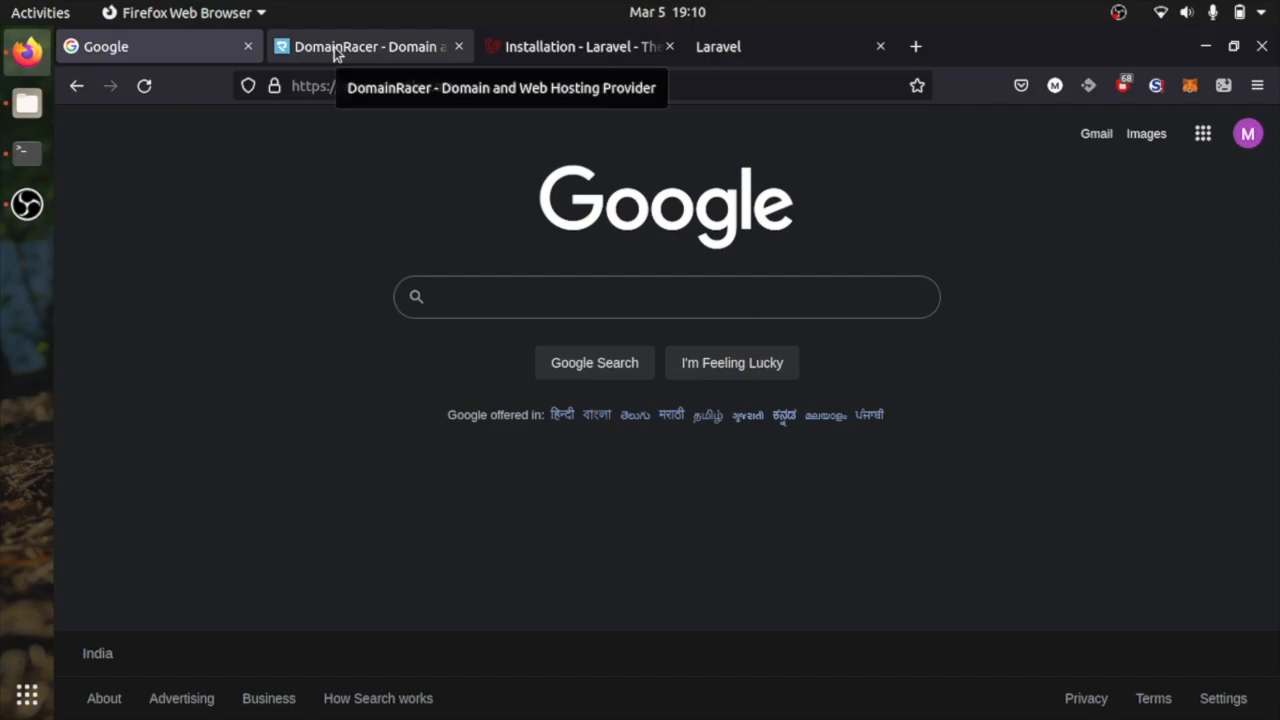
On the DomainRacer tab, scroll to Get a Domain Name, highlight the ₹649 .COM price, then head to WEB HOSTING.
left_click(368, 46)
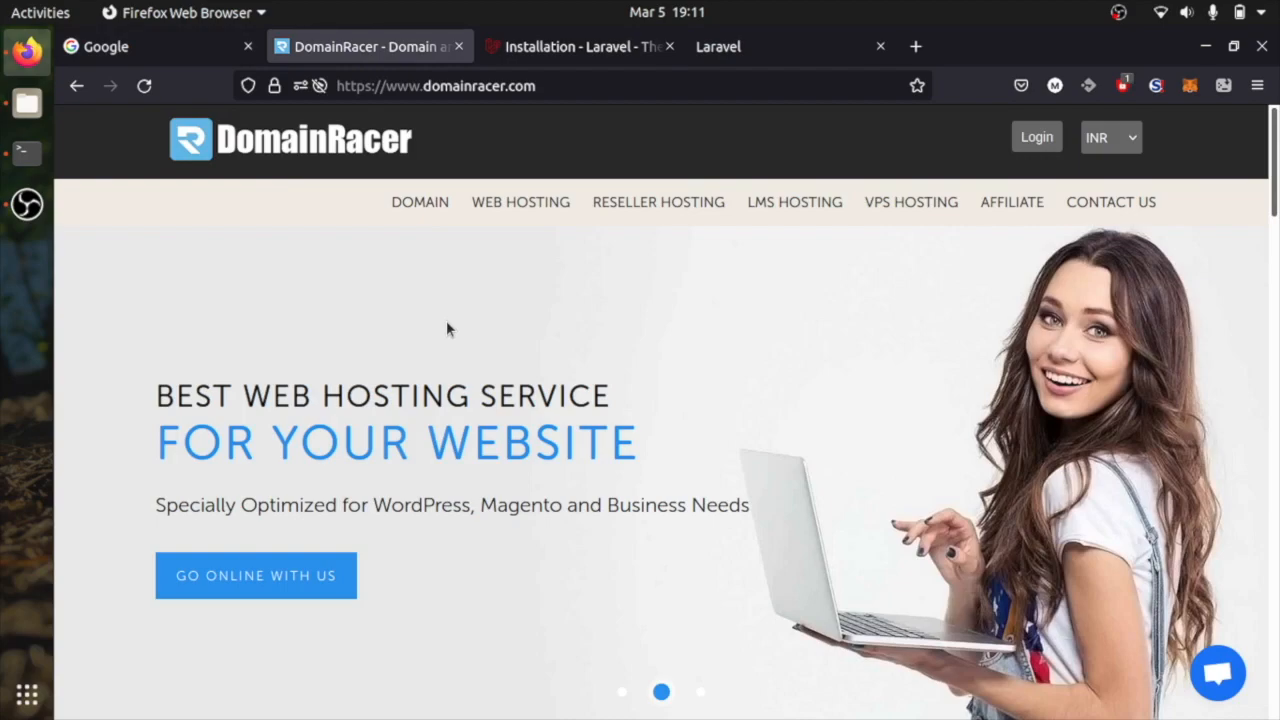
scroll("down", 3)
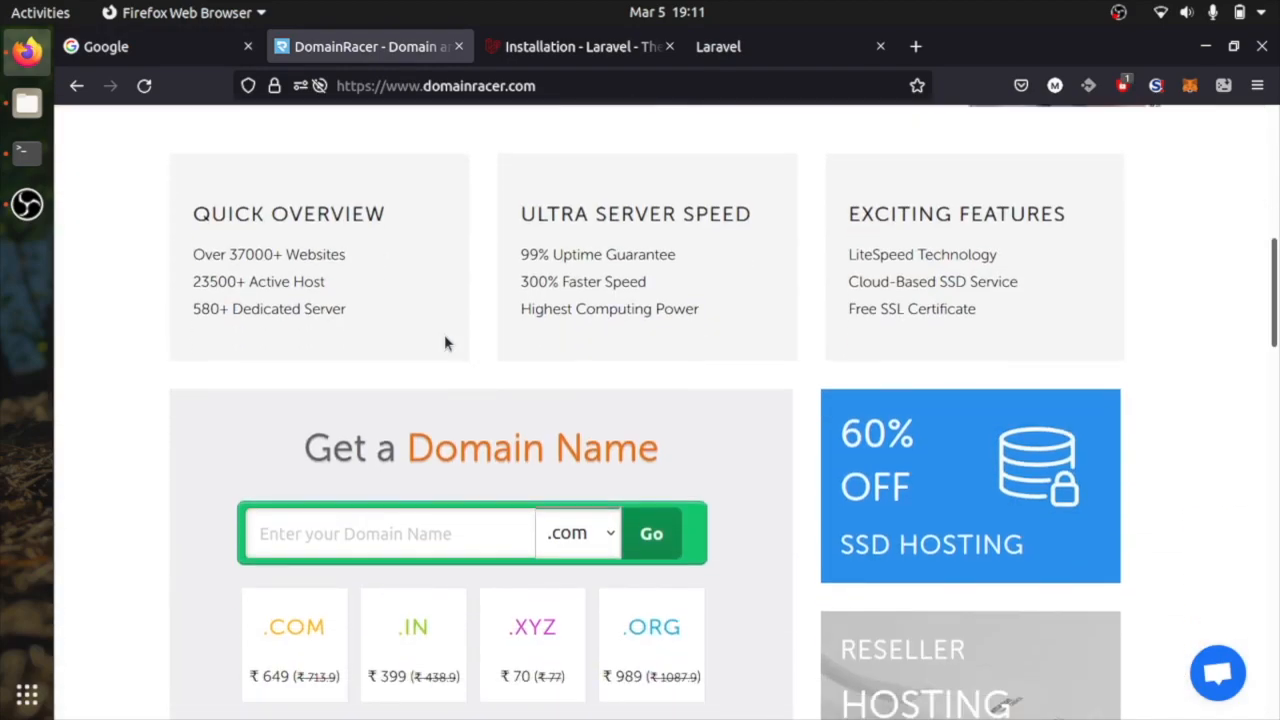
mouse_move(448, 400)
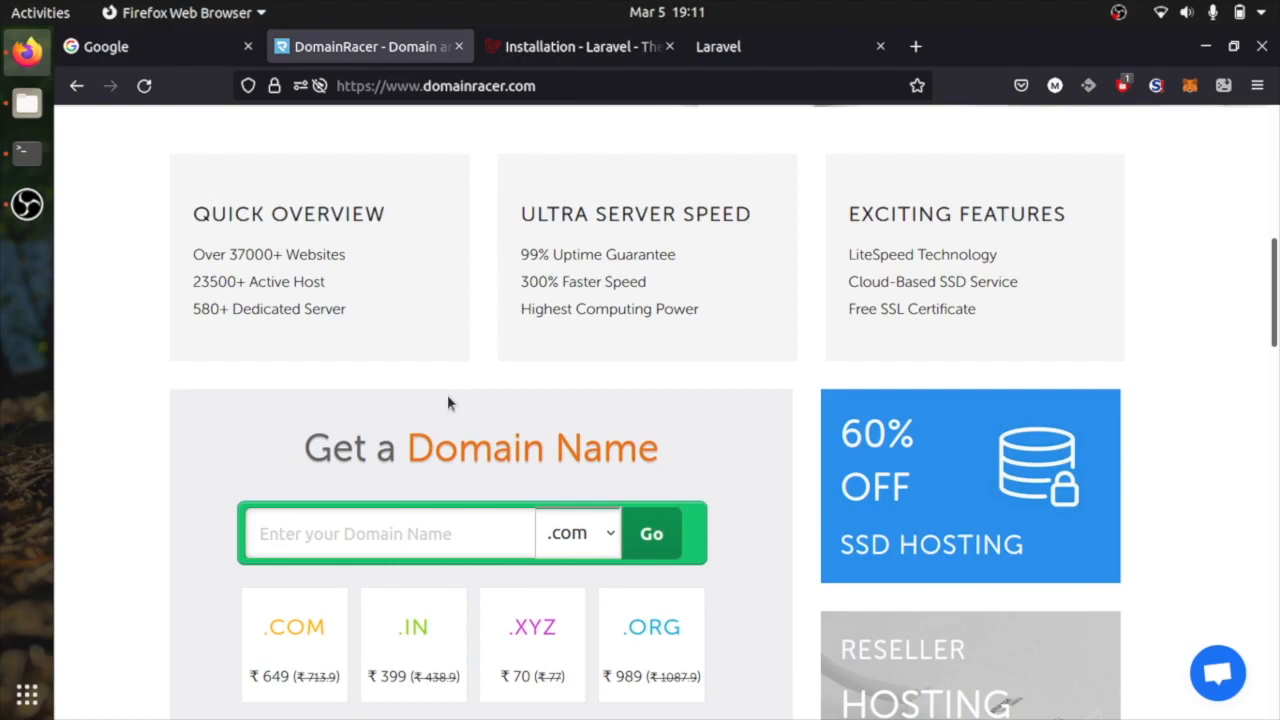
scroll("down", 3)
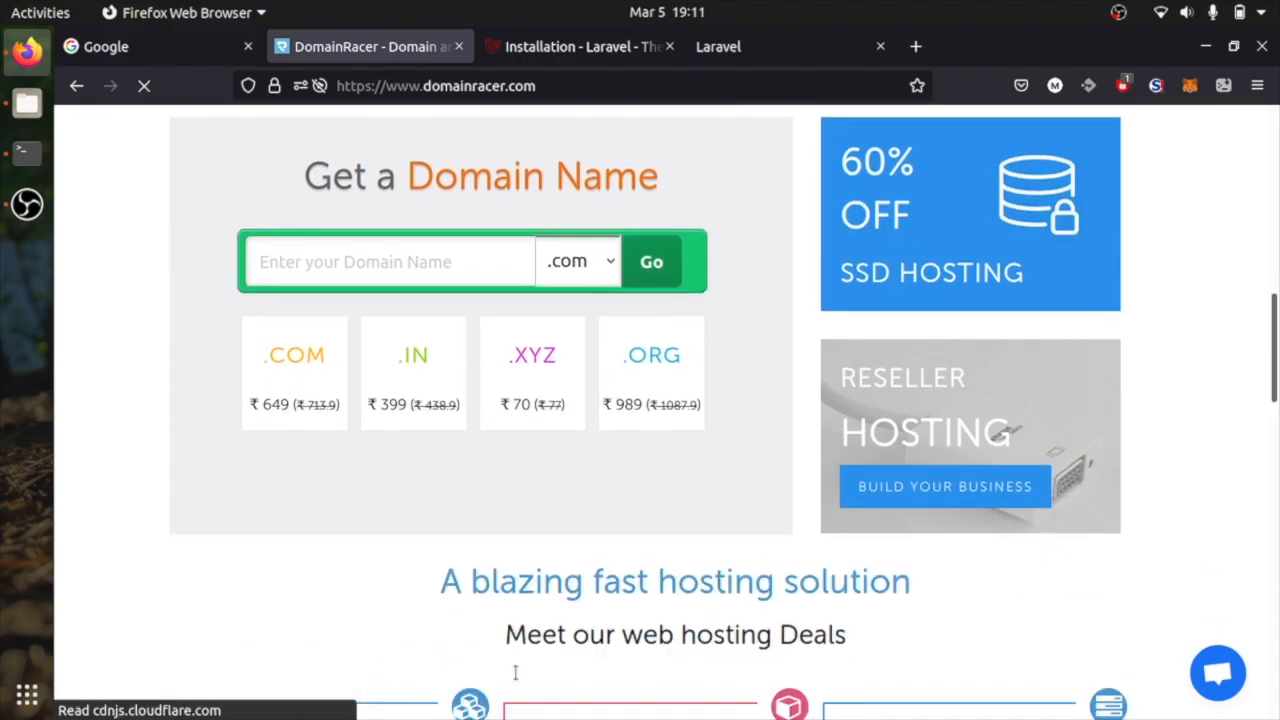
scroll("down", 3)
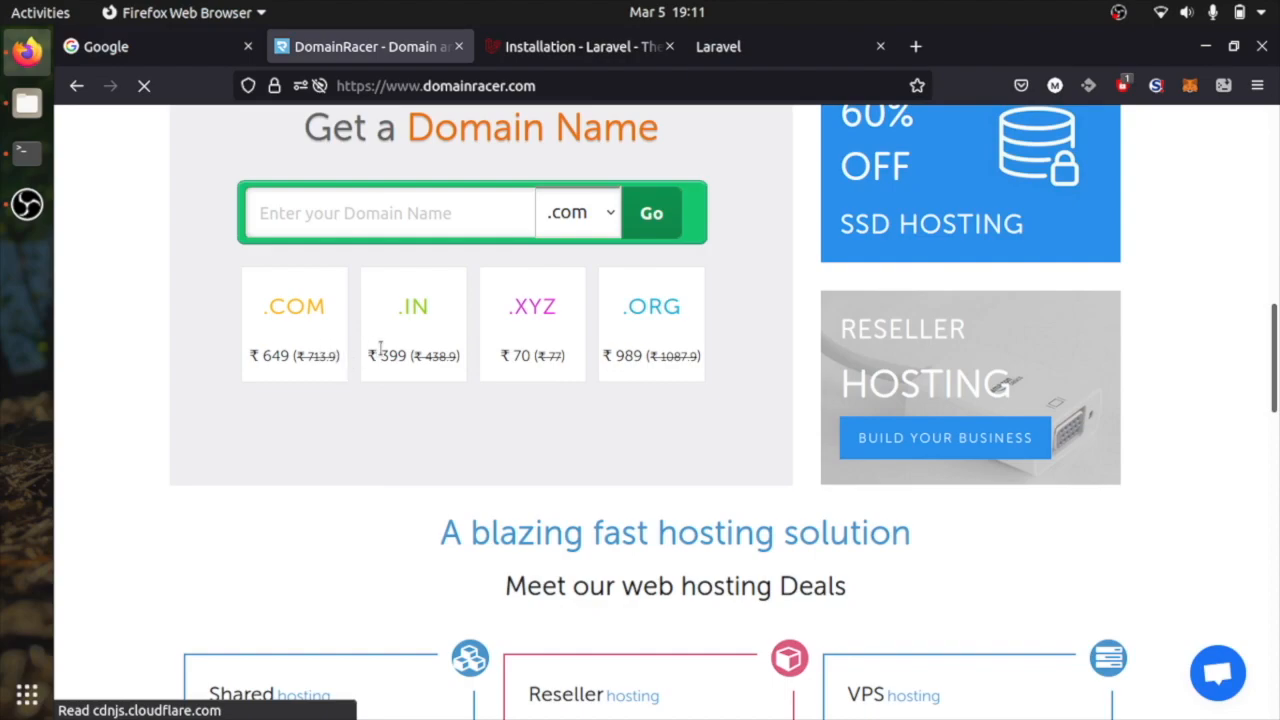
double_click(392, 356)
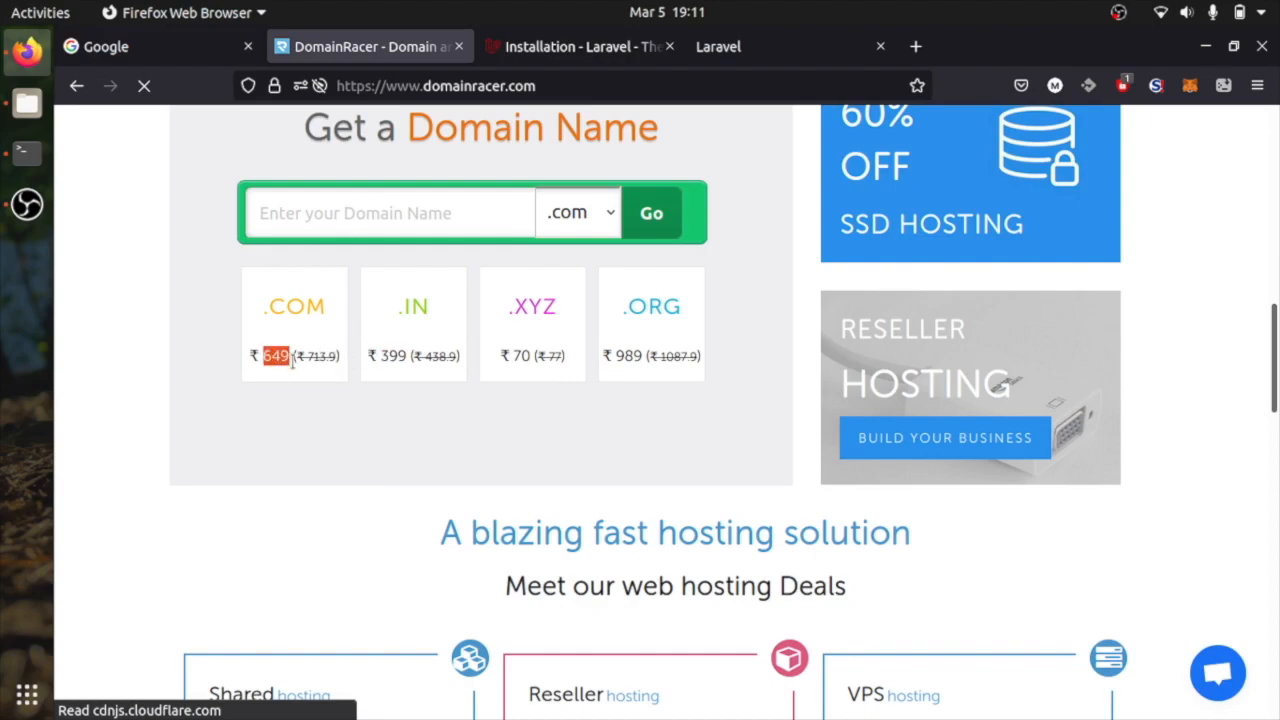
mouse_move(584, 376)
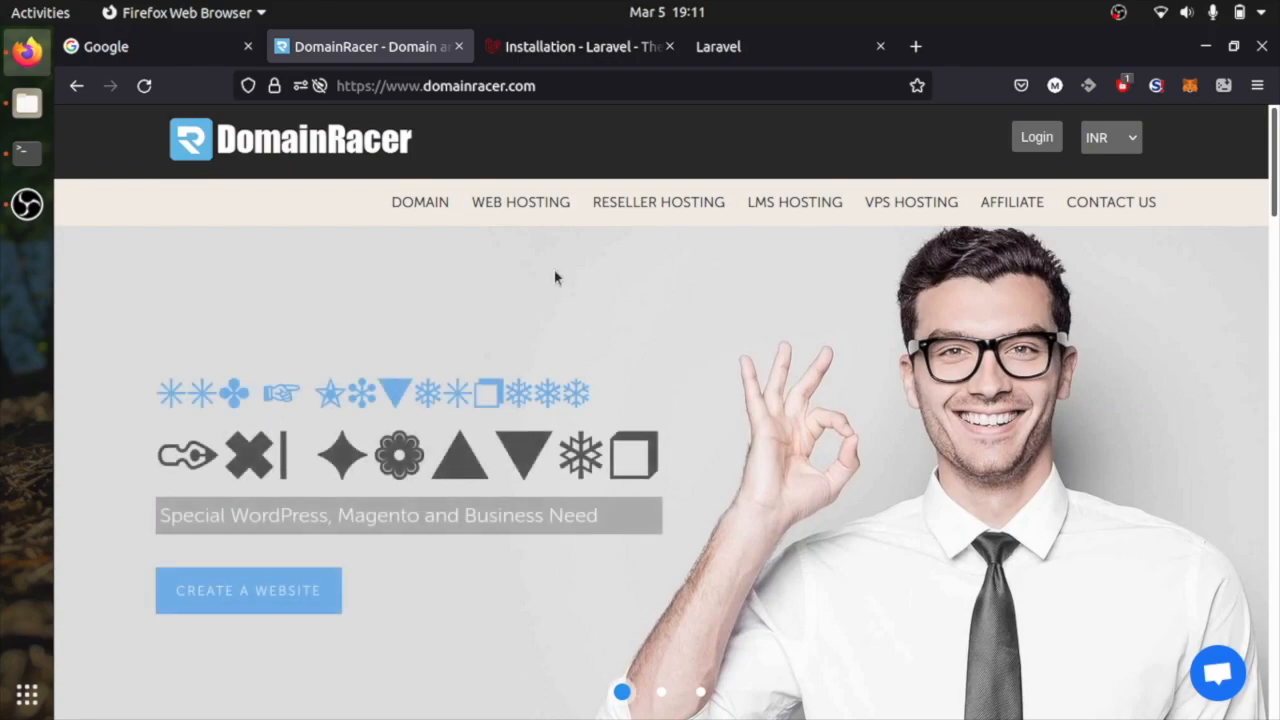
left_click(520, 200)
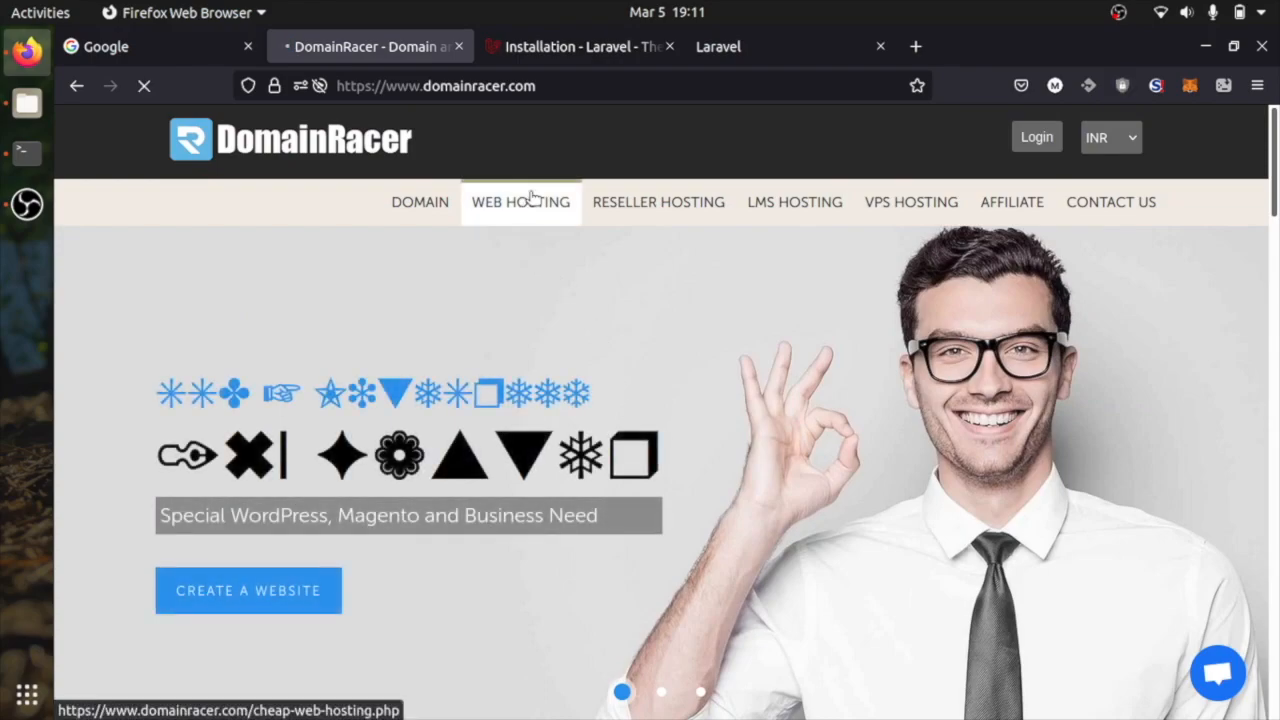
On the cheap web hosting page, scroll to the plan table: BASIC ₹59, PERSONAL ₹99, SILVER ₹169, ADVANCED ₹249.
left_click(520, 200)
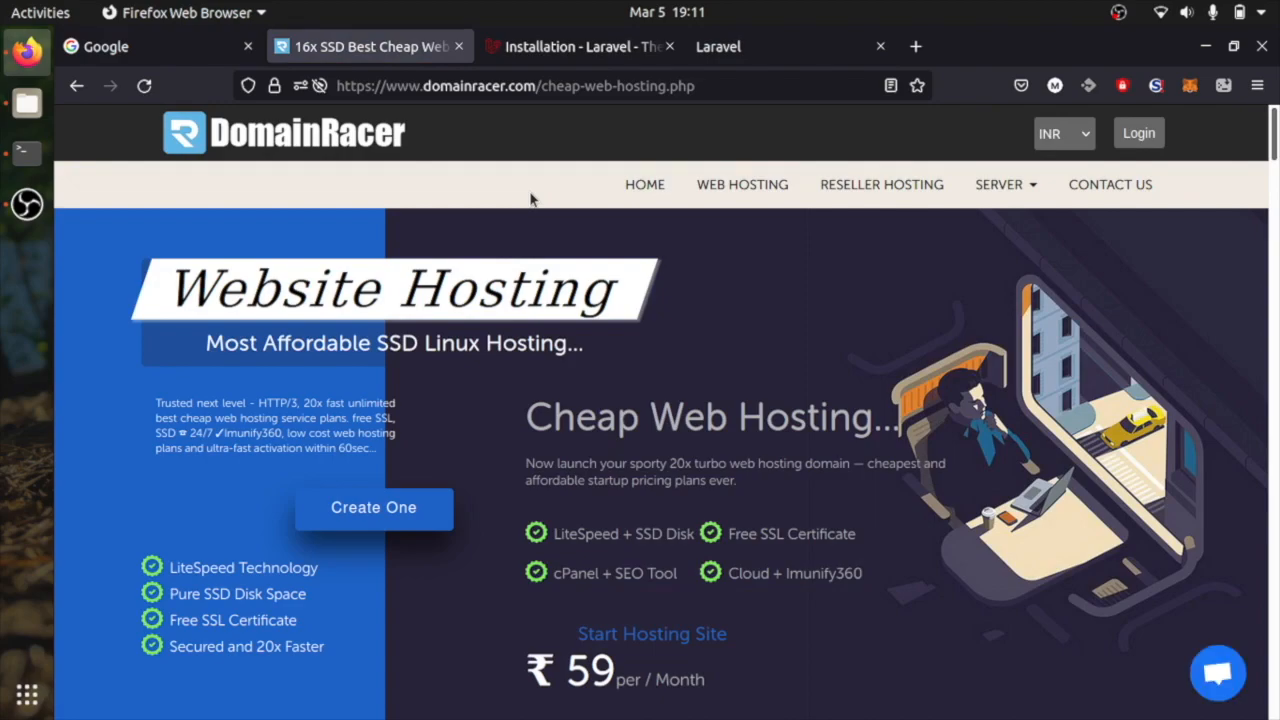
mouse_move(536, 474)
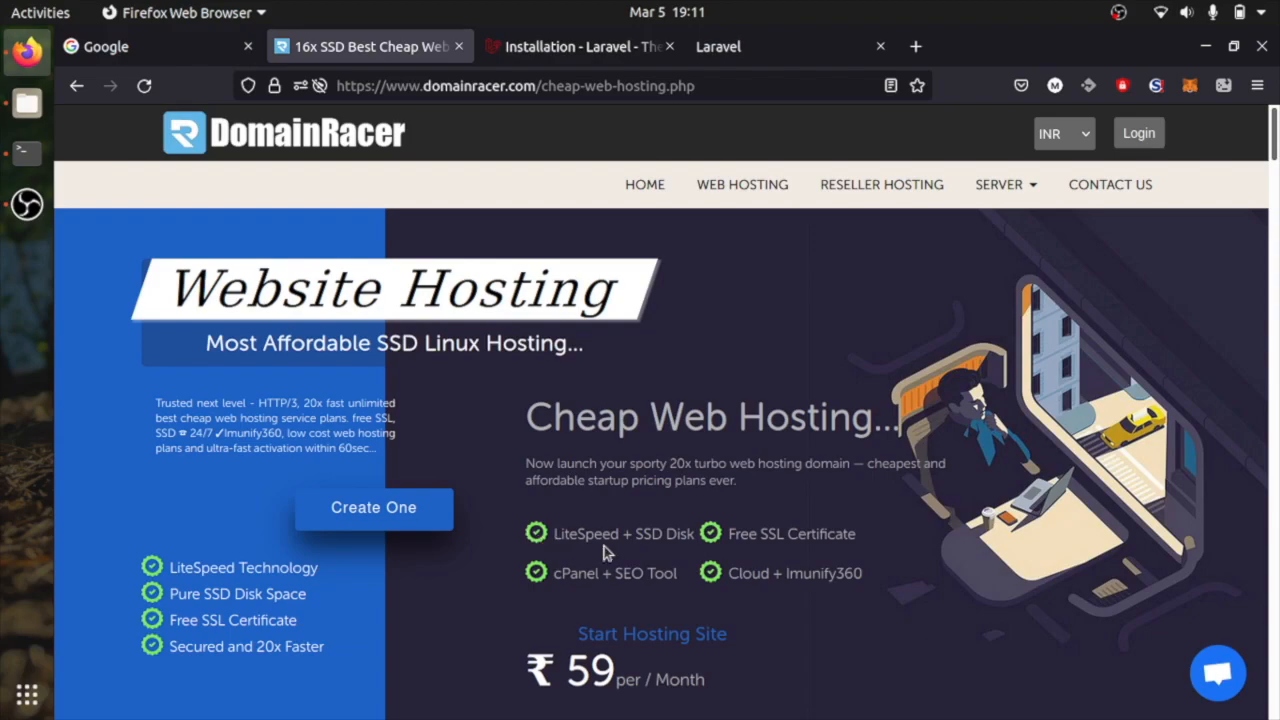
double_click(648, 532)
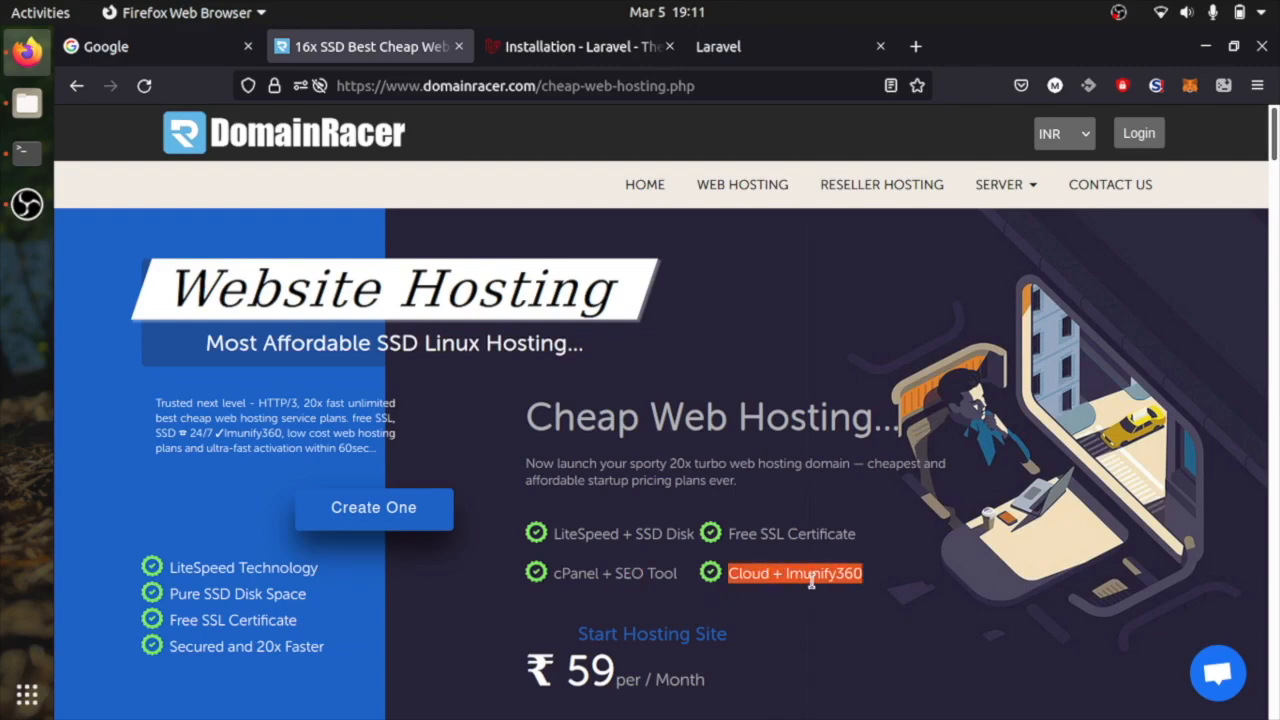
scroll("down", 3)
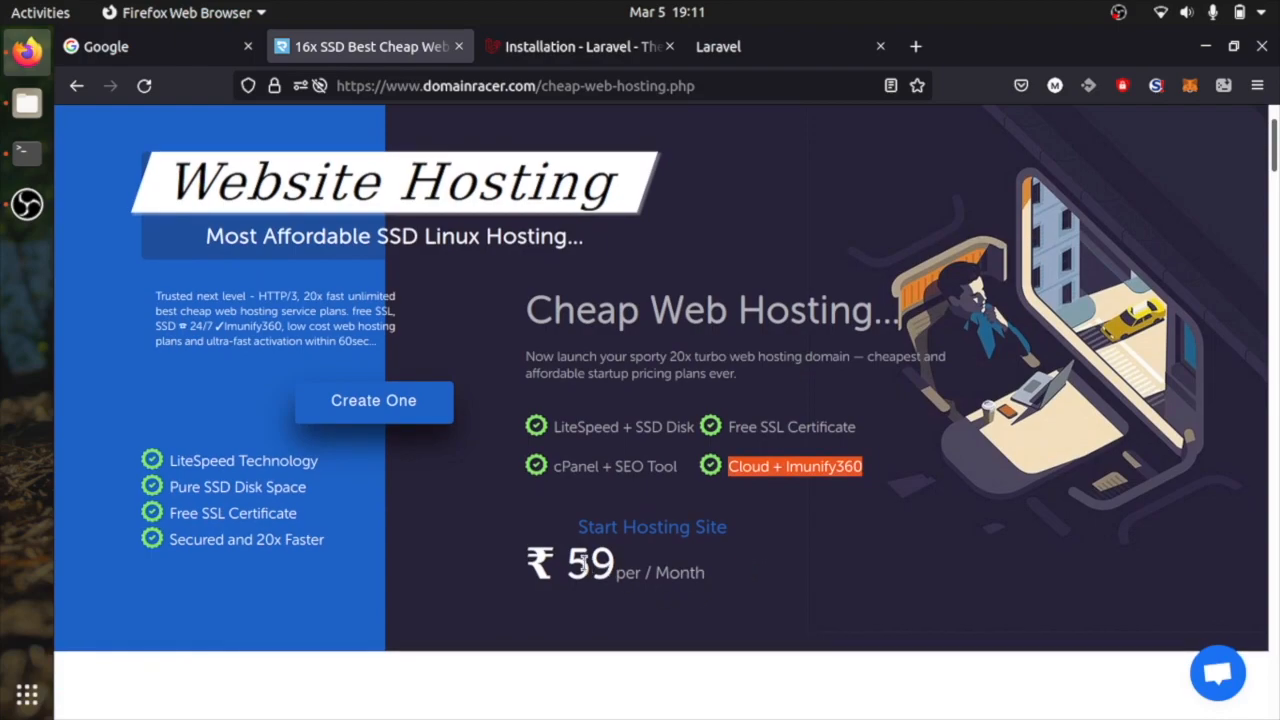
scroll("down", 3)
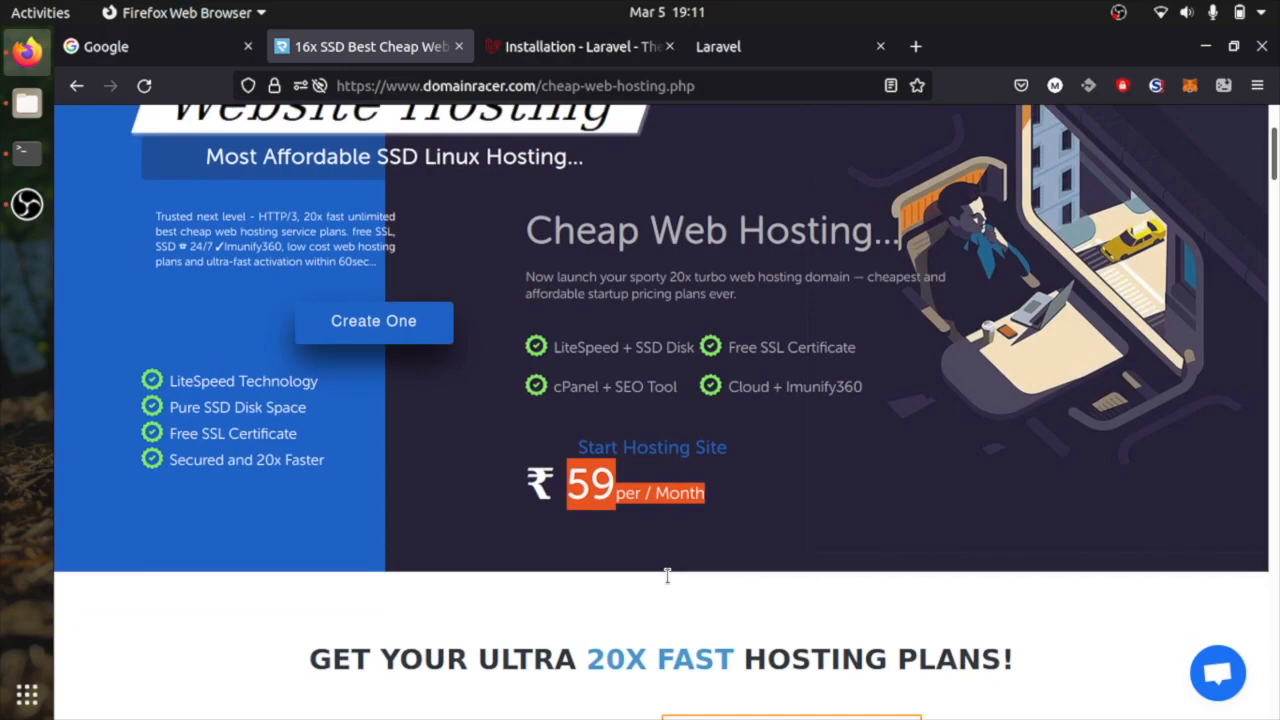
scroll("down", 3)
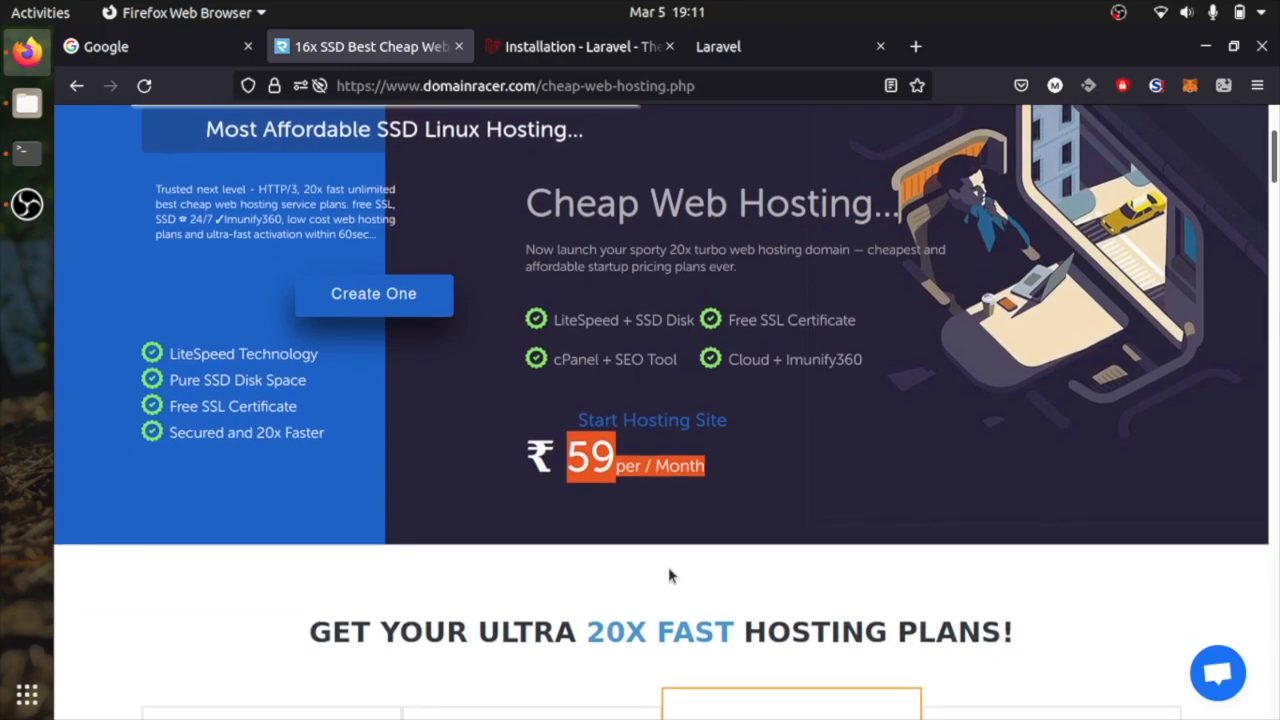
scroll("down", 3)
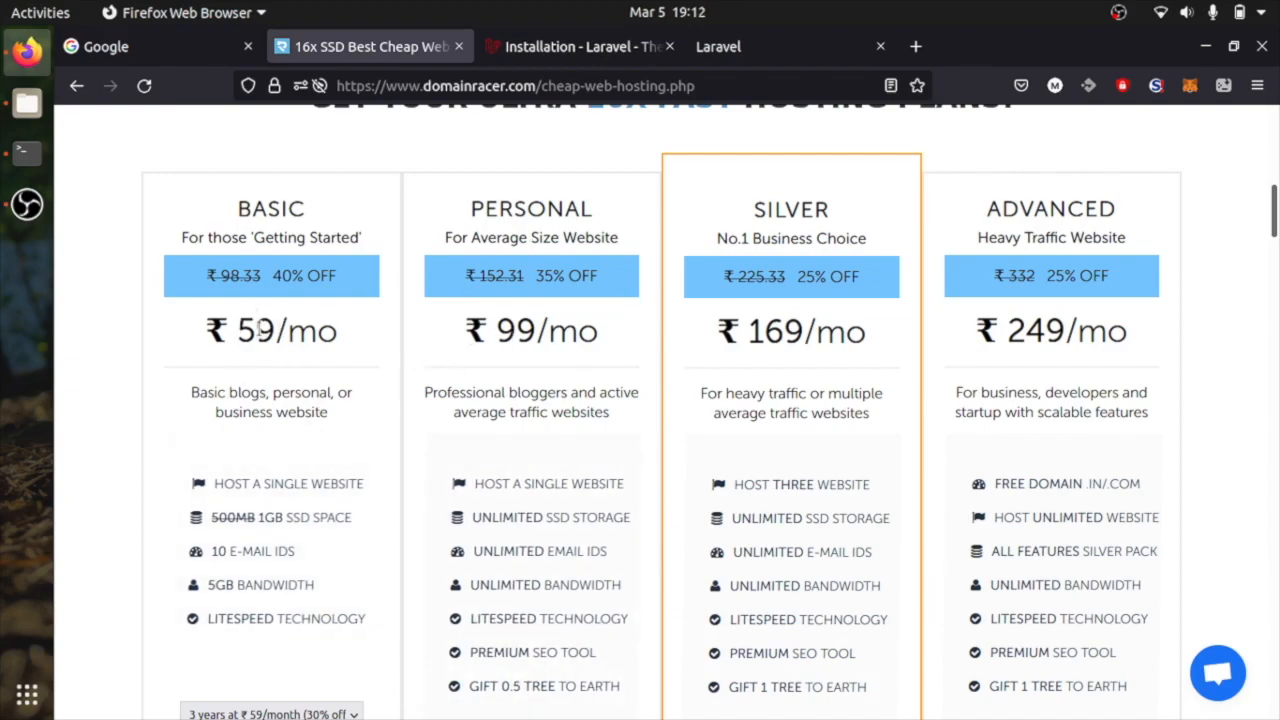
scroll("down", 3)
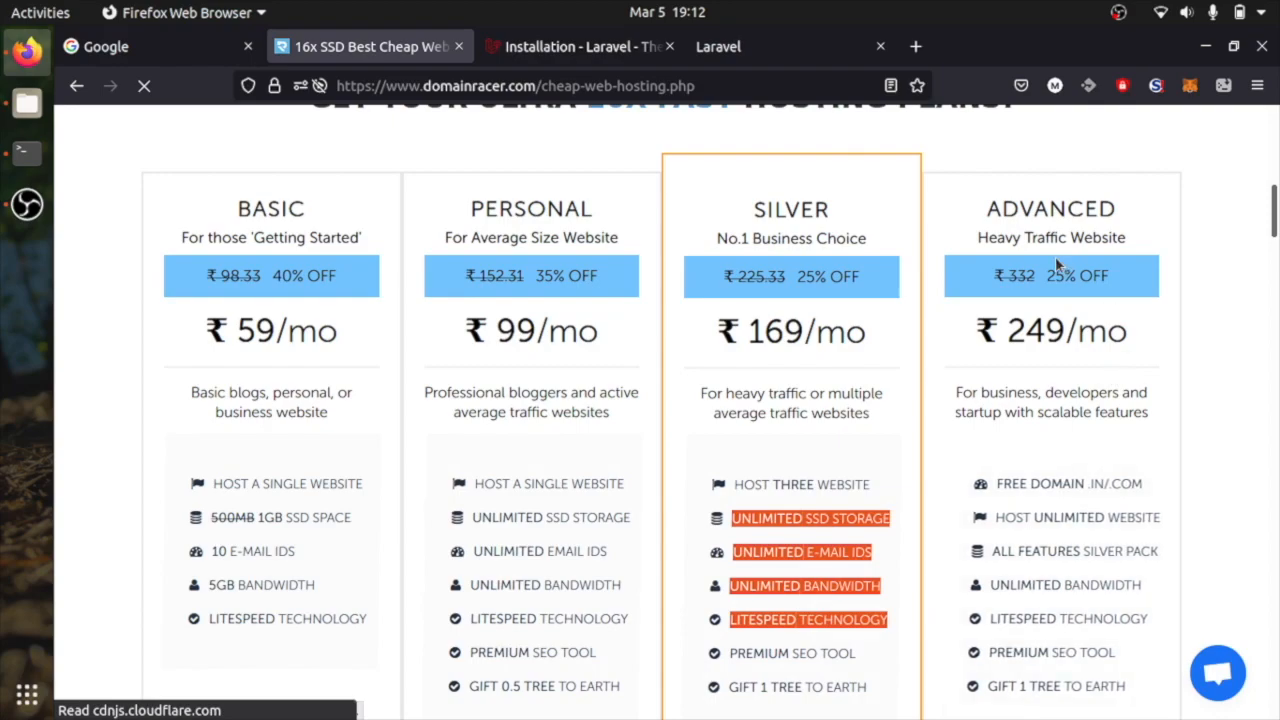
scroll("down", 3)
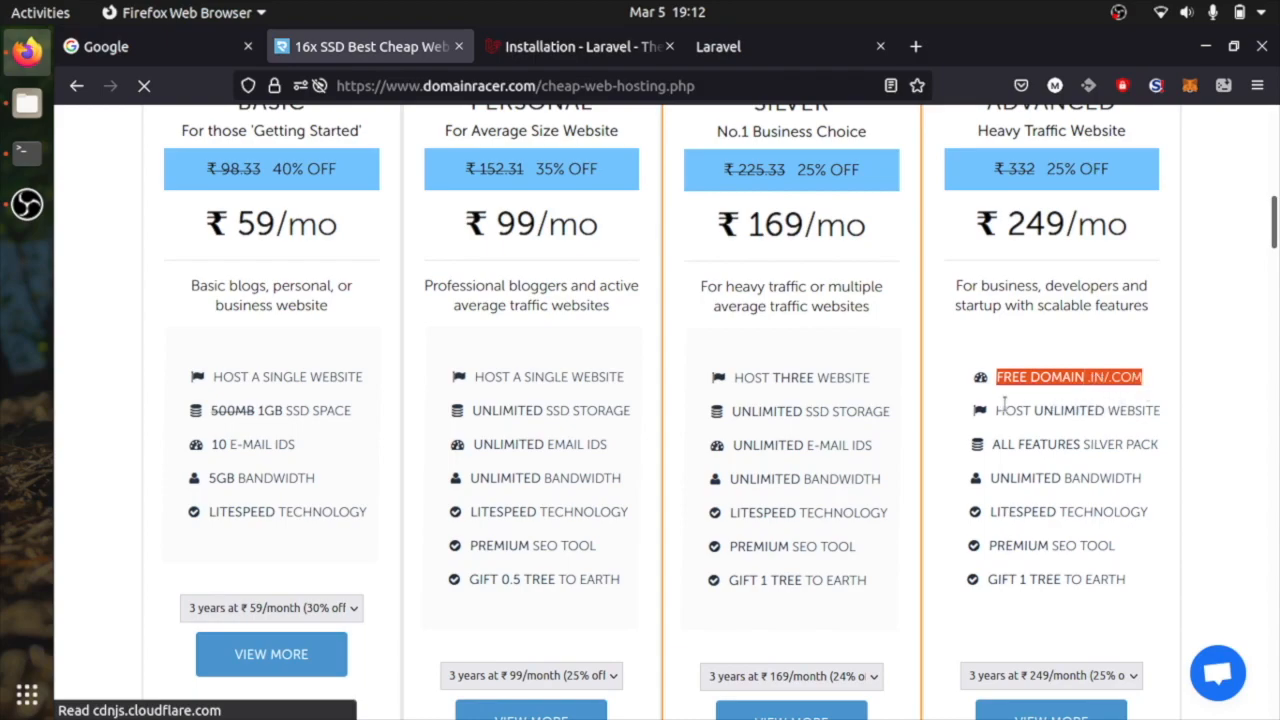
double_click(1064, 410)
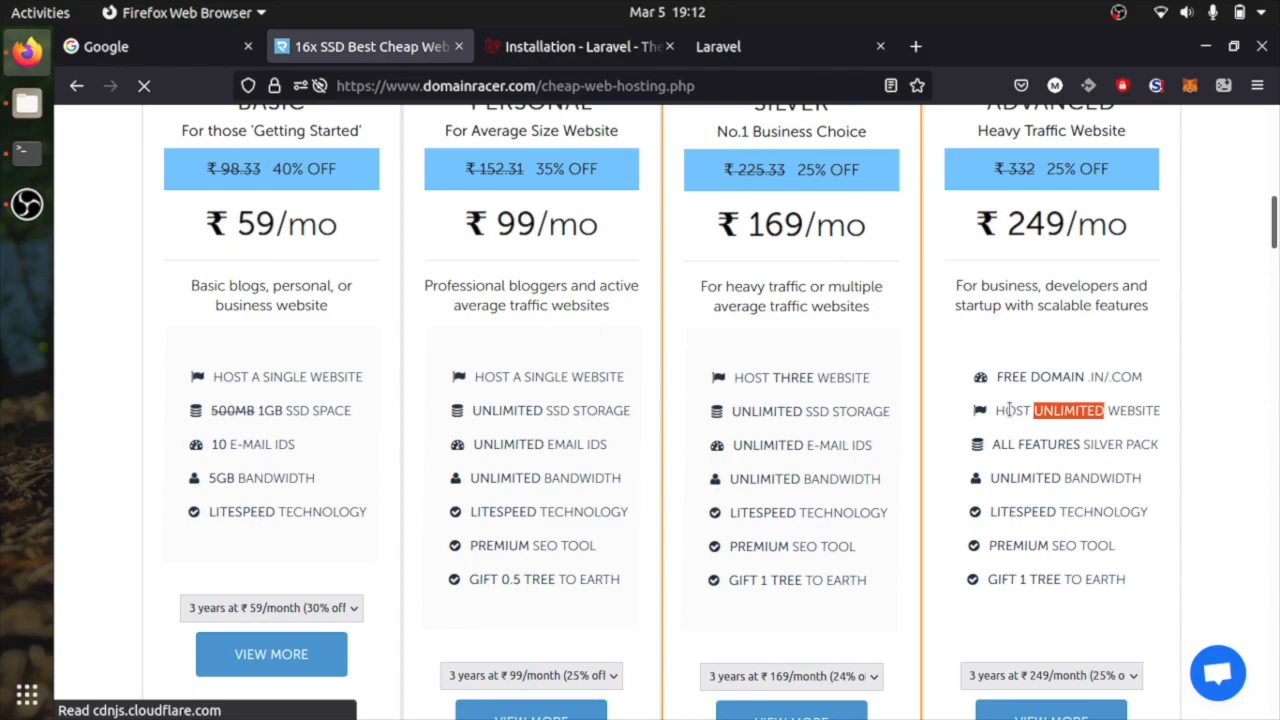
mouse_move(1014, 444)
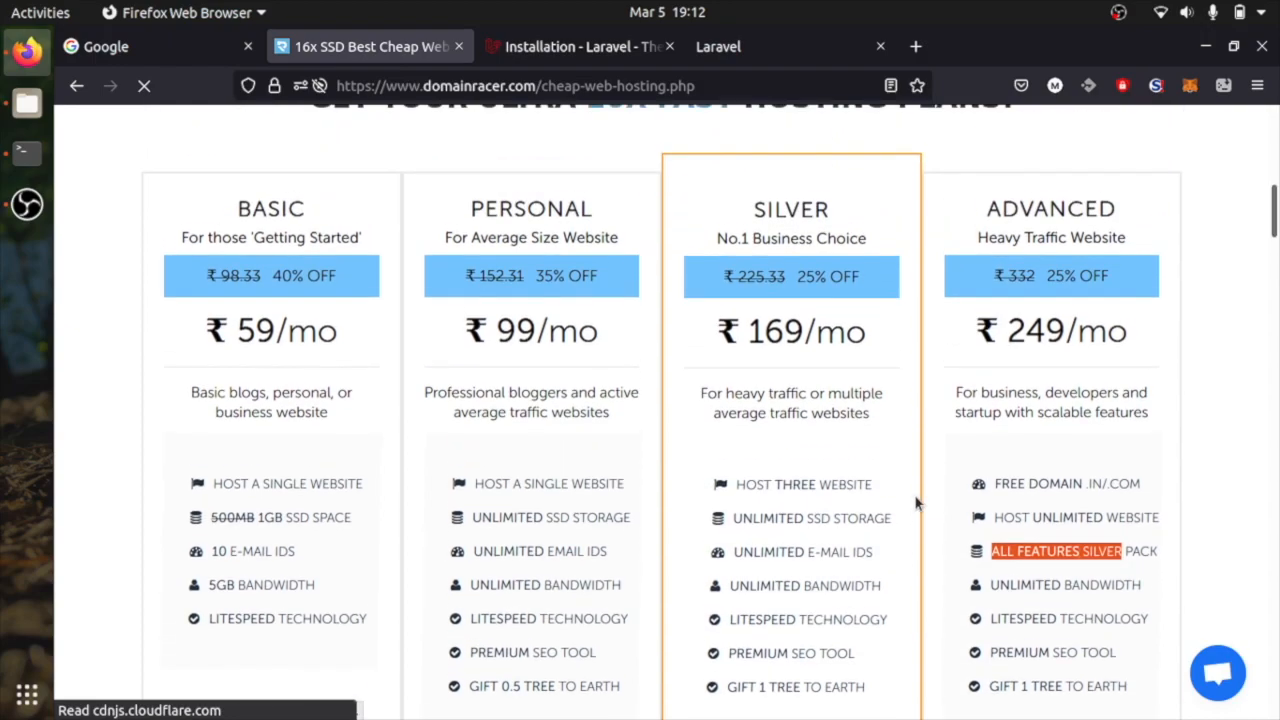
mouse_move(840, 456)
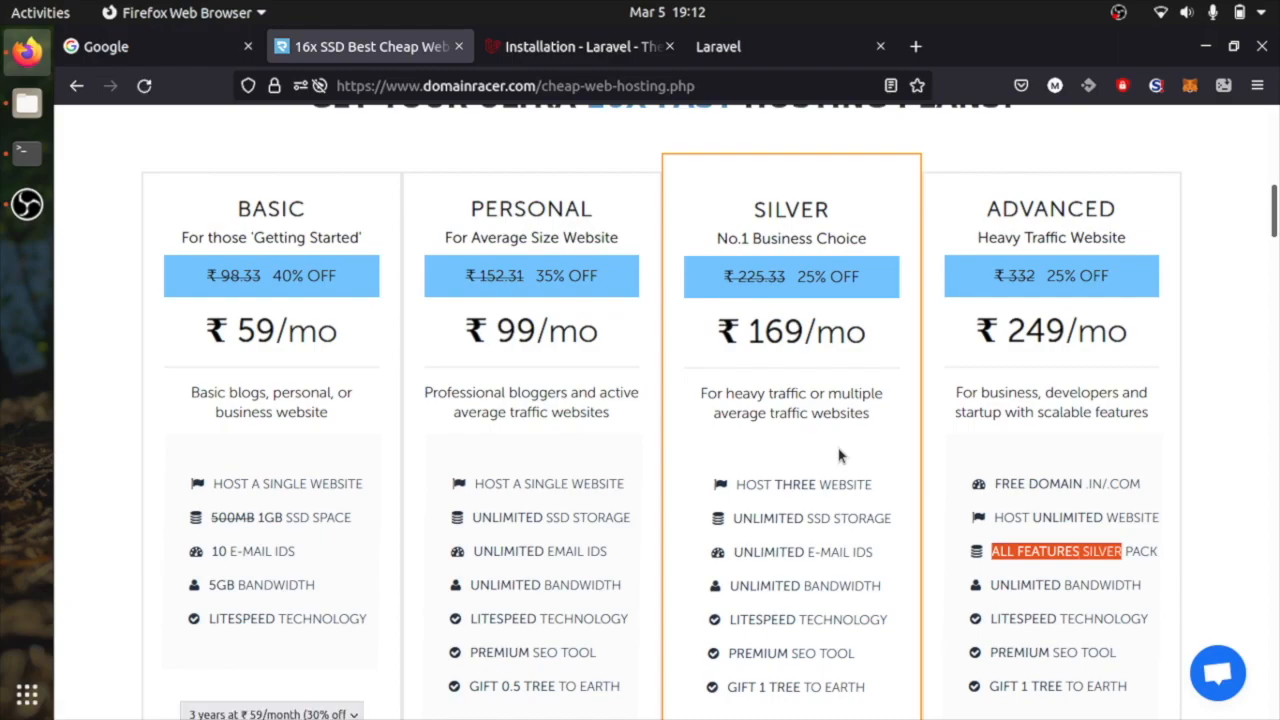
mouse_move(938, 412)
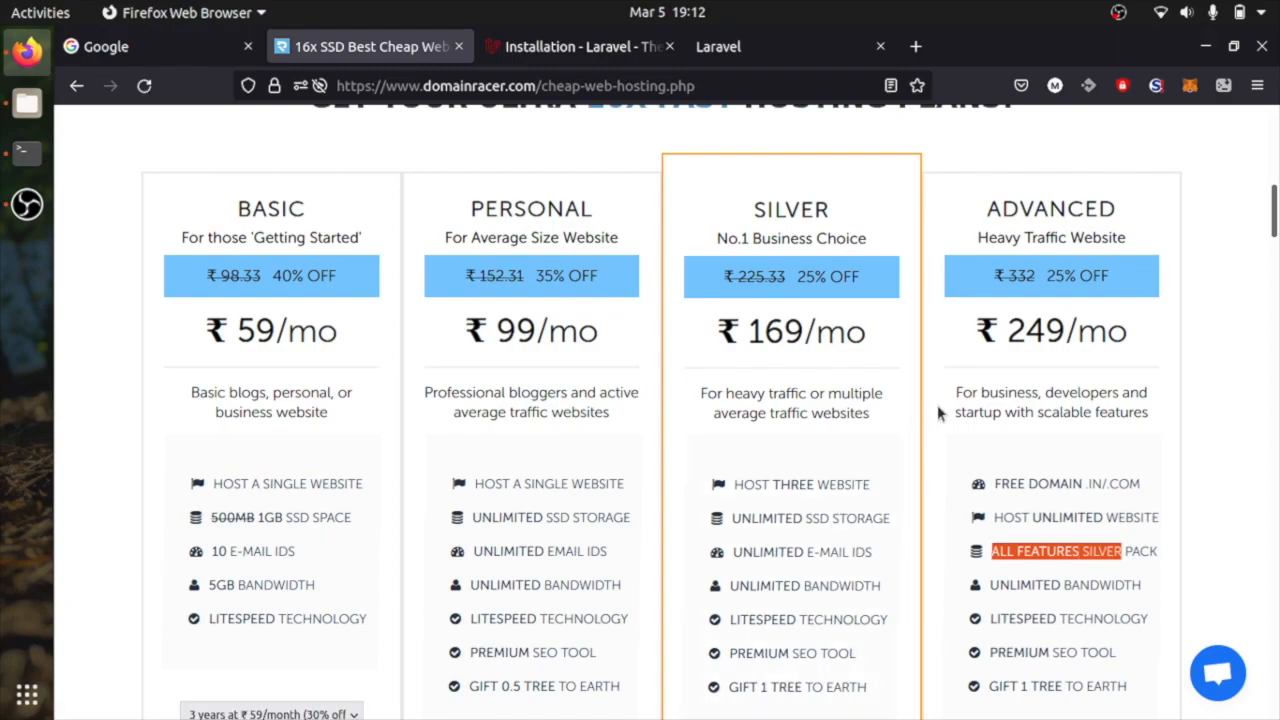